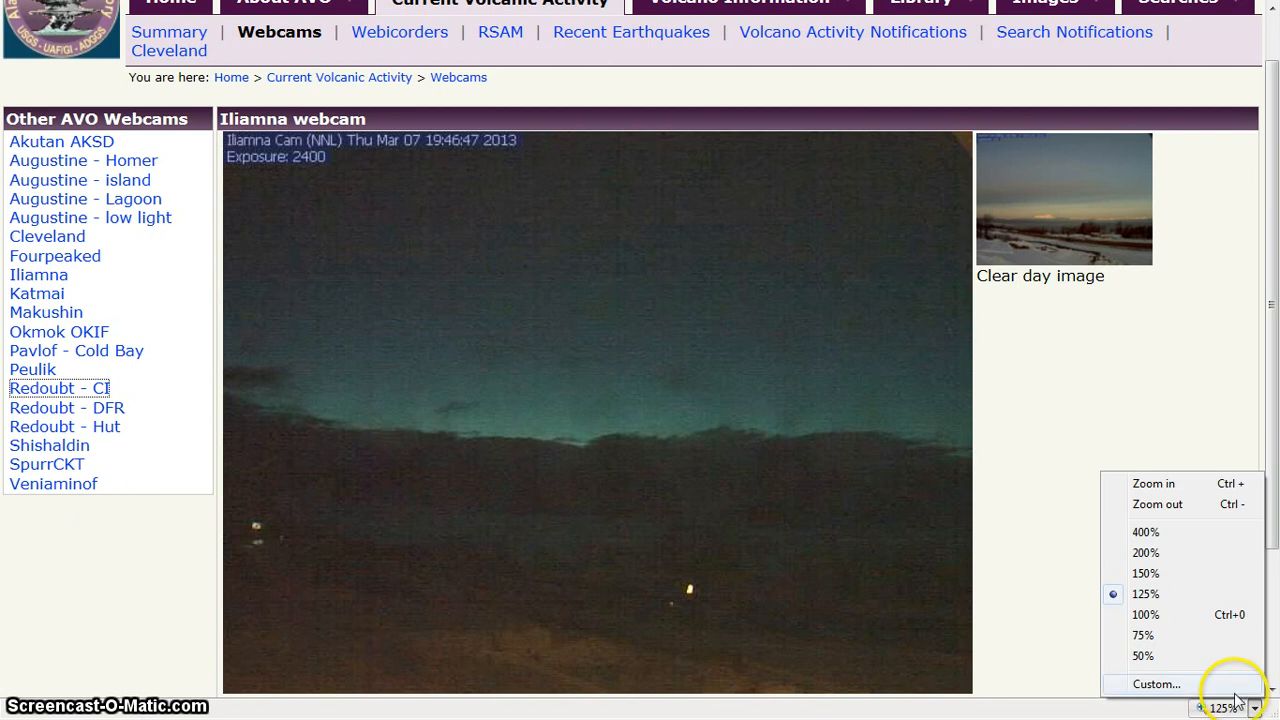
mouse_move(1180, 531)
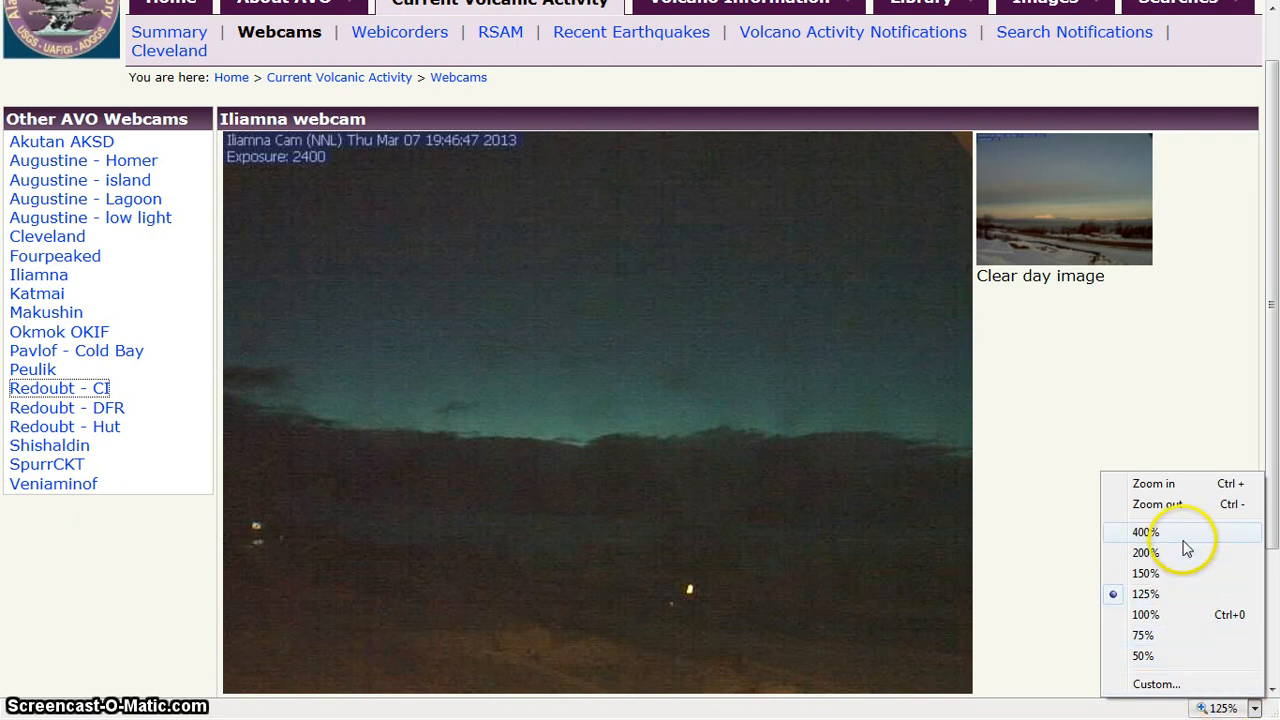
Zoom the Iliamna webcam page to 400%, then apply a 1000% custom zoom
left_click(1156, 684)
type("1000")
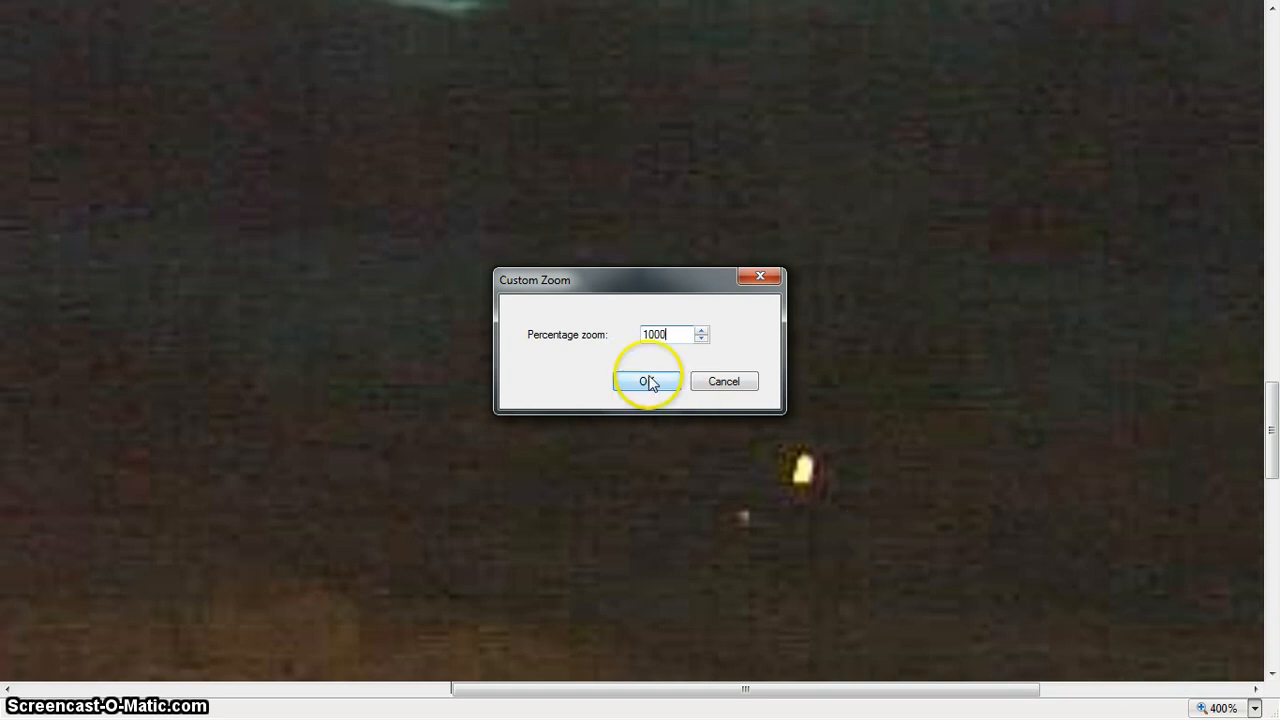
left_click(646, 381)
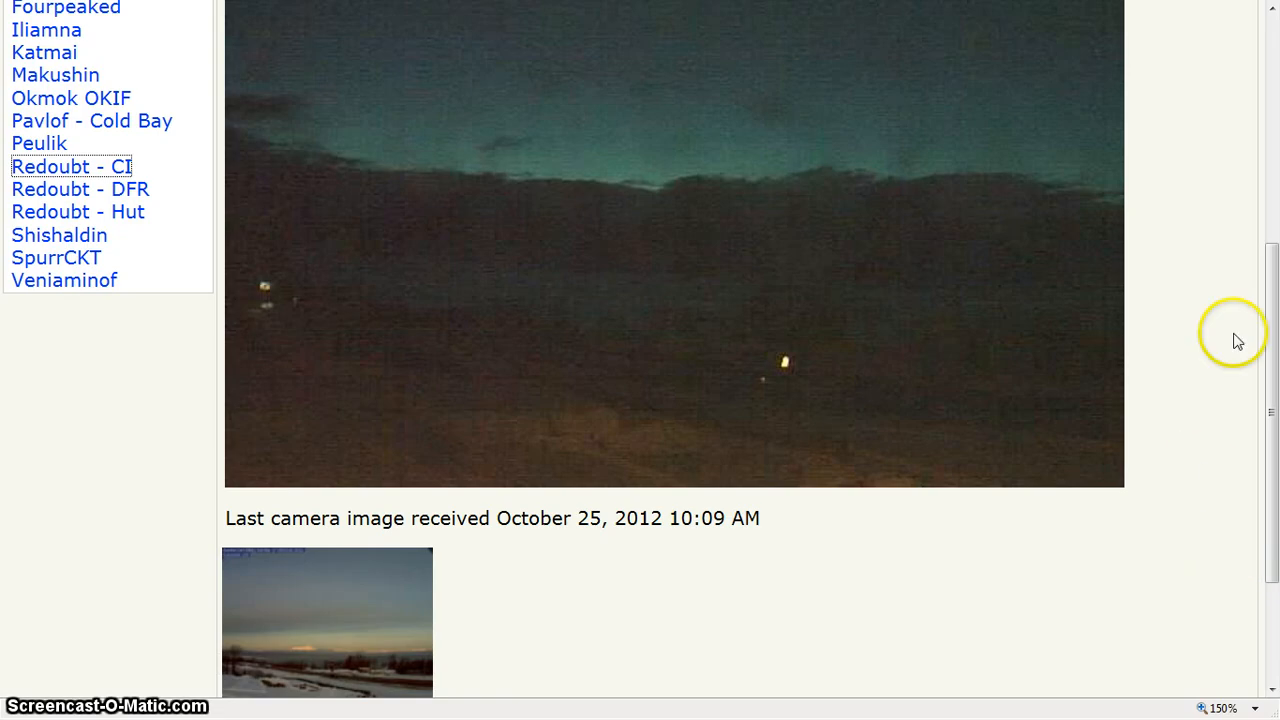
mouse_move(970, 680)
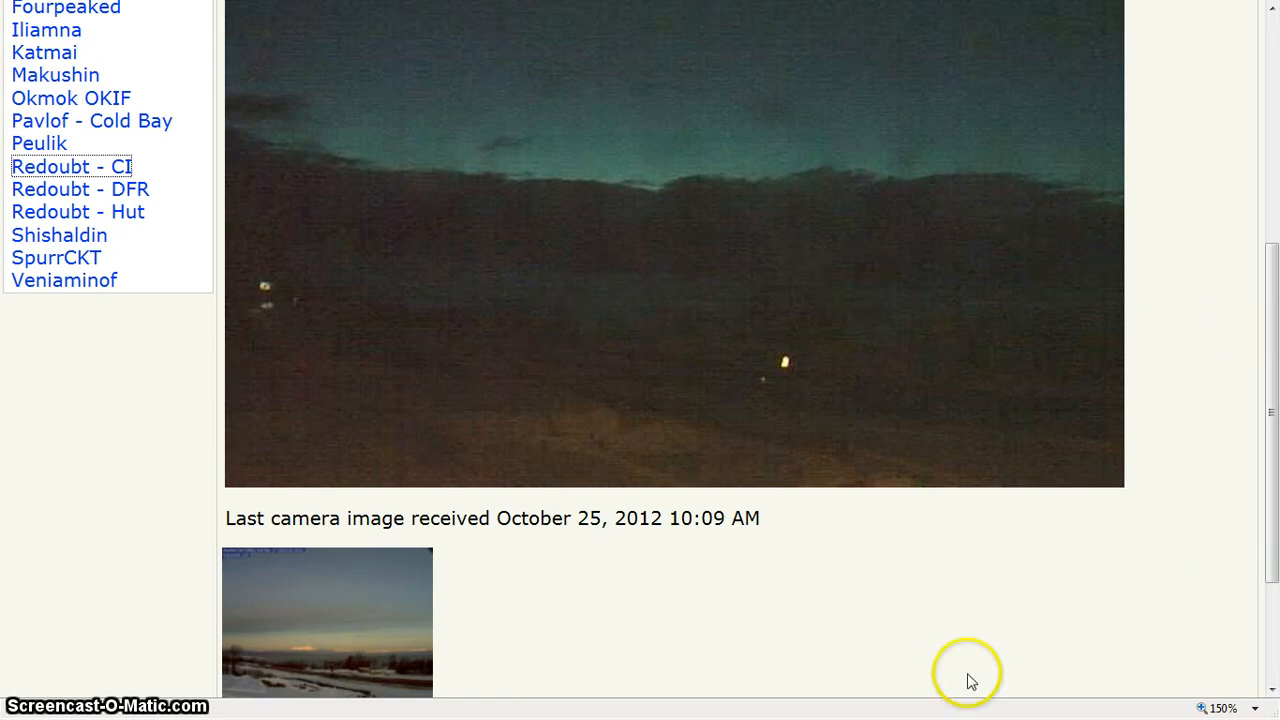
Reapply the 1000% custom zoom to the Iliamna webcam page from the status-bar zoom menu
left_click(1221, 707)
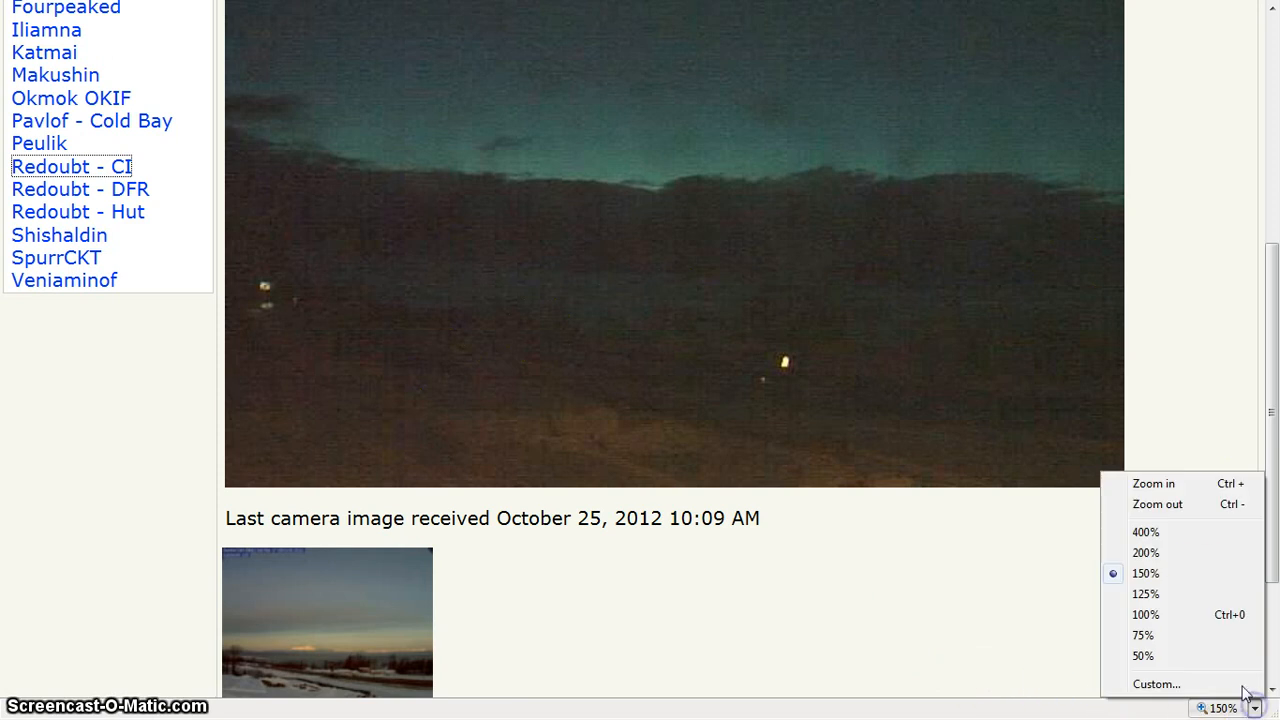
mouse_move(1190, 532)
type("1000")
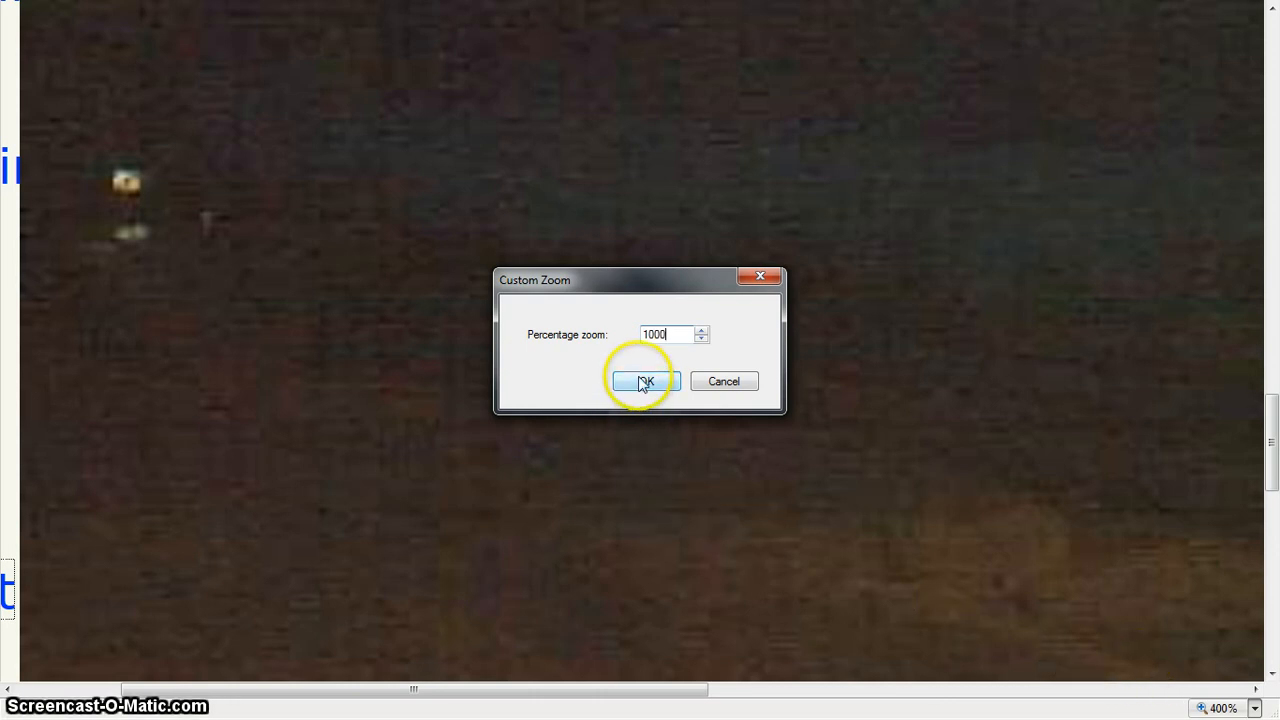
left_click(642, 381)
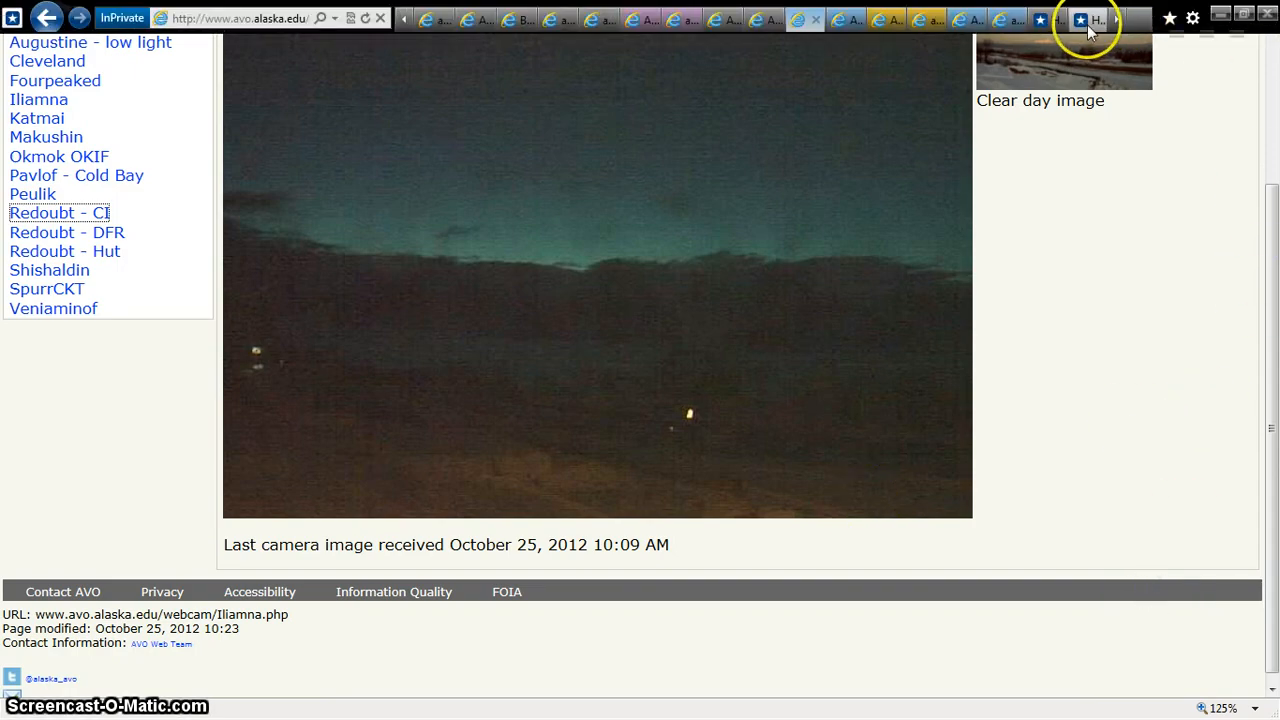
Show the Redoubt - CI webcam tab and bring up the context menu on its night image
left_click(965, 19)
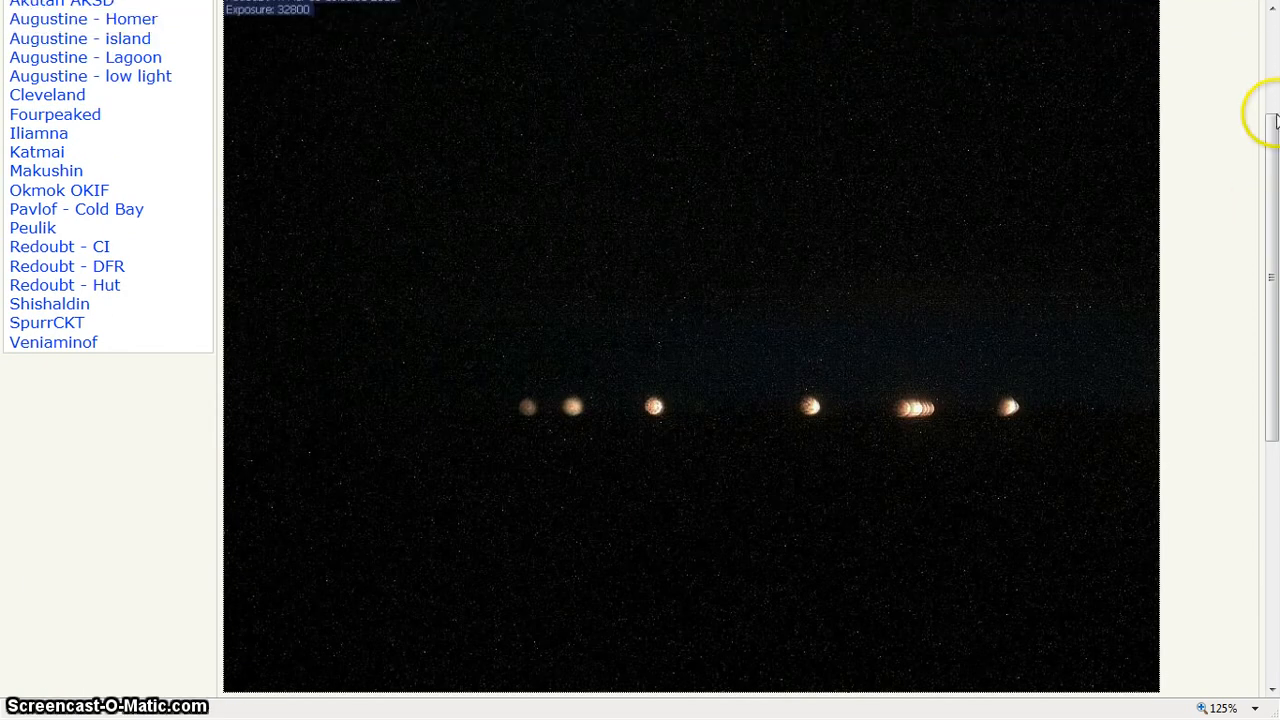
scroll("up", 3)
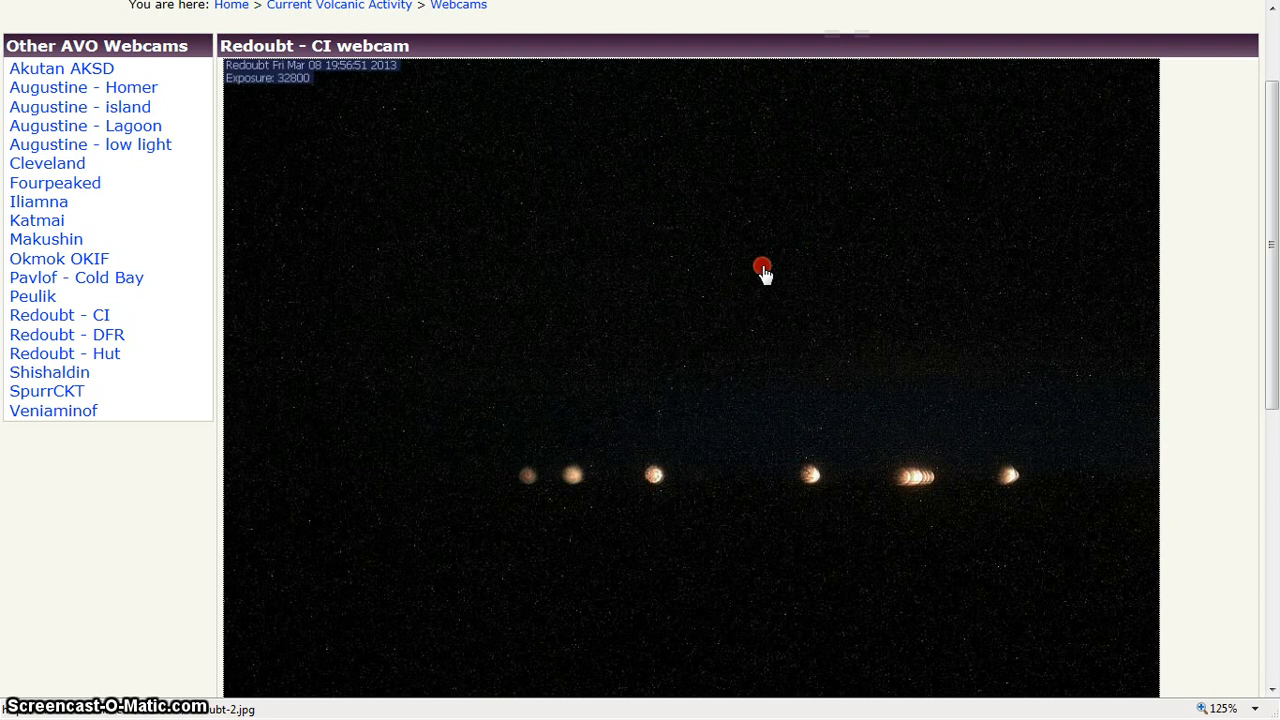
right_click(763, 268)
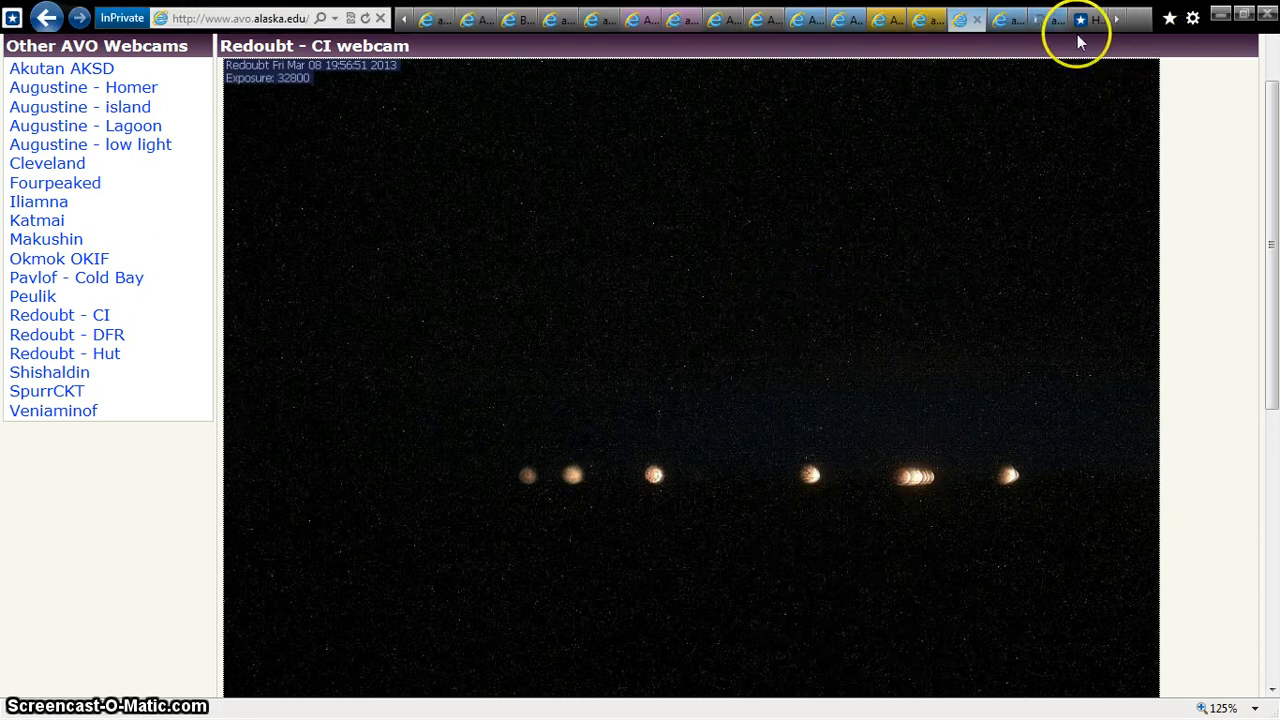
mouse_move(1005, 18)
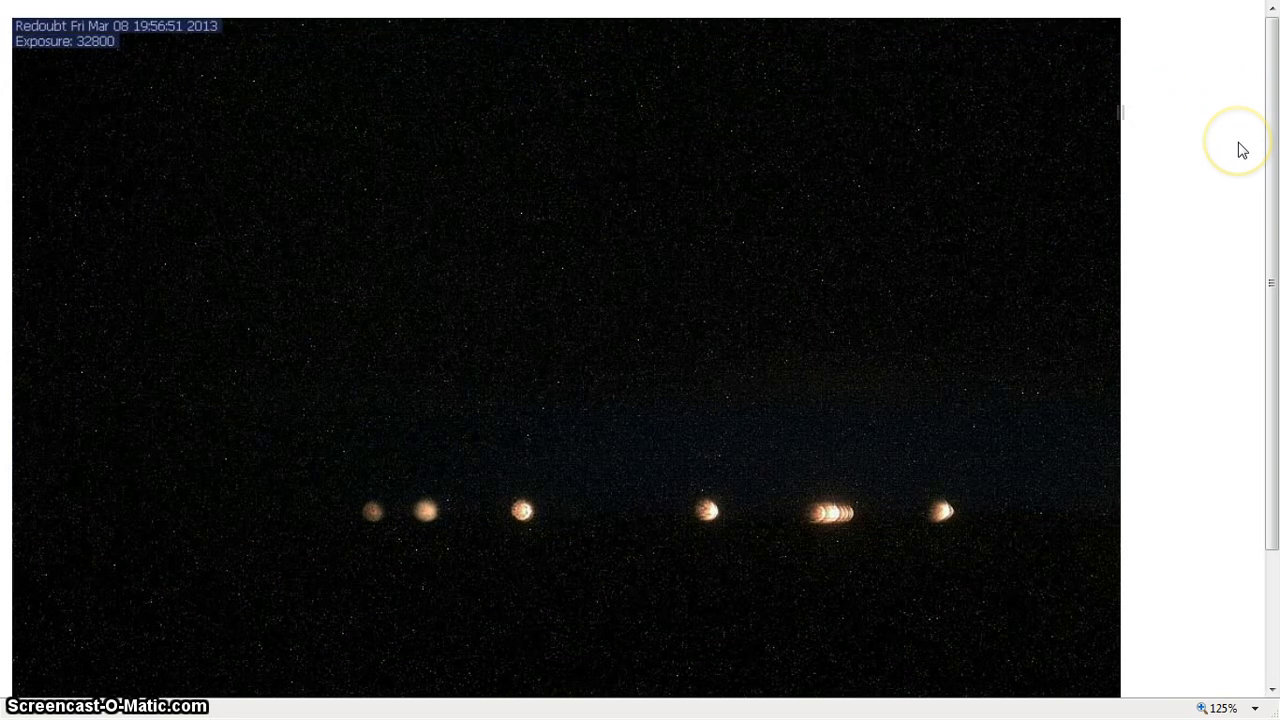
mouse_move(1243, 150)
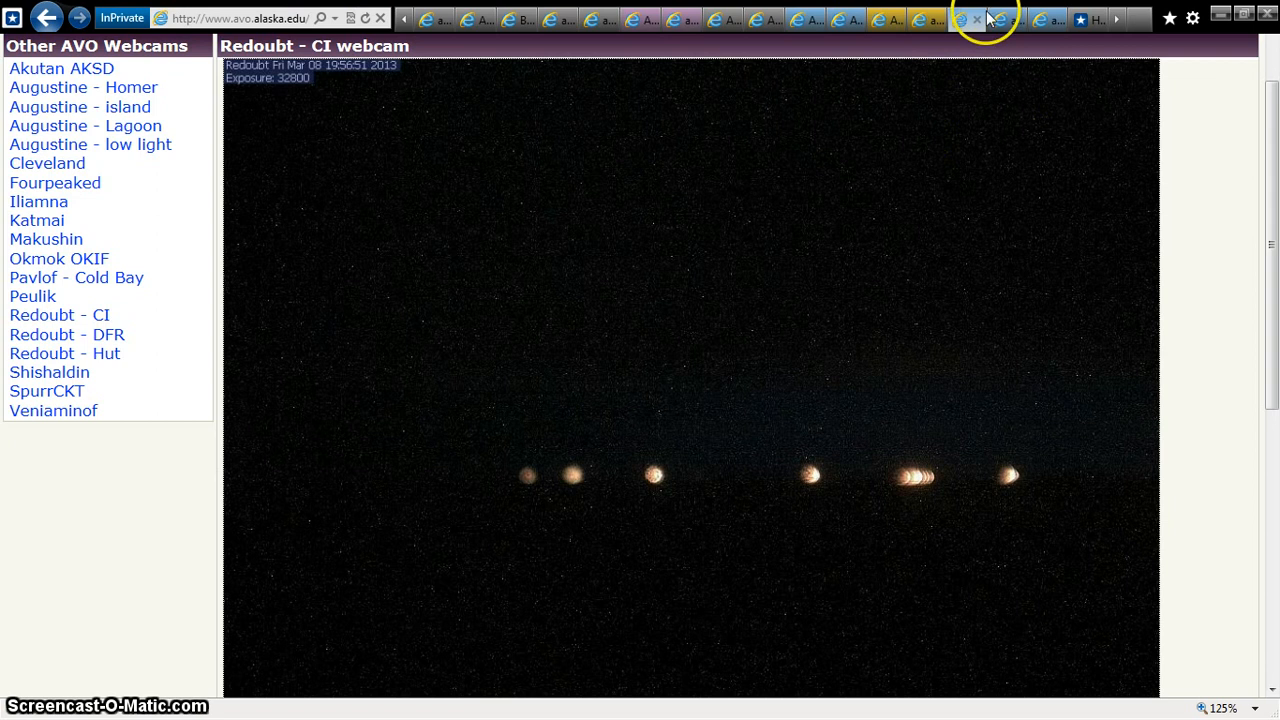
mouse_move(925, 18)
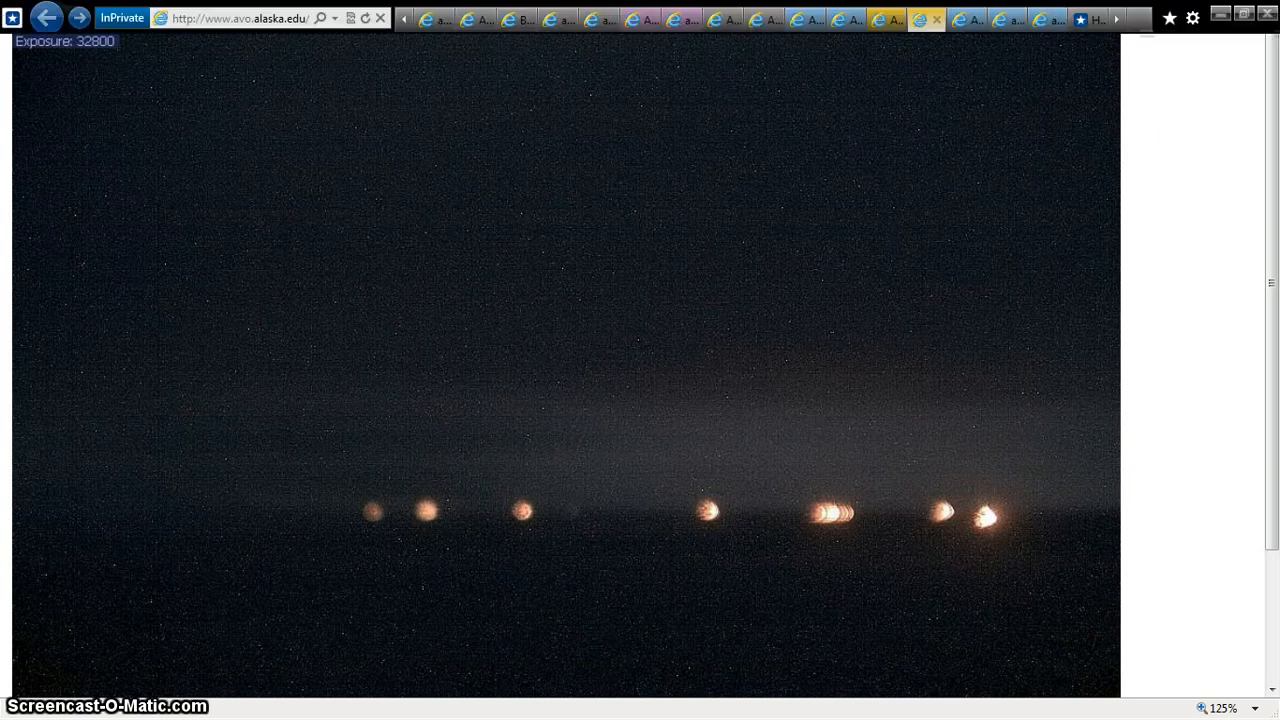
mouse_move(965, 18)
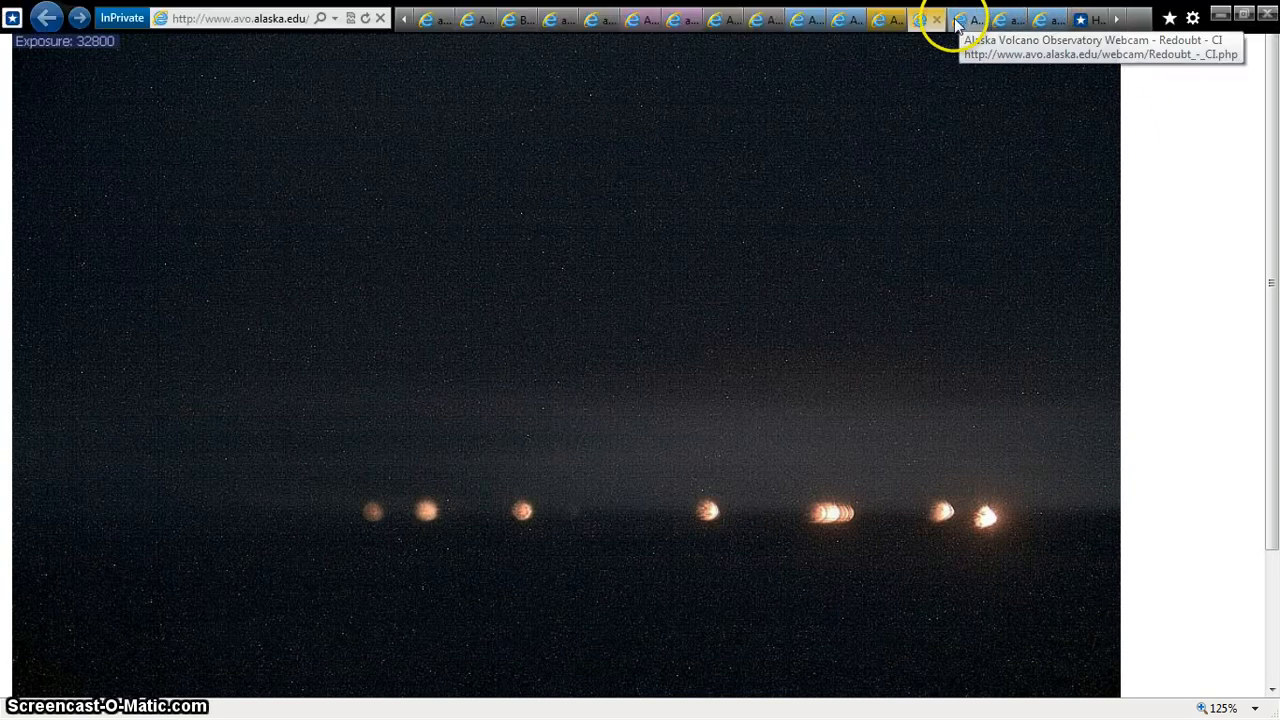
mouse_move(888, 18)
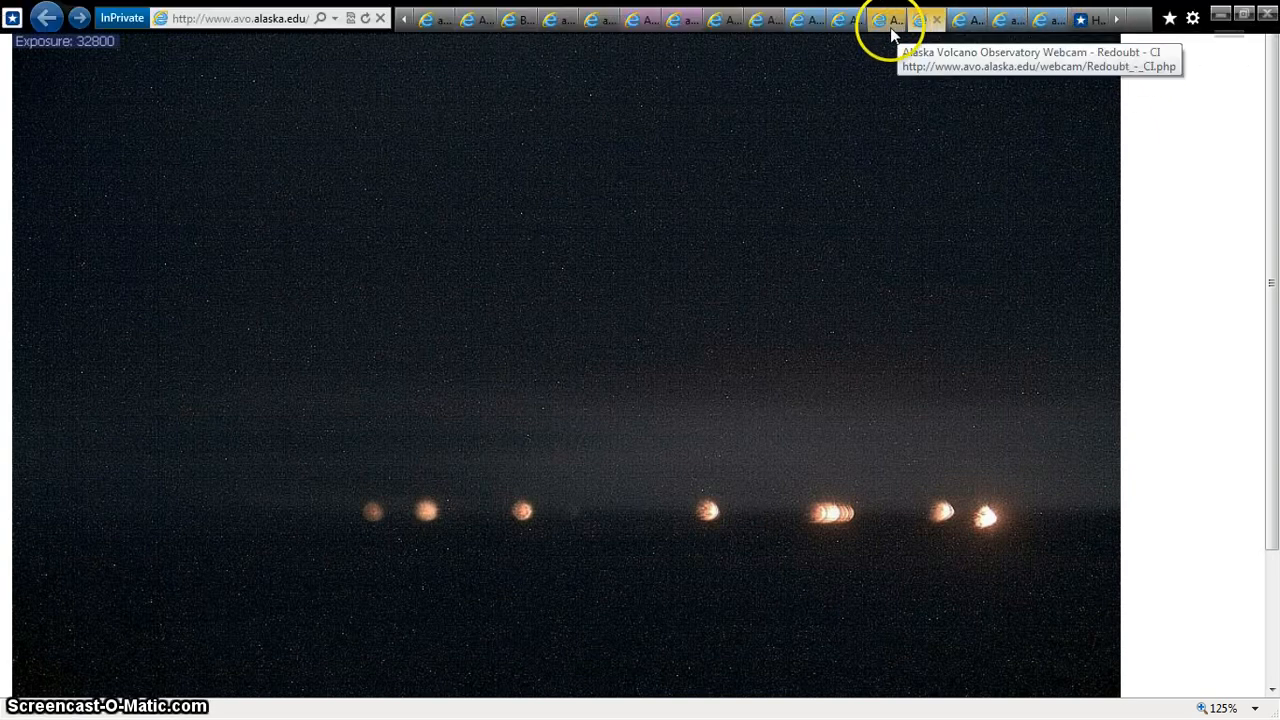
Go back through the previous Redoubt - CI tab to the Iliamna webcam page
left_click(882, 18)
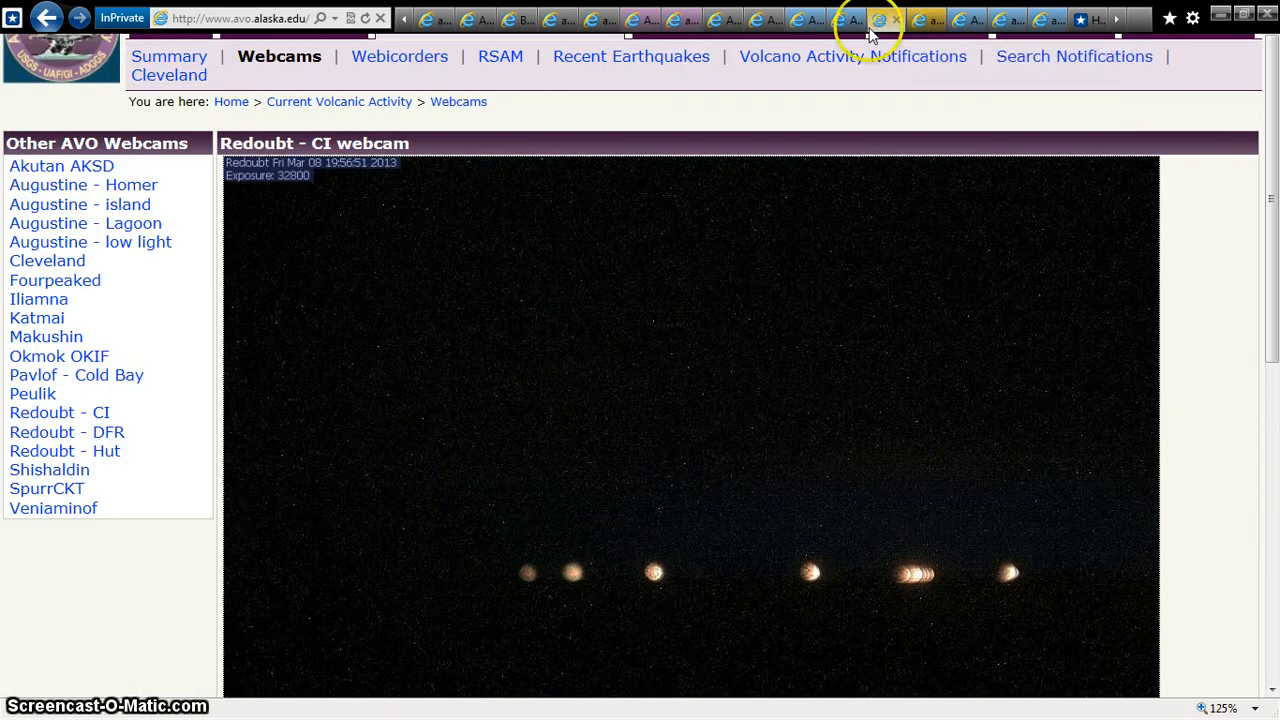
left_click(38, 299)
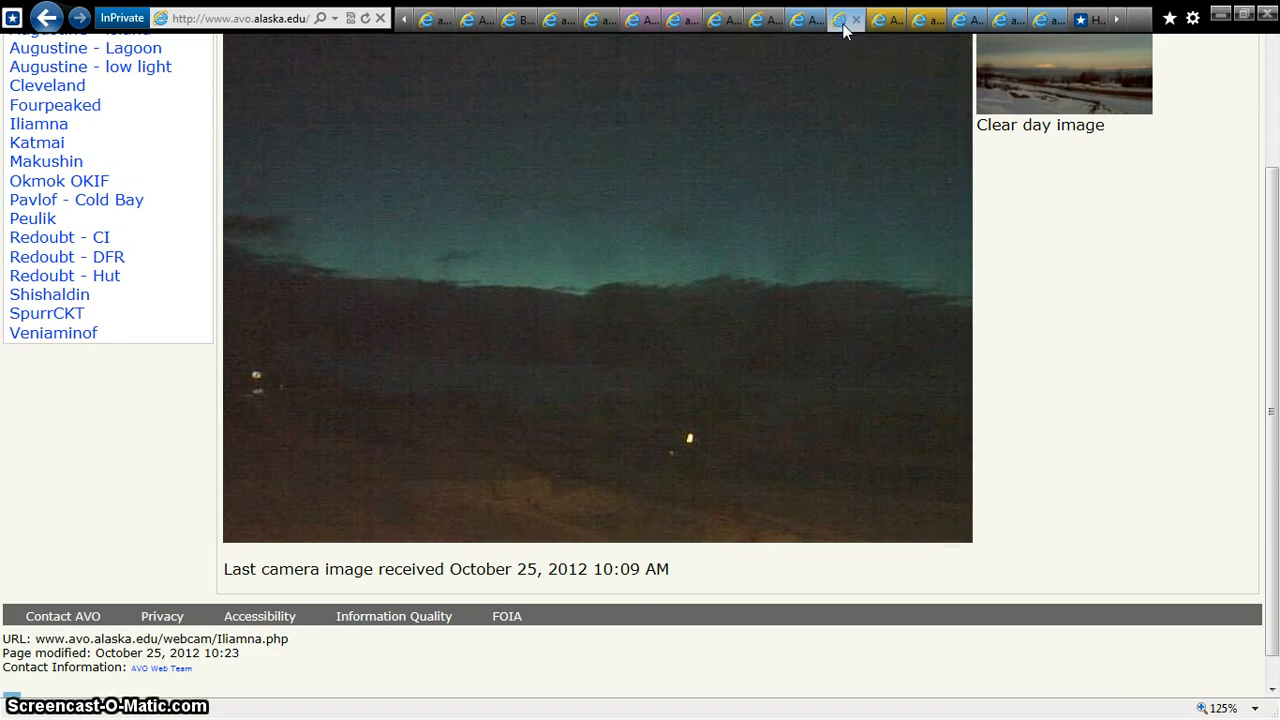
scroll("up", 3)
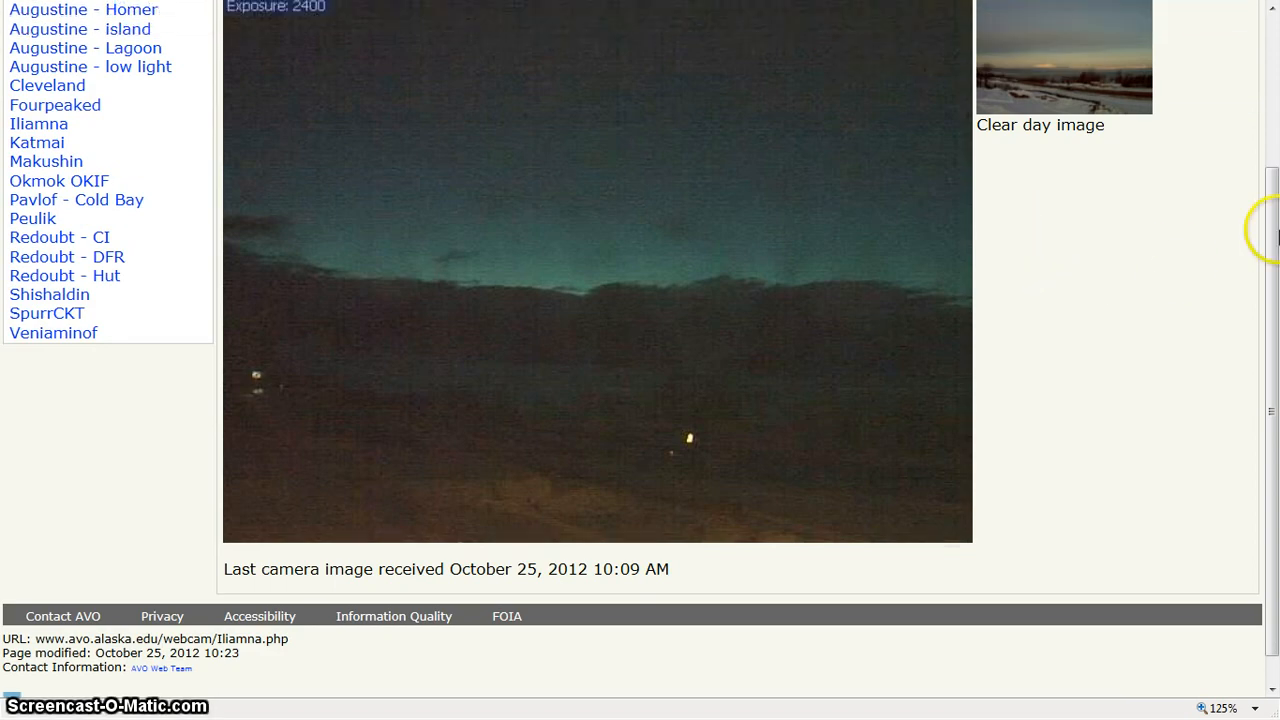
scroll("up", 3)
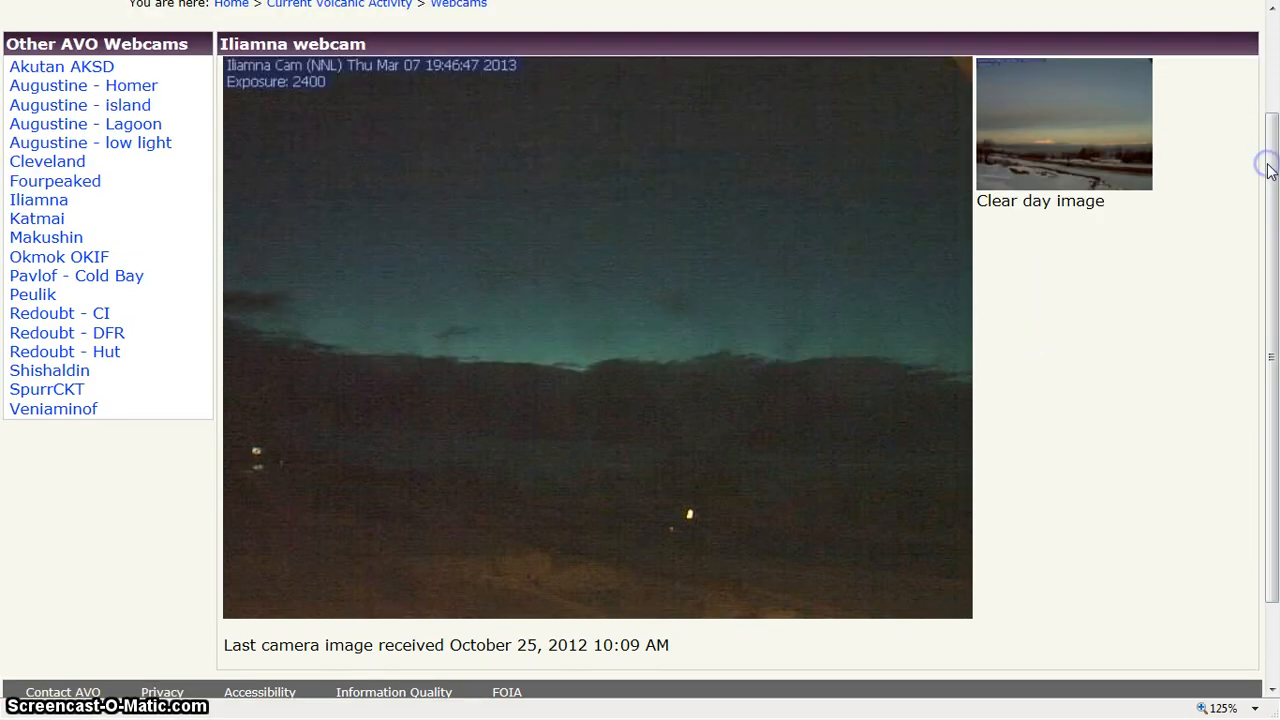
mouse_move(768, 346)
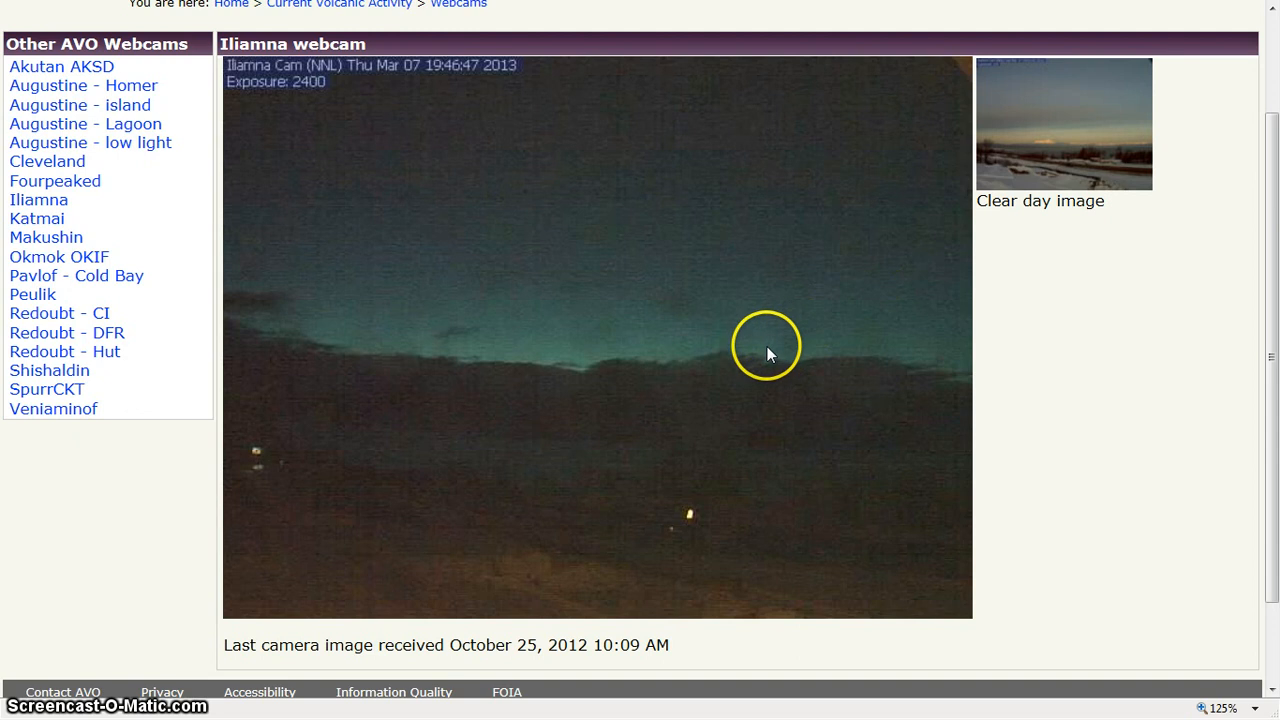
mouse_move(1100, 530)
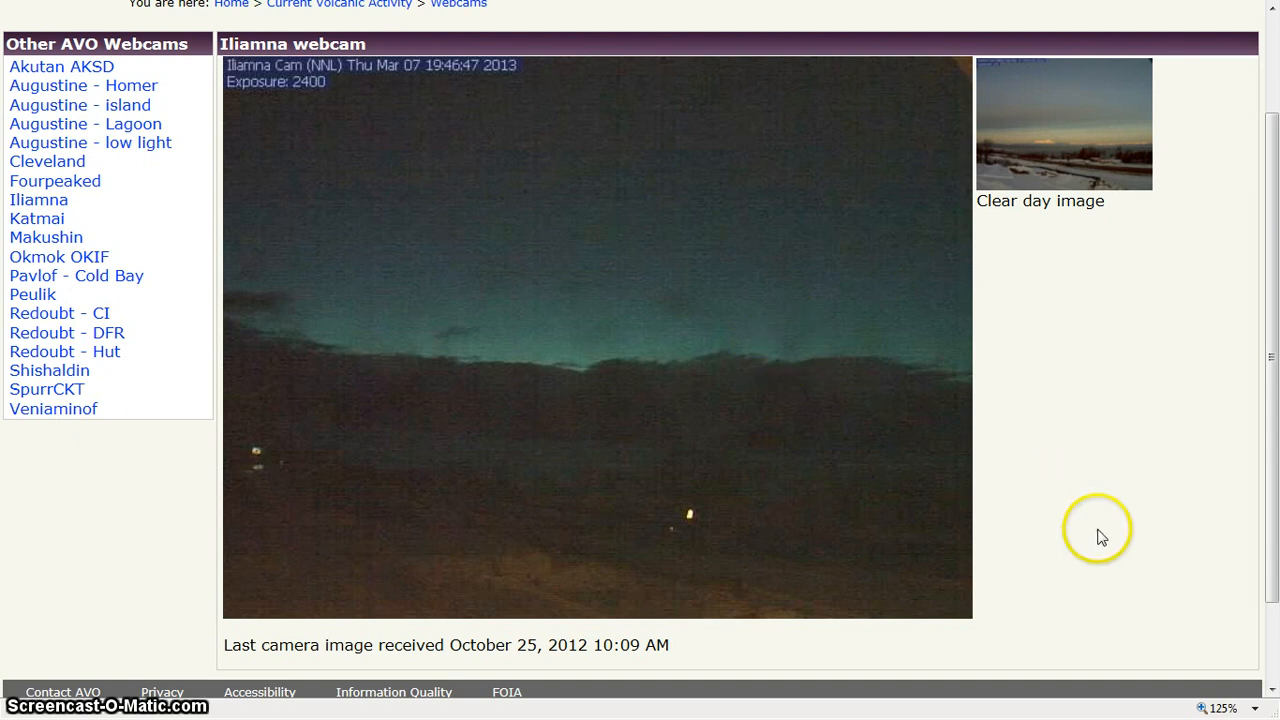
mouse_move(1215, 162)
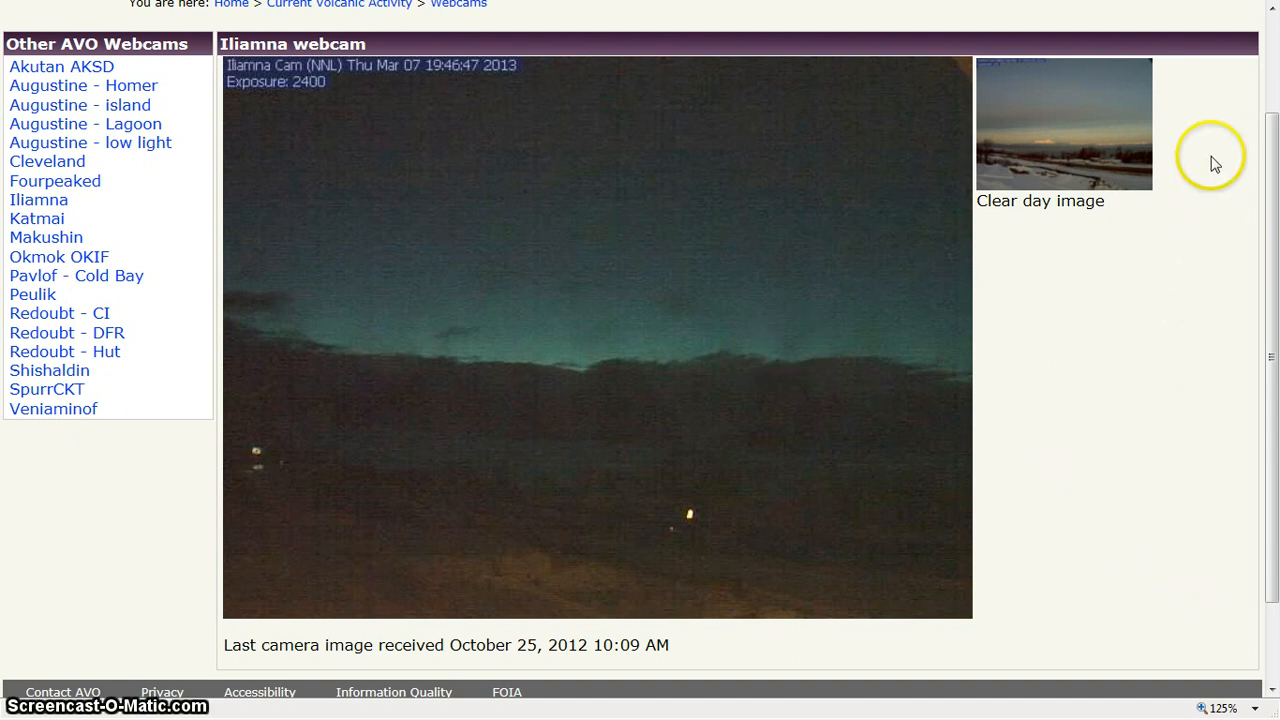
mouse_move(1222, 113)
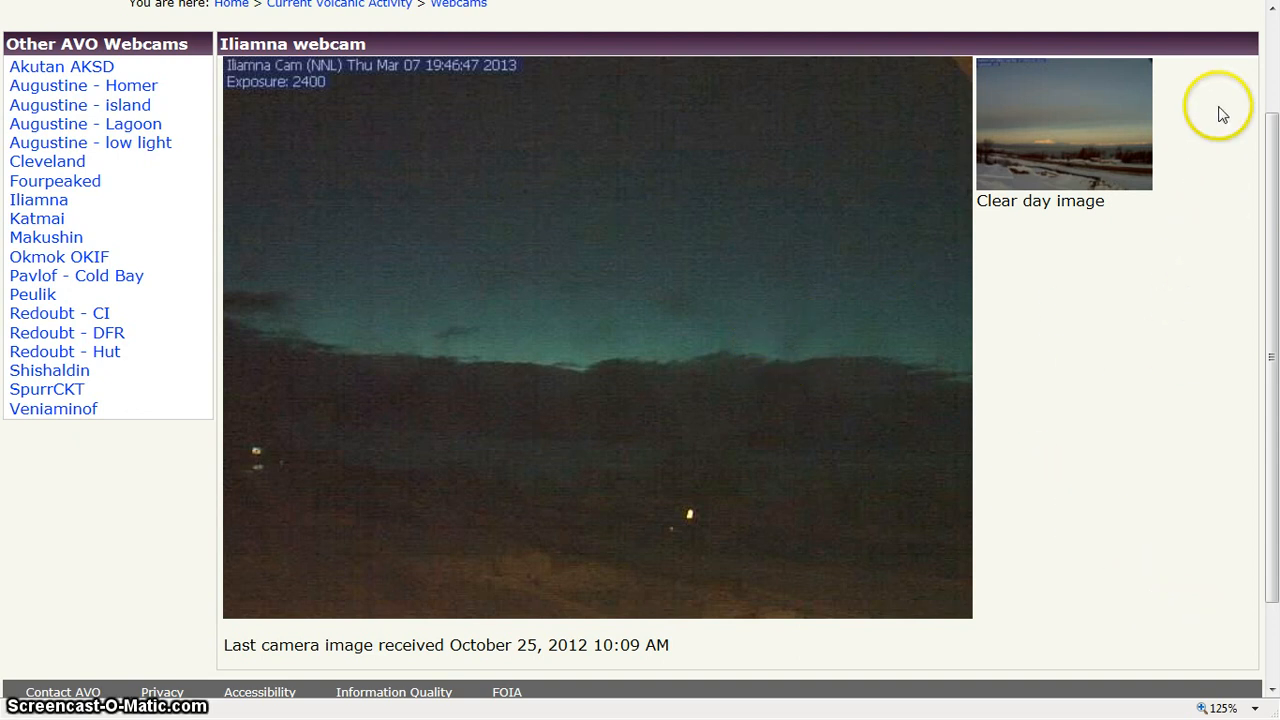
mouse_move(1160, 57)
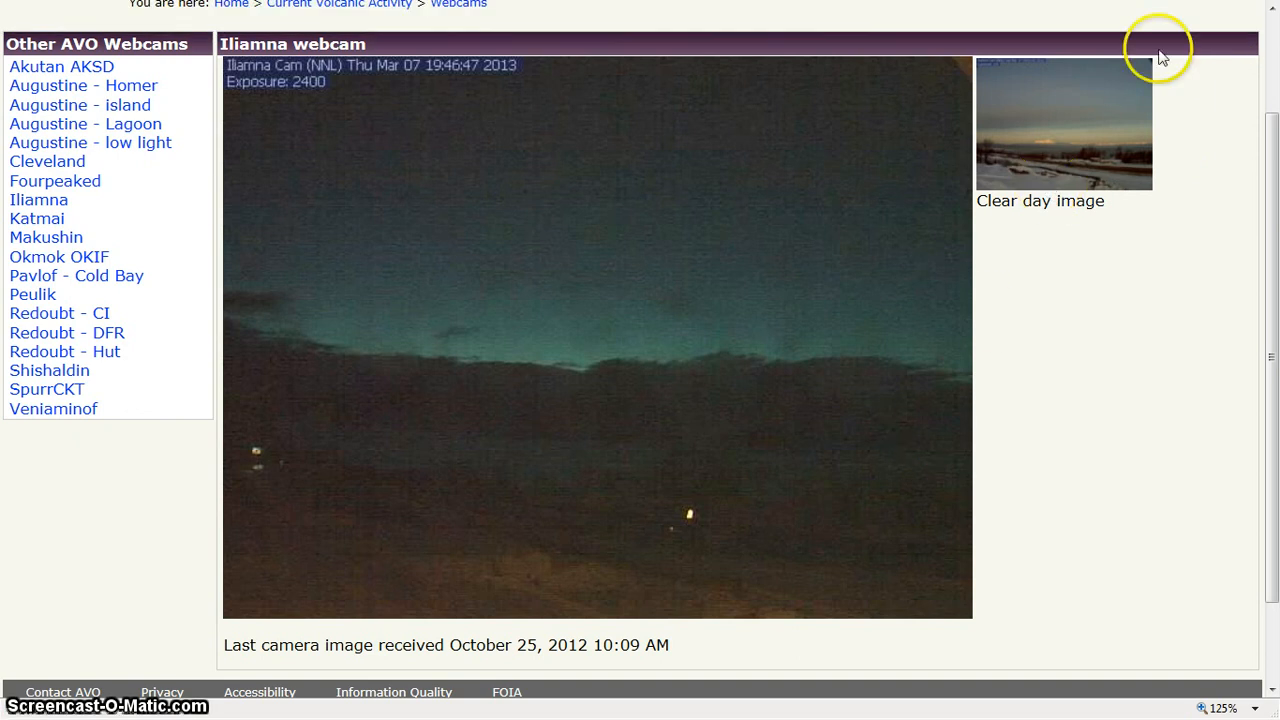
mouse_move(1238, 700)
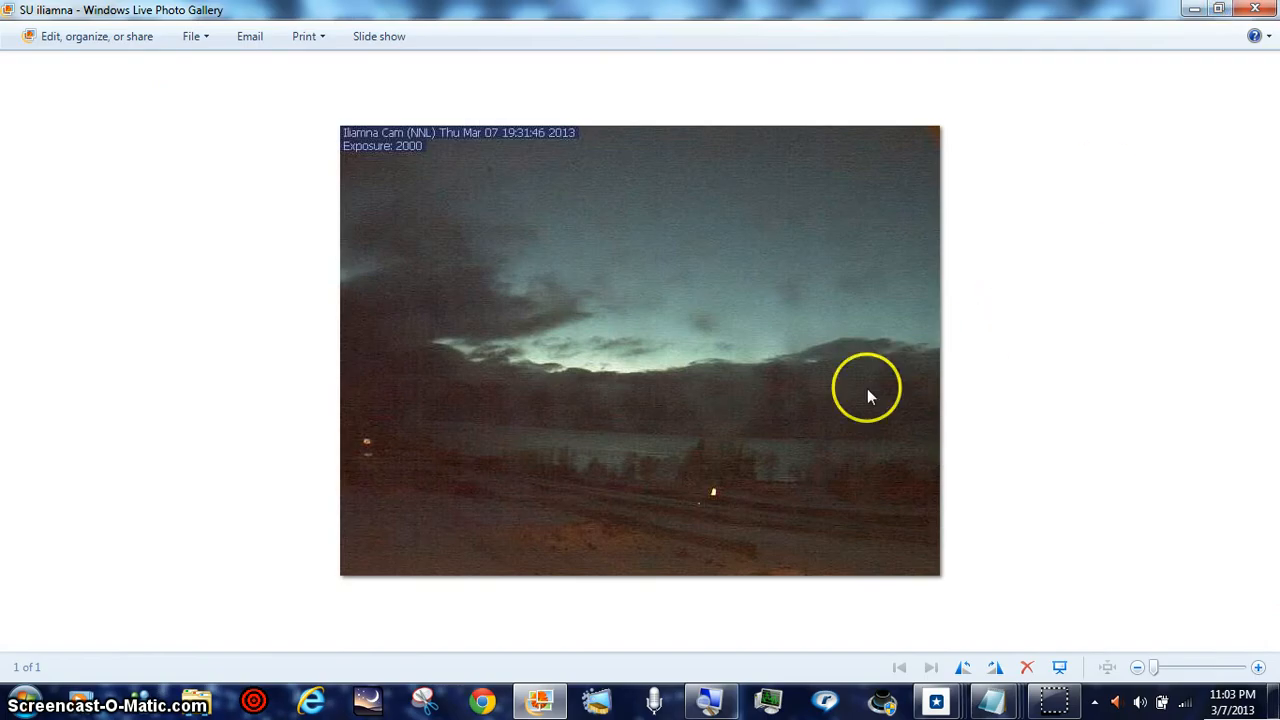
mouse_move(930, 447)
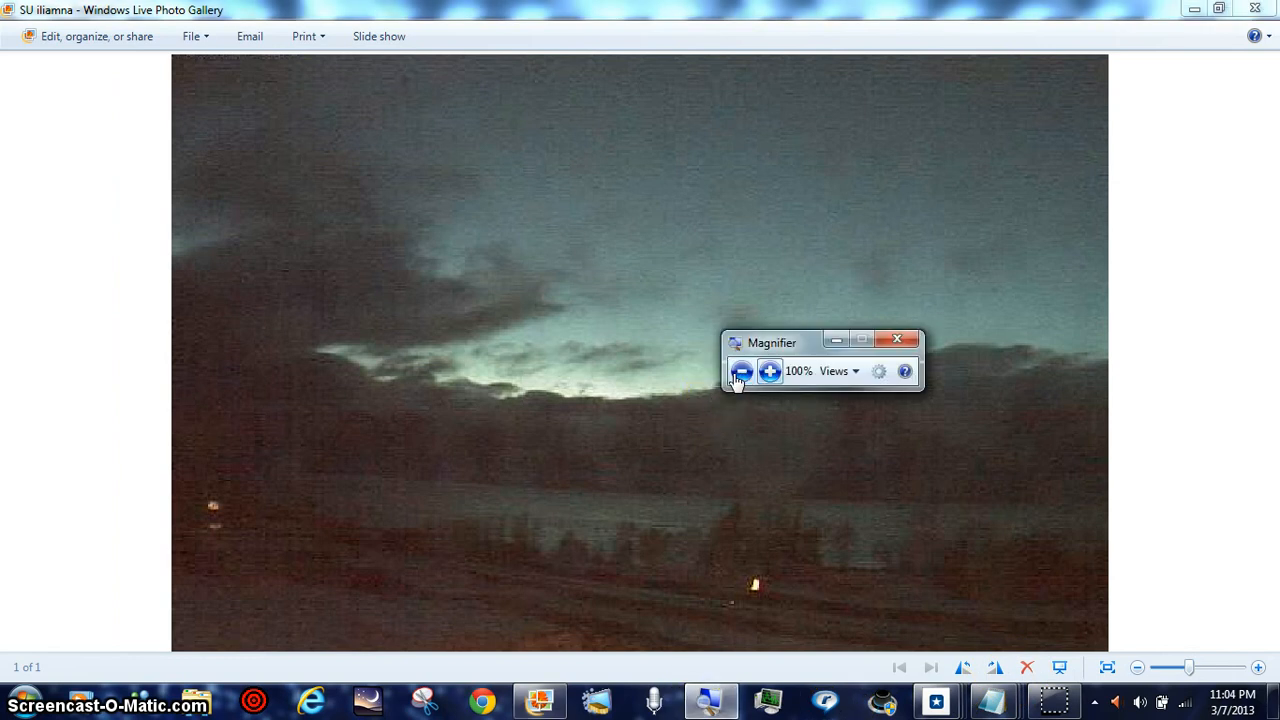
Step Magnifier zoom up to 600% on the night photo, then begin zooming back out
left_click(770, 371)
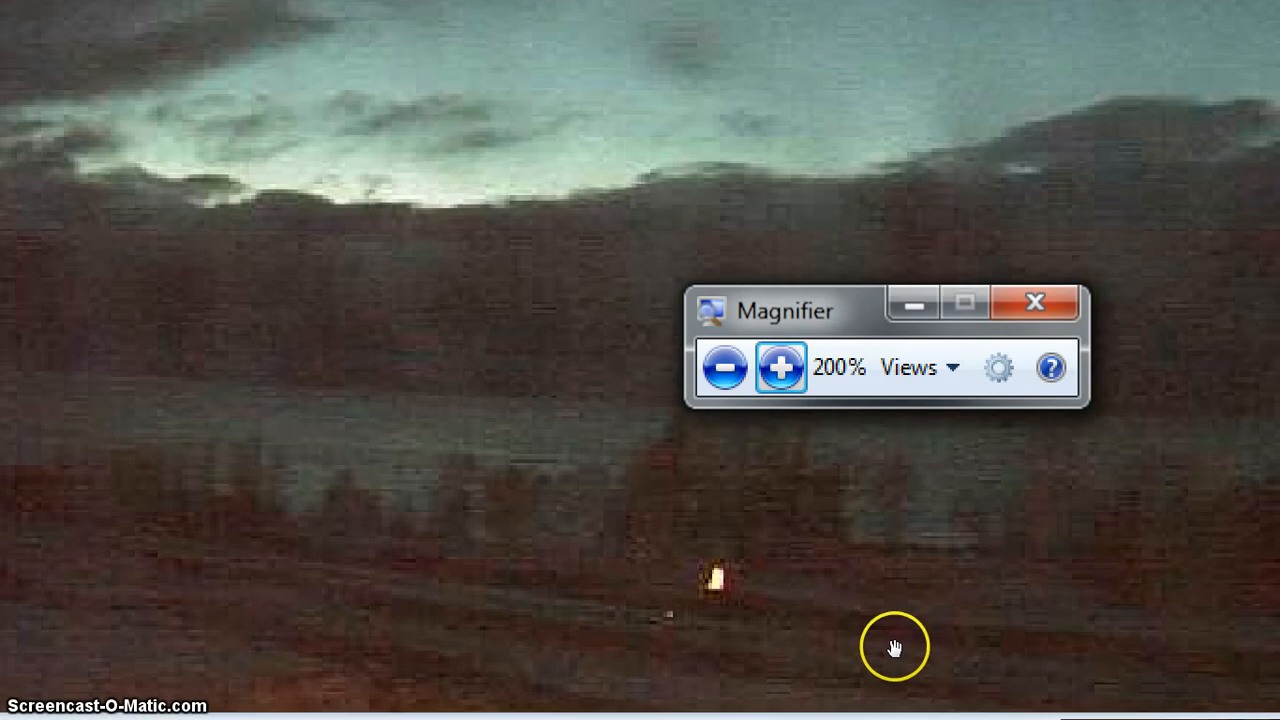
mouse_move(826, 502)
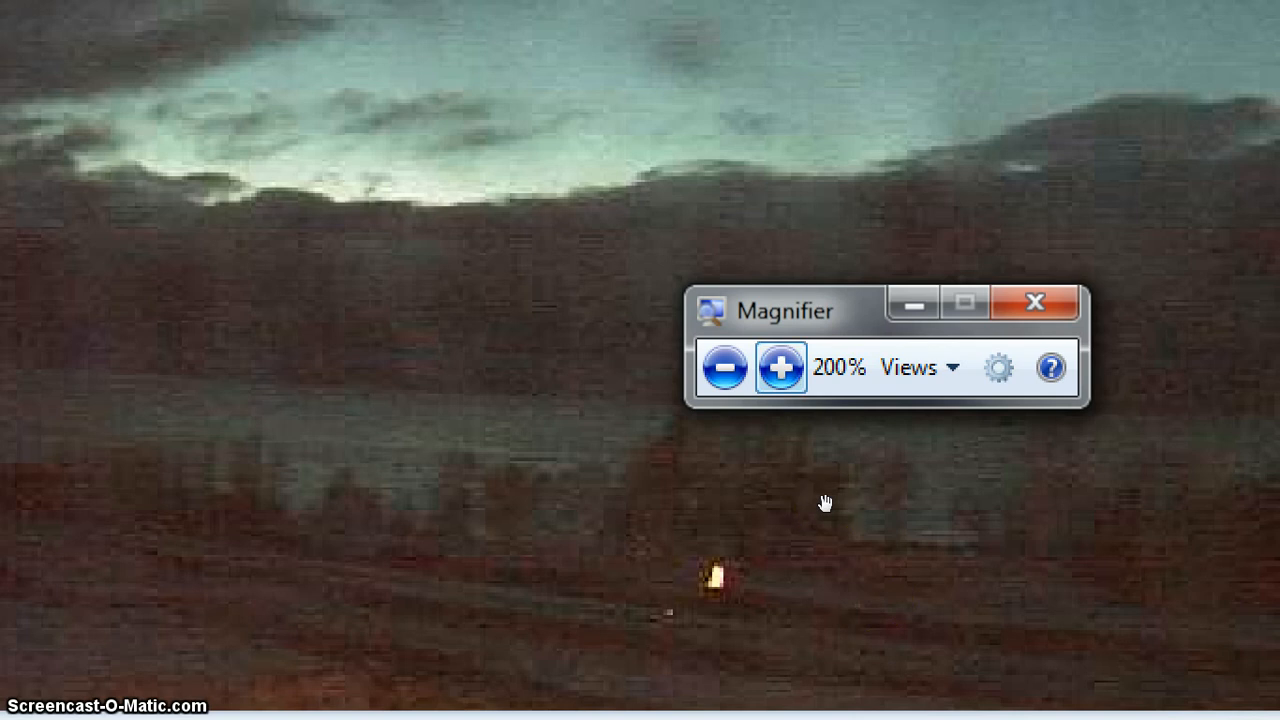
left_click(779, 367)
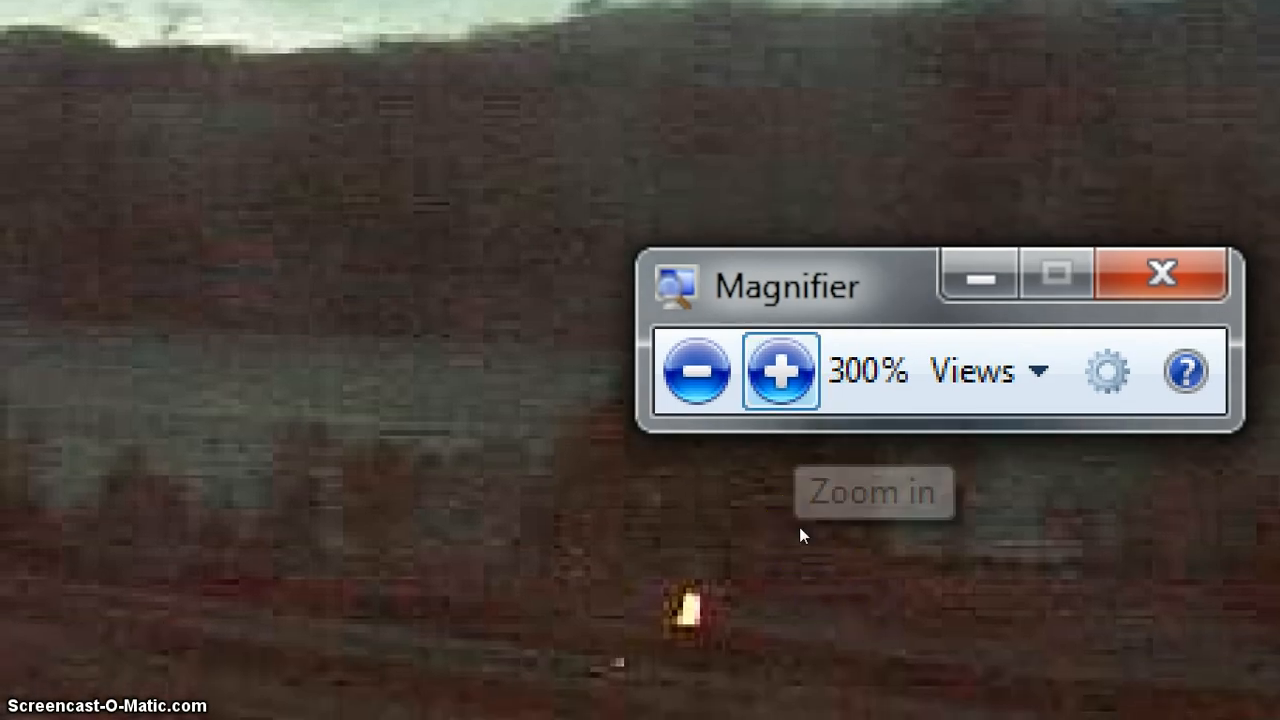
left_click(783, 371)
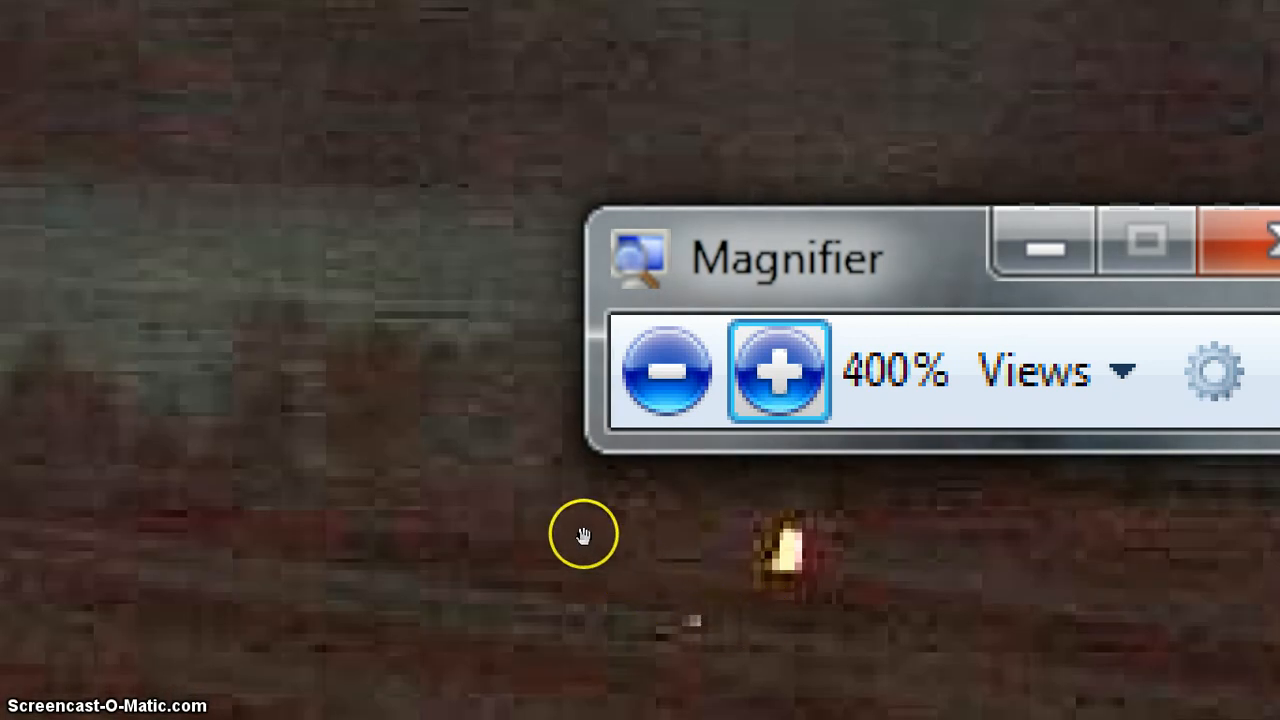
mouse_move(305, 538)
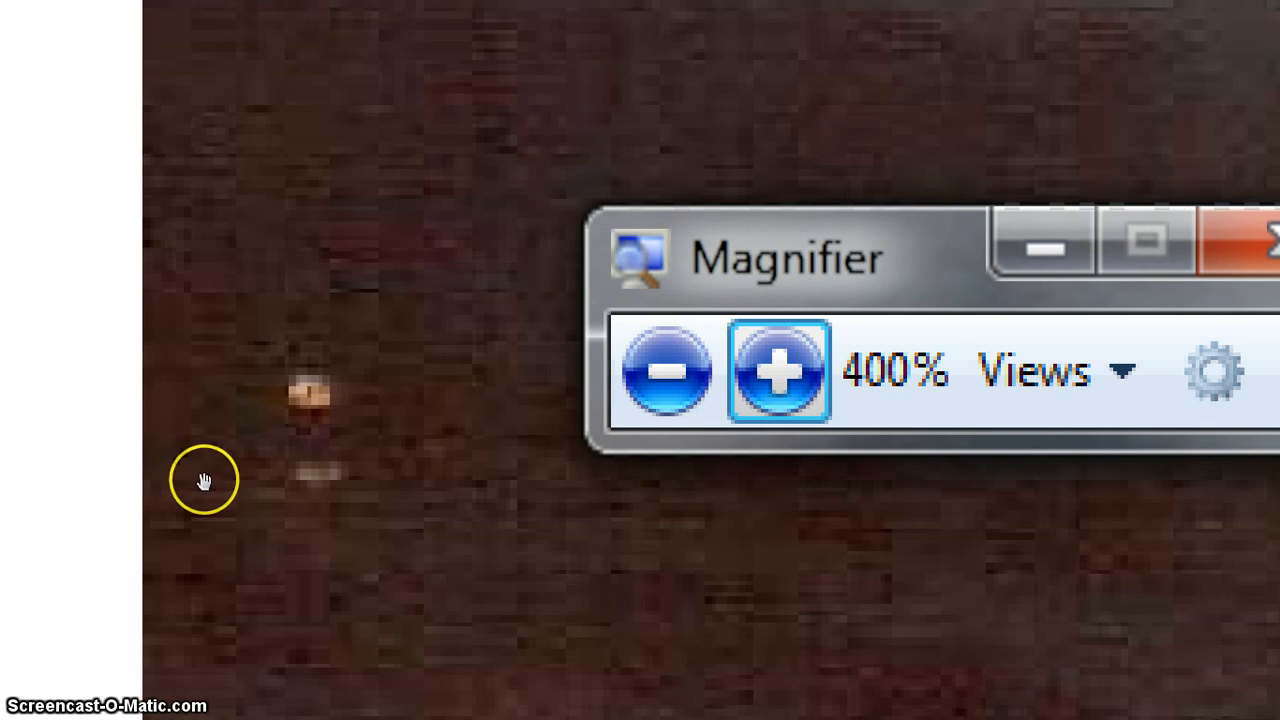
left_click(778, 370)
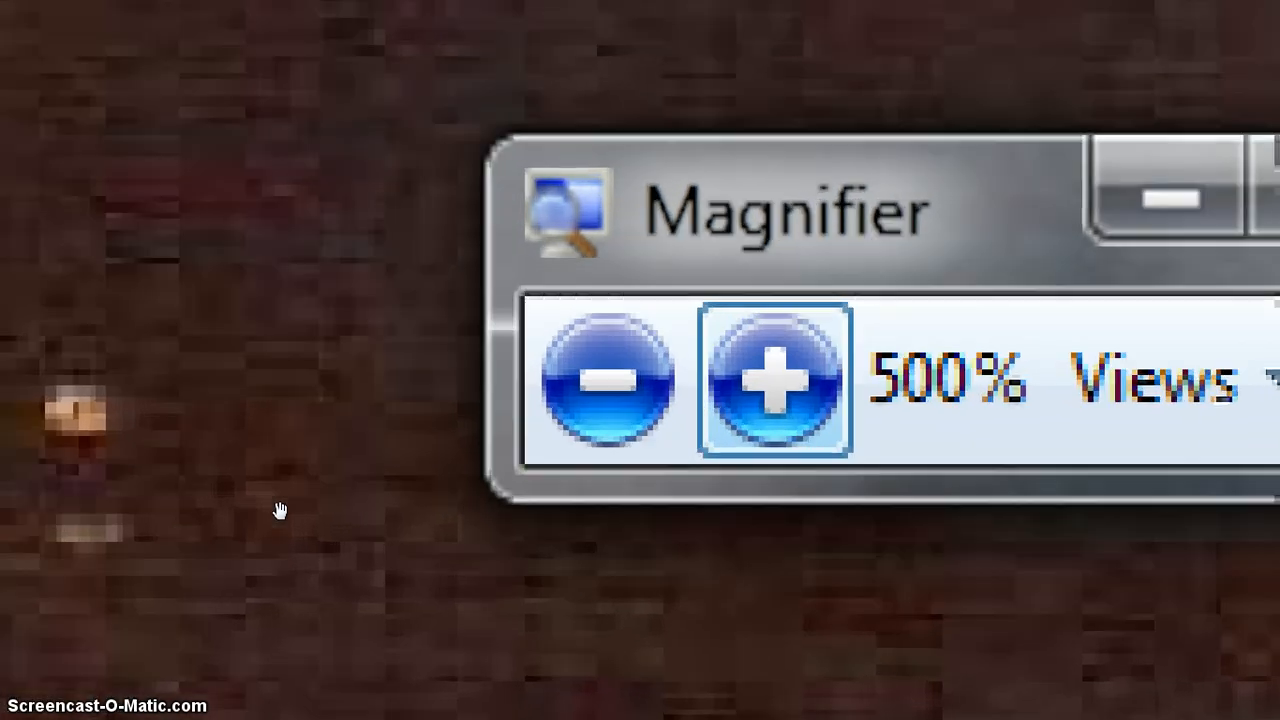
left_click(772, 377)
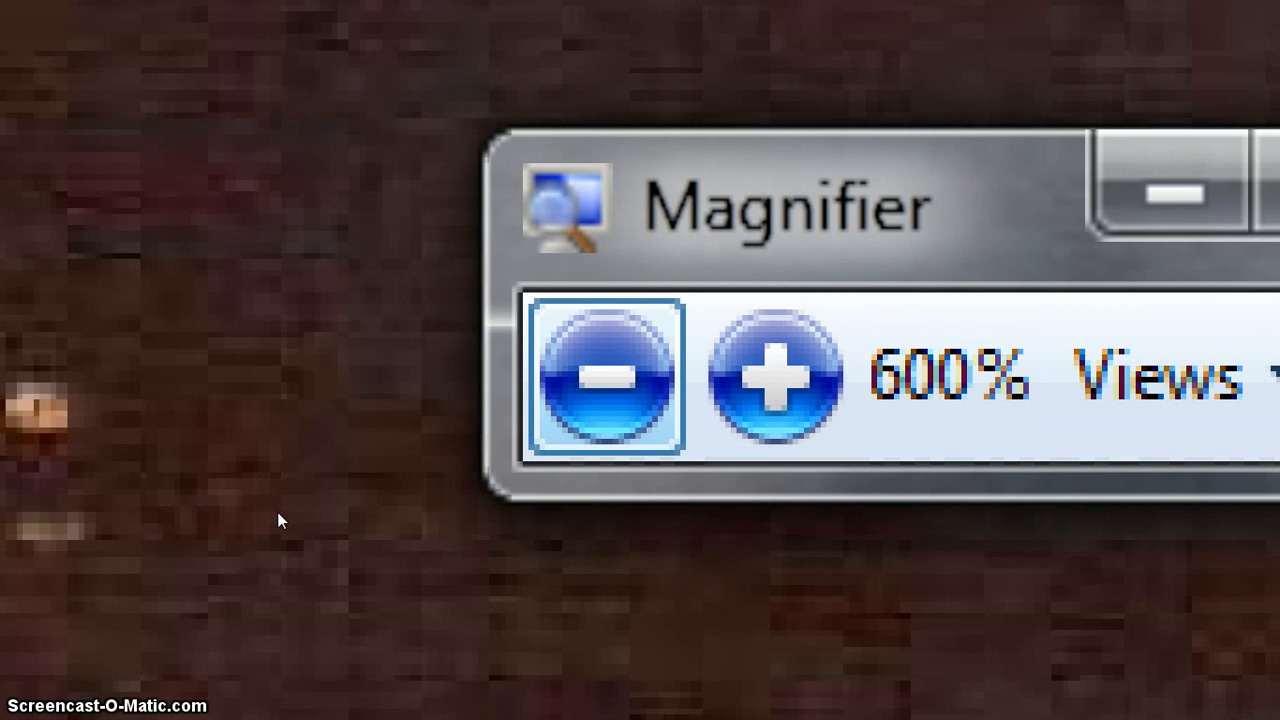
left_click(601, 378)
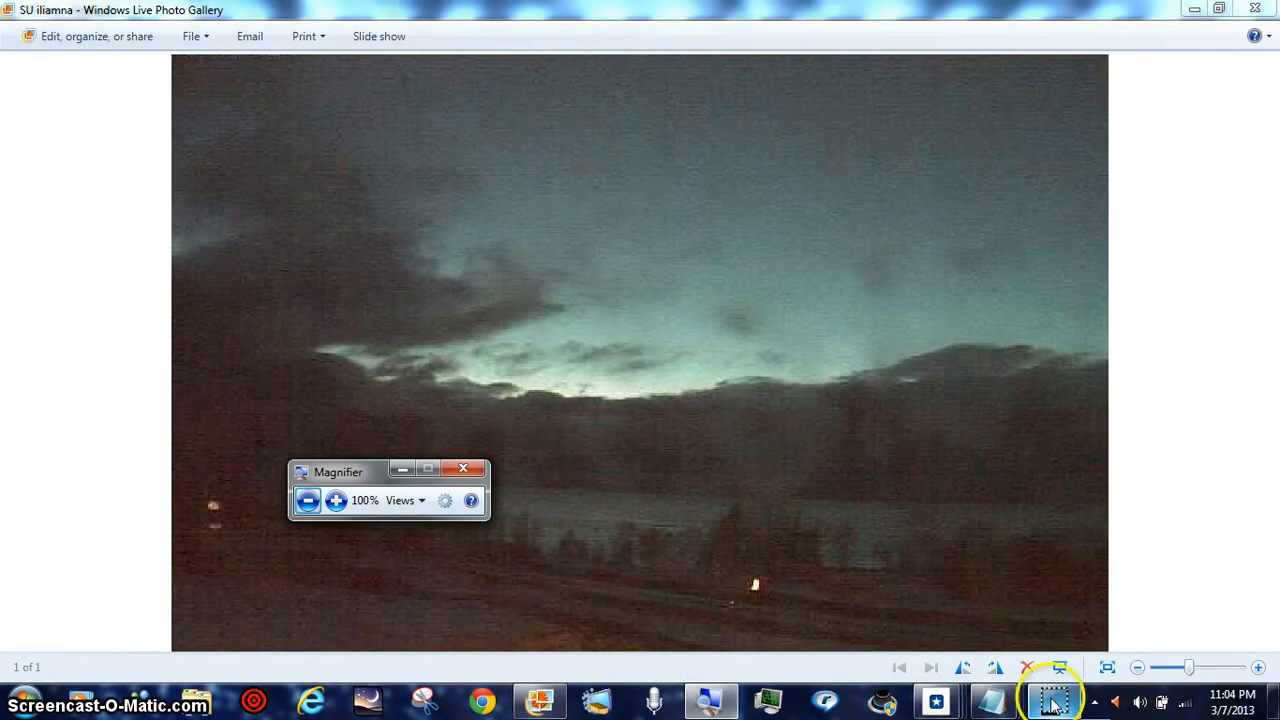
Return to Internet Explorer from the taskbar, landing on the Redoubt - CI webcam page
left_click(936, 700)
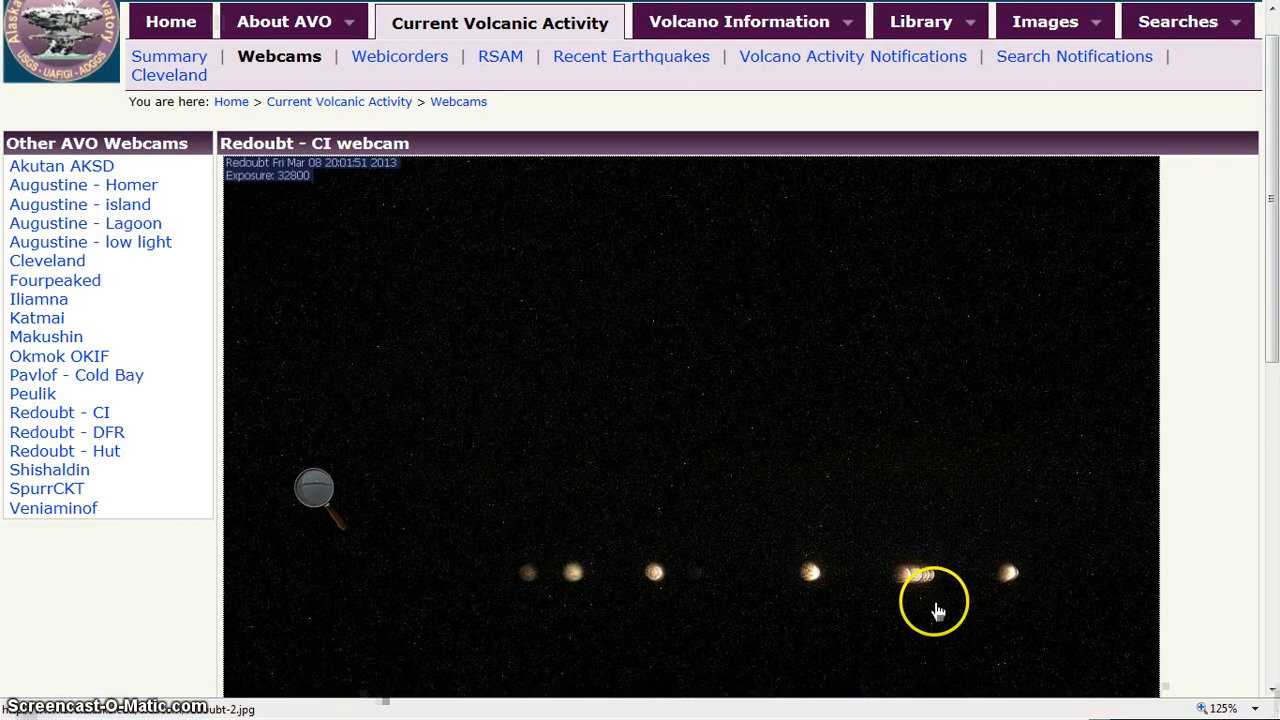
mouse_move(1270, 438)
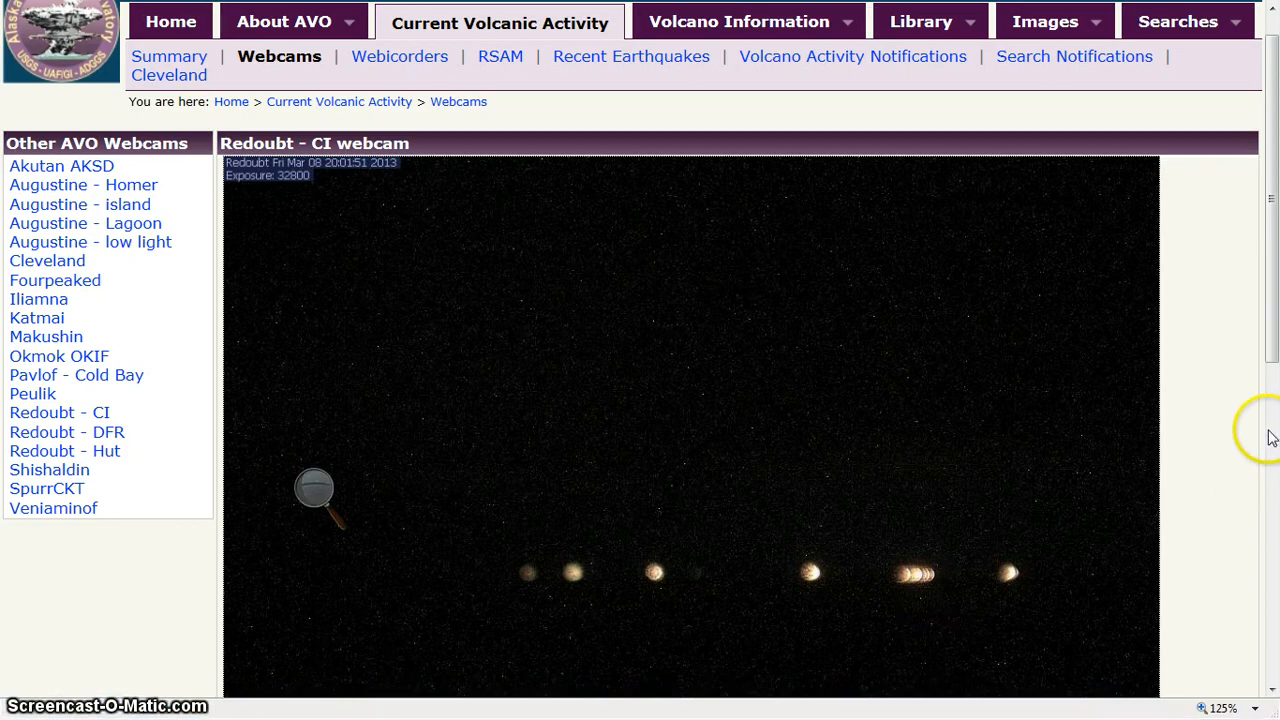
mouse_move(614, 296)
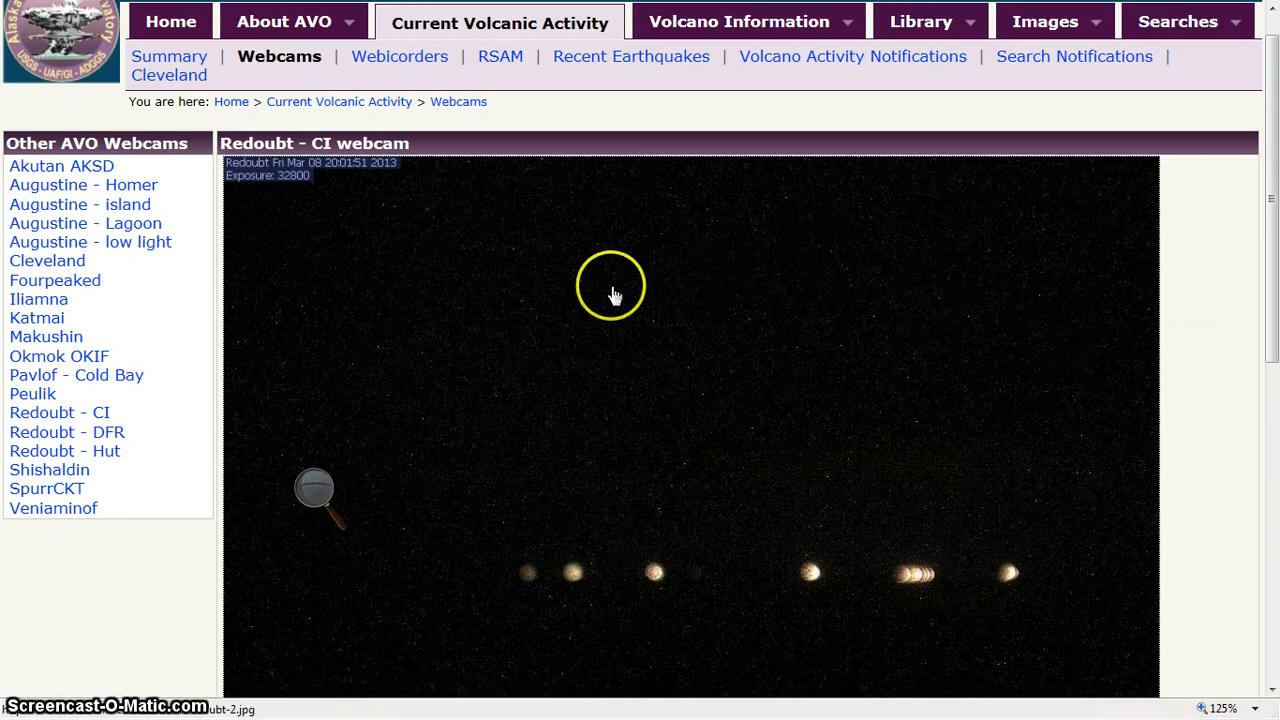
mouse_move(628, 252)
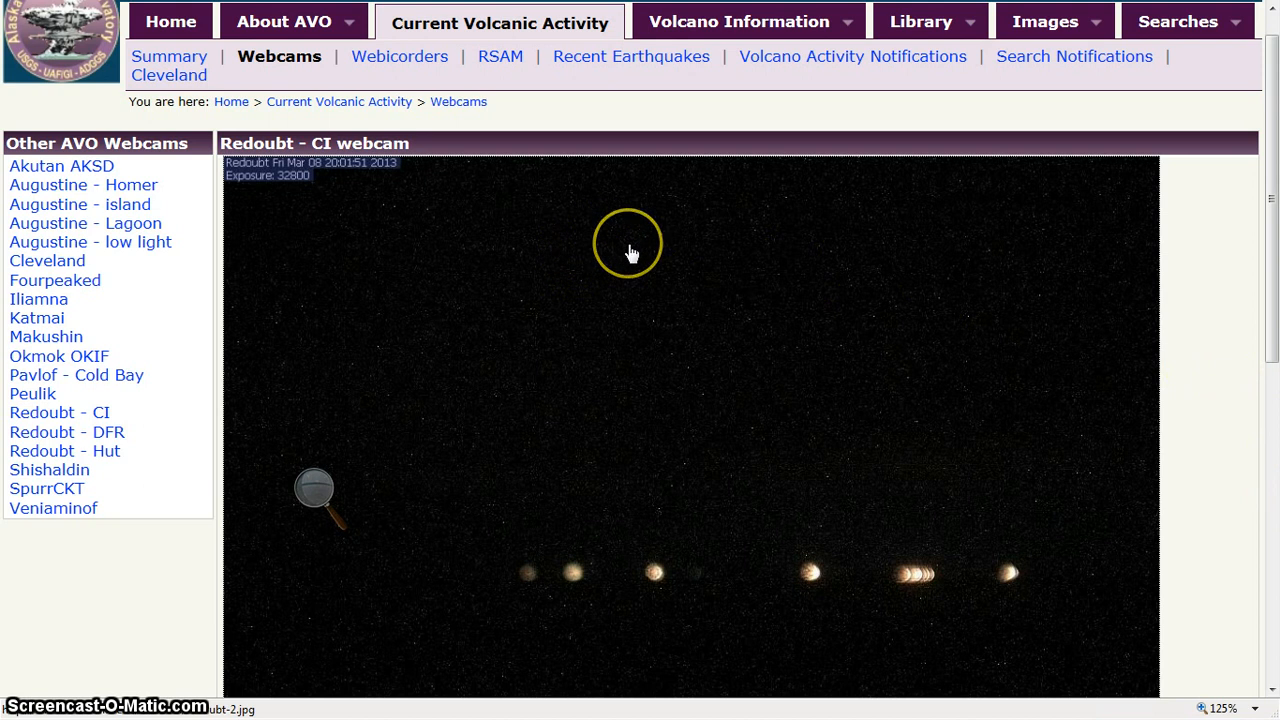
mouse_move(835, 218)
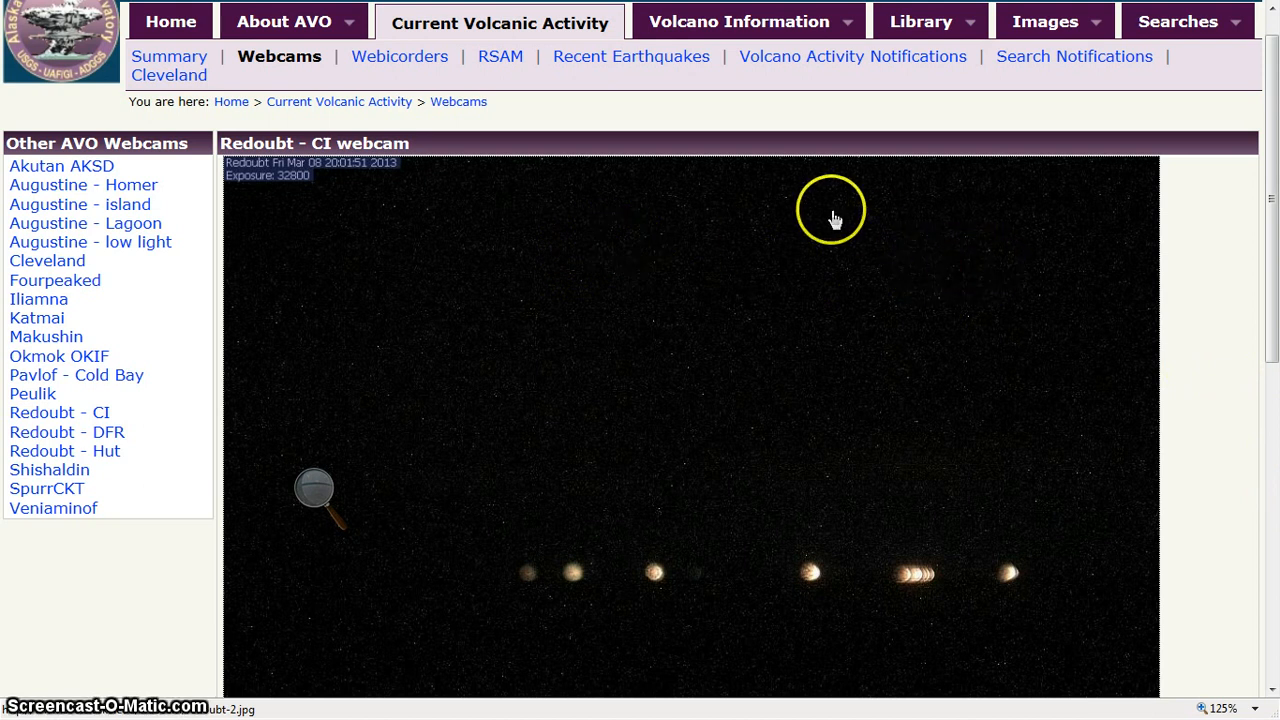
mouse_move(385, 235)
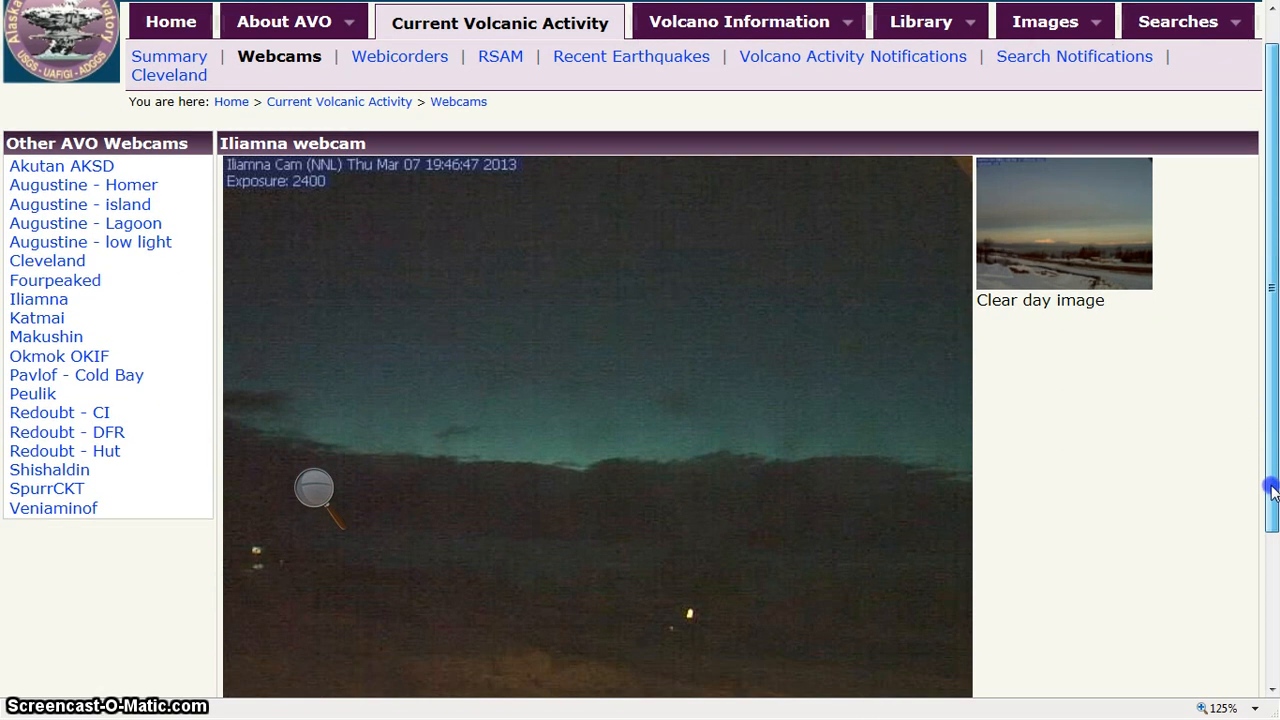
Set the Iliamna webcam page zoom to 400% from the status-bar zoom menu
left_click(1228, 706)
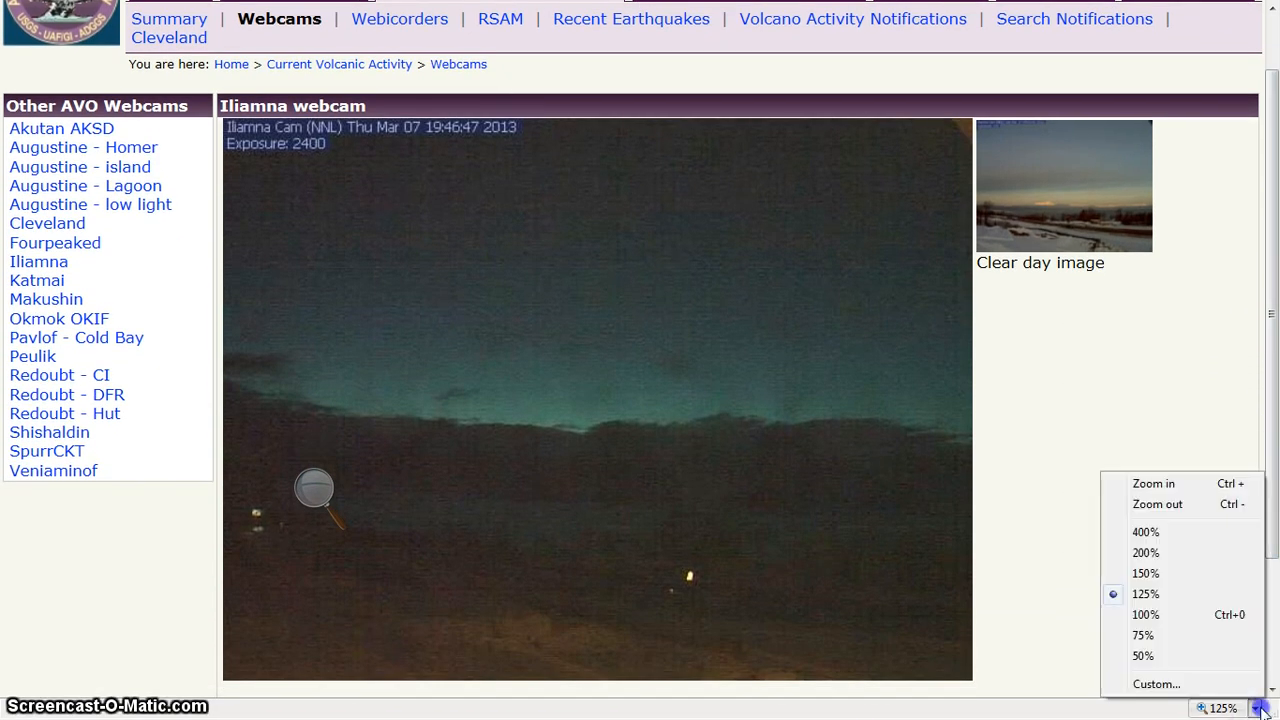
mouse_move(1185, 531)
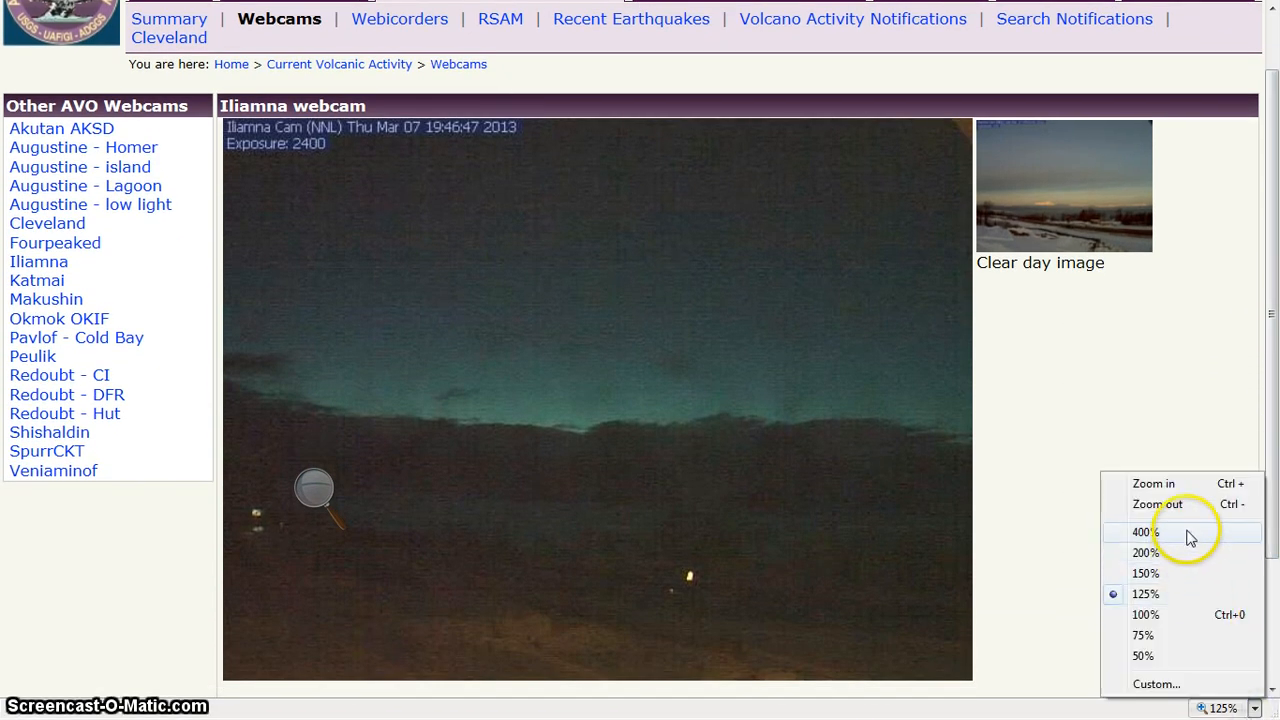
left_click(1143, 532)
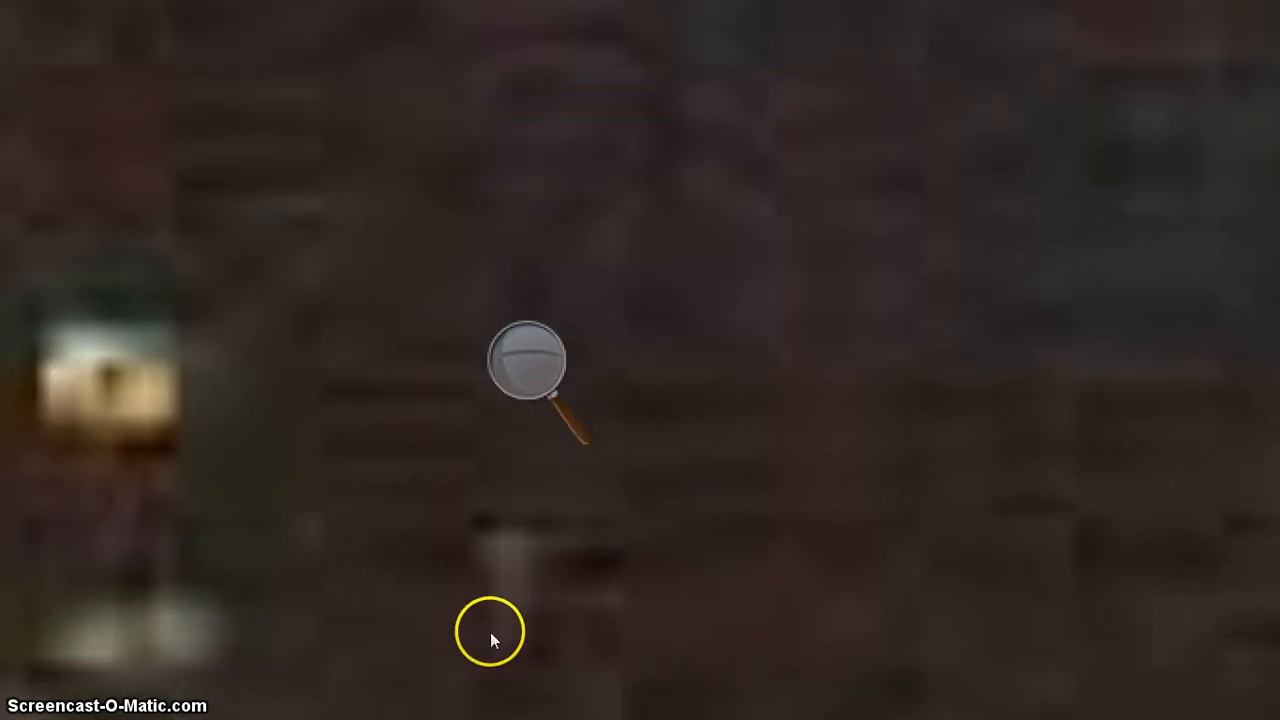
Raise Windows Magnifier to 800% over the blurred page, then reduce it and hide its settings
left_click(527, 358)
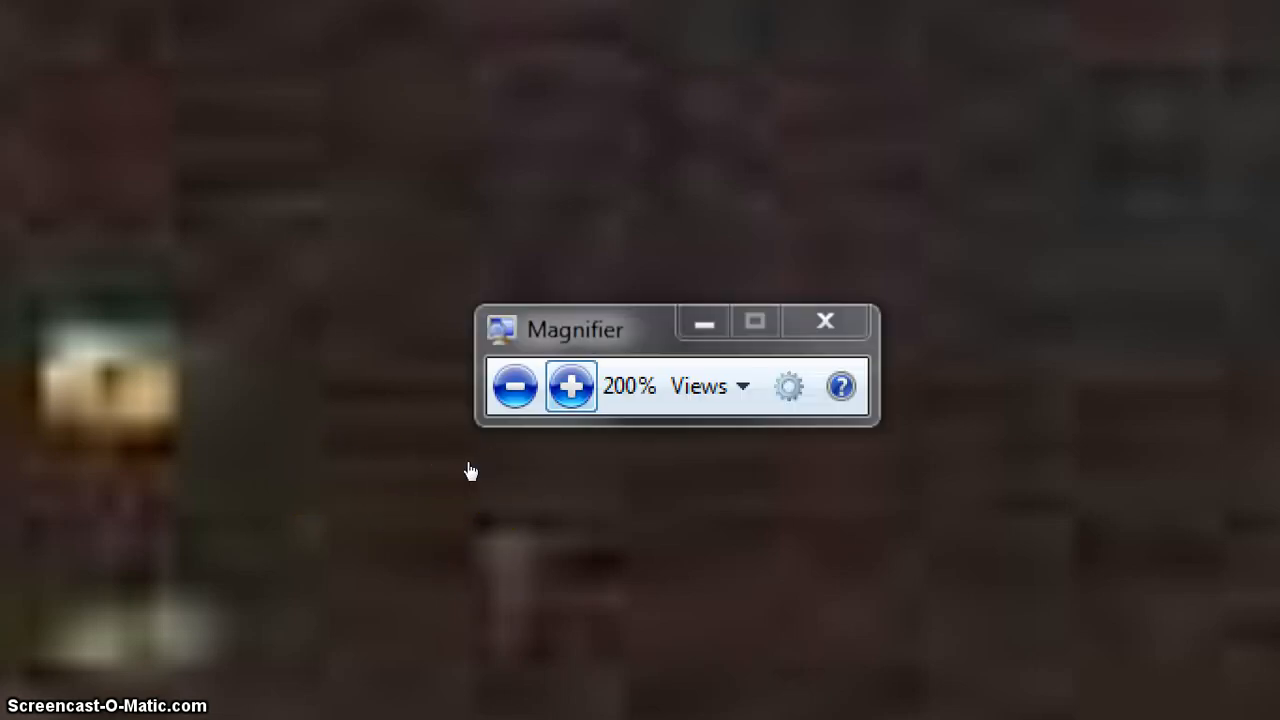
mouse_move(571, 386)
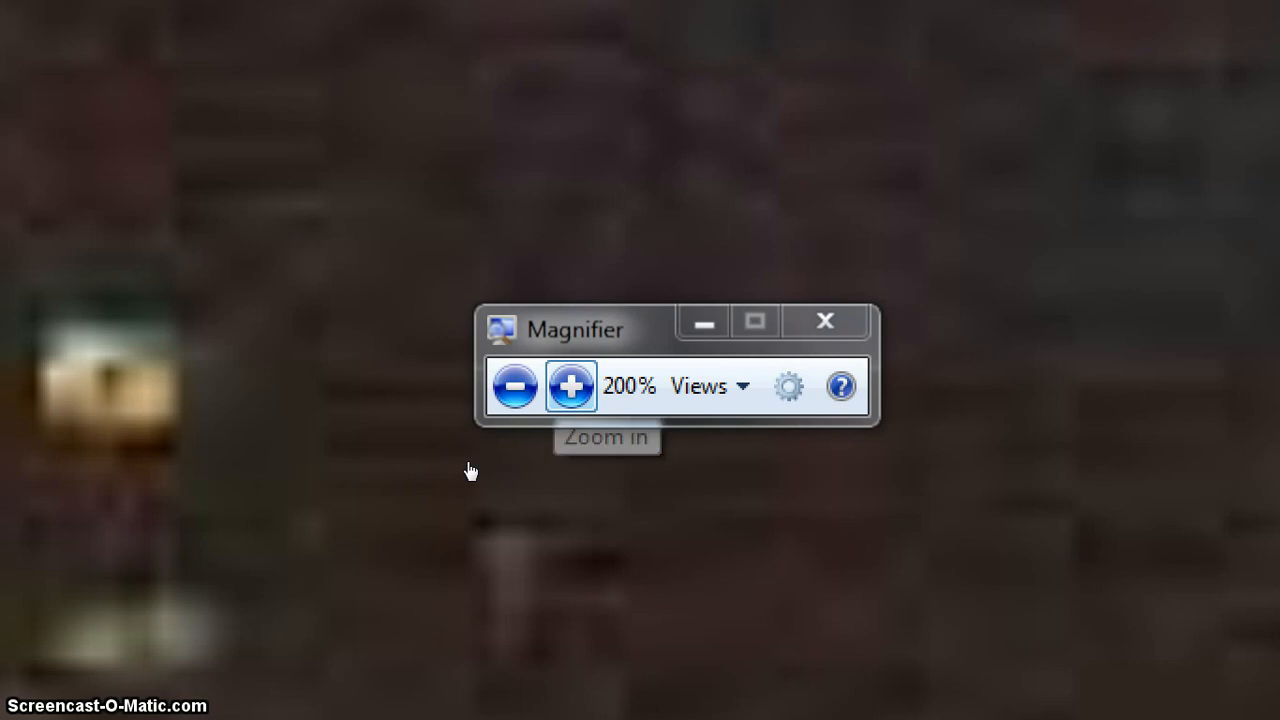
left_click(570, 386)
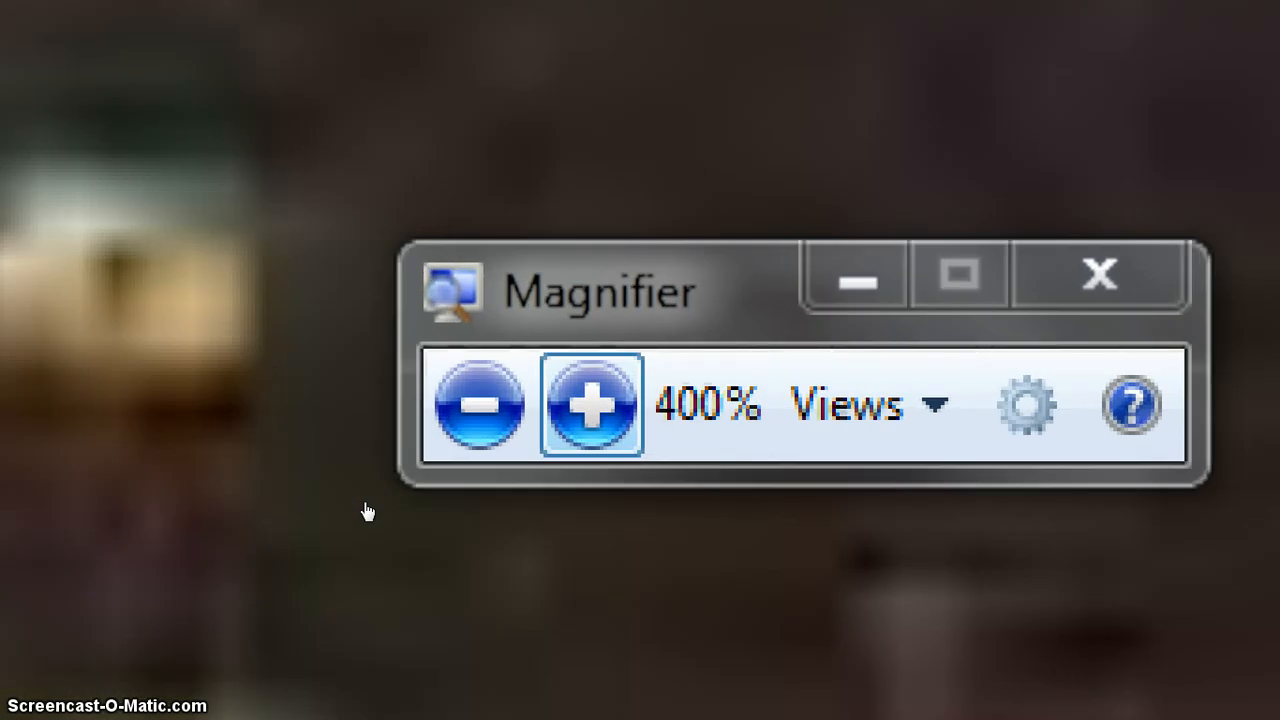
left_click(591, 404)
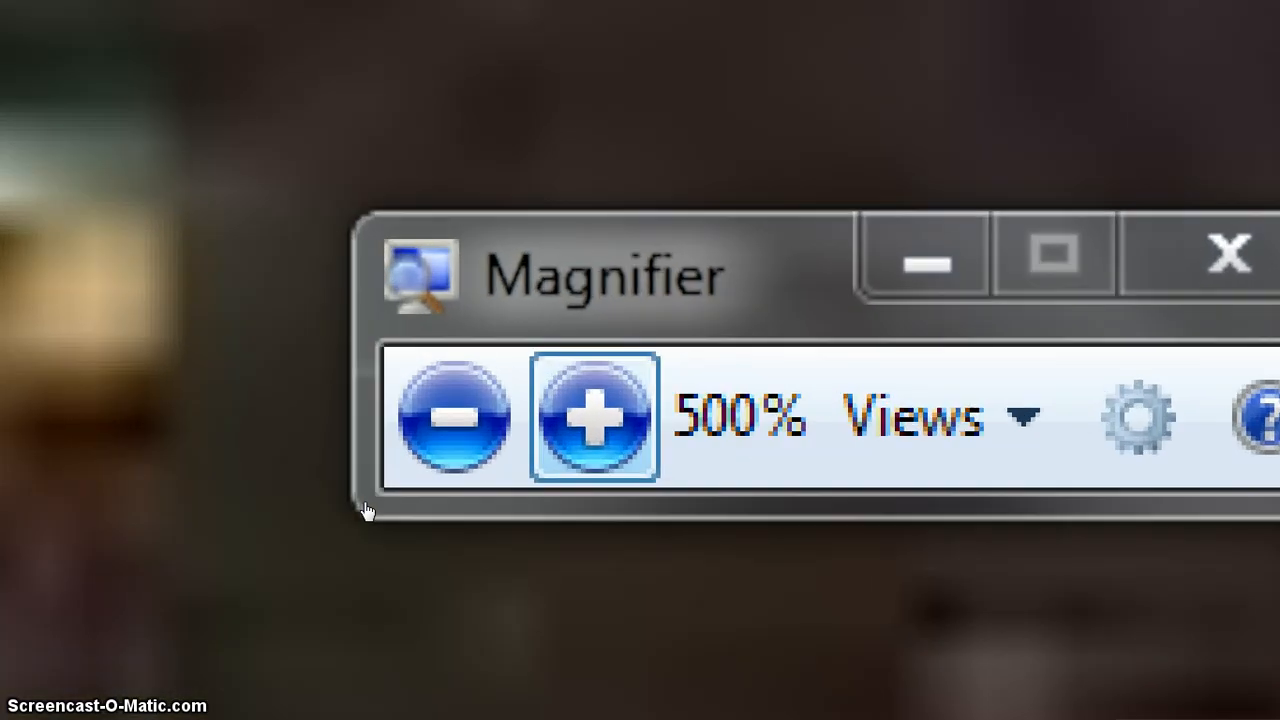
left_click(592, 415)
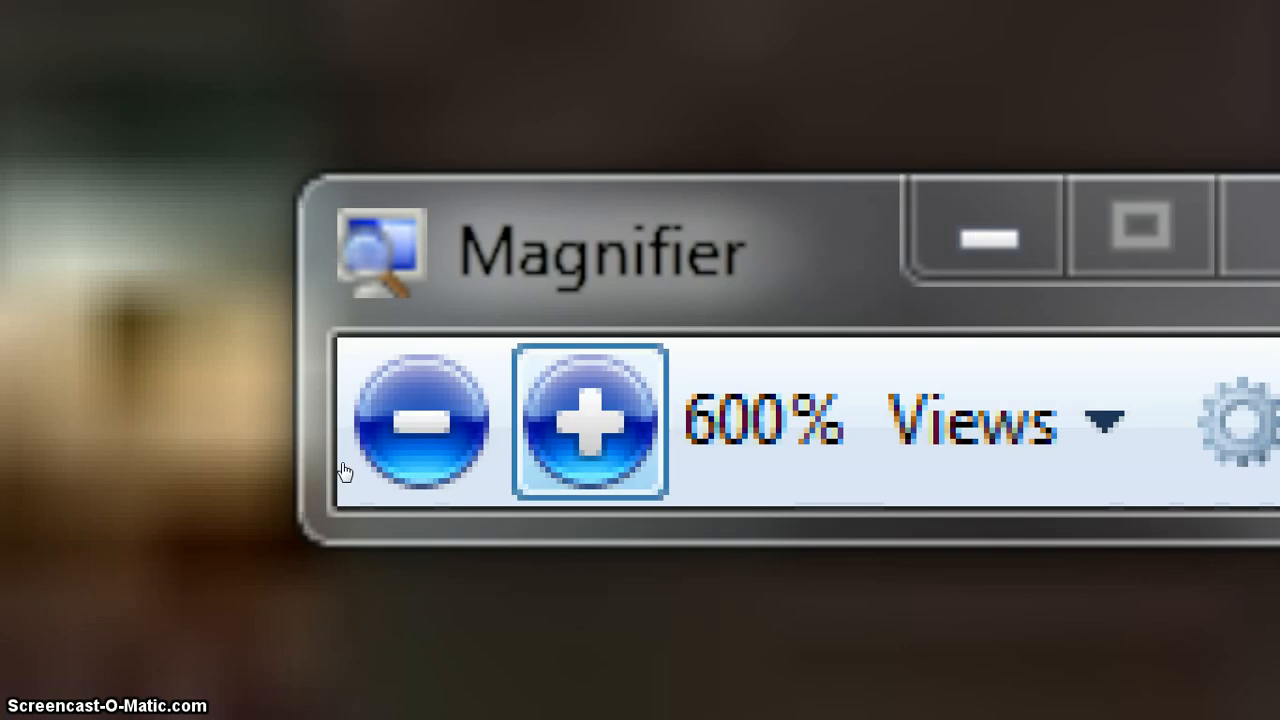
left_click(588, 420)
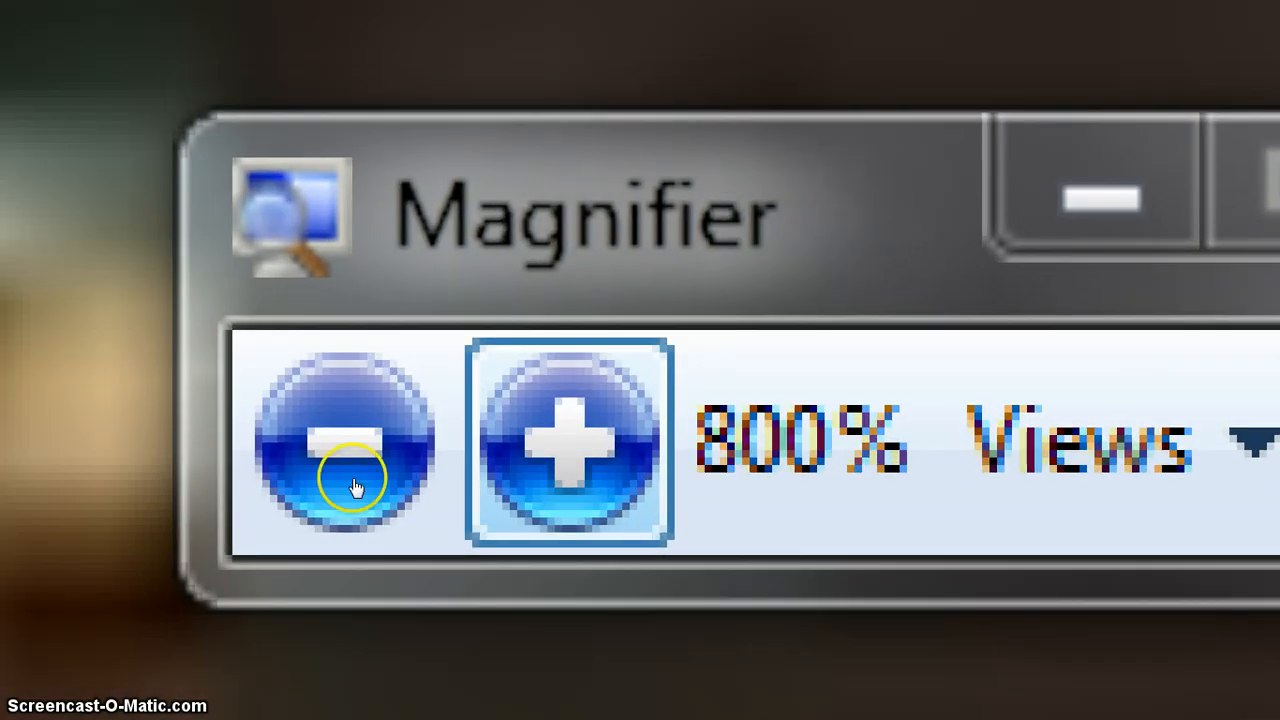
left_click(350, 440)
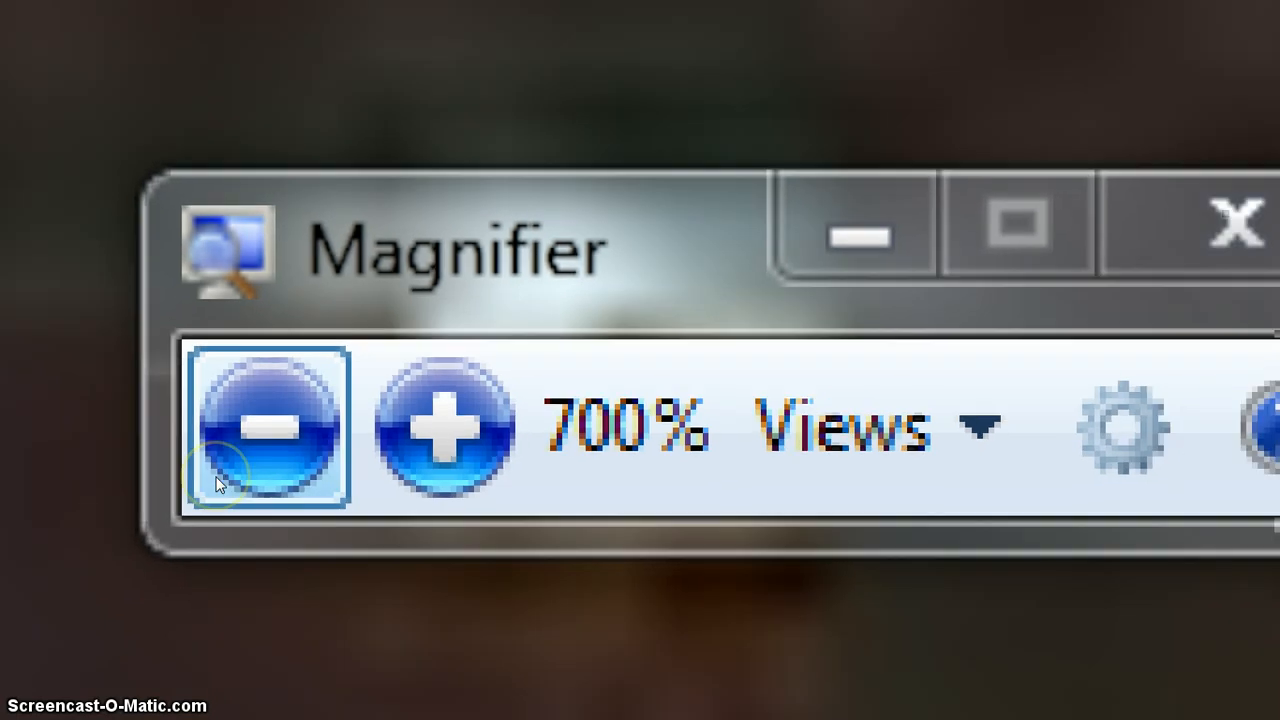
left_click(267, 427)
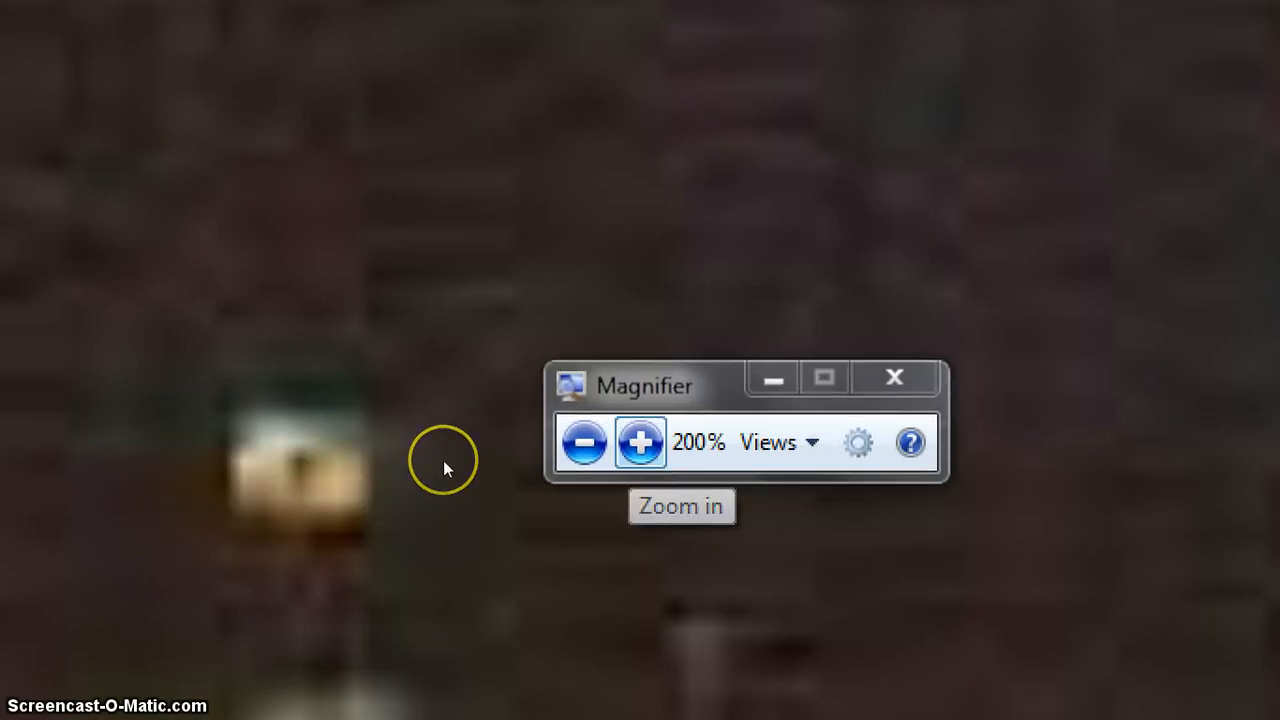
left_click(640, 442)
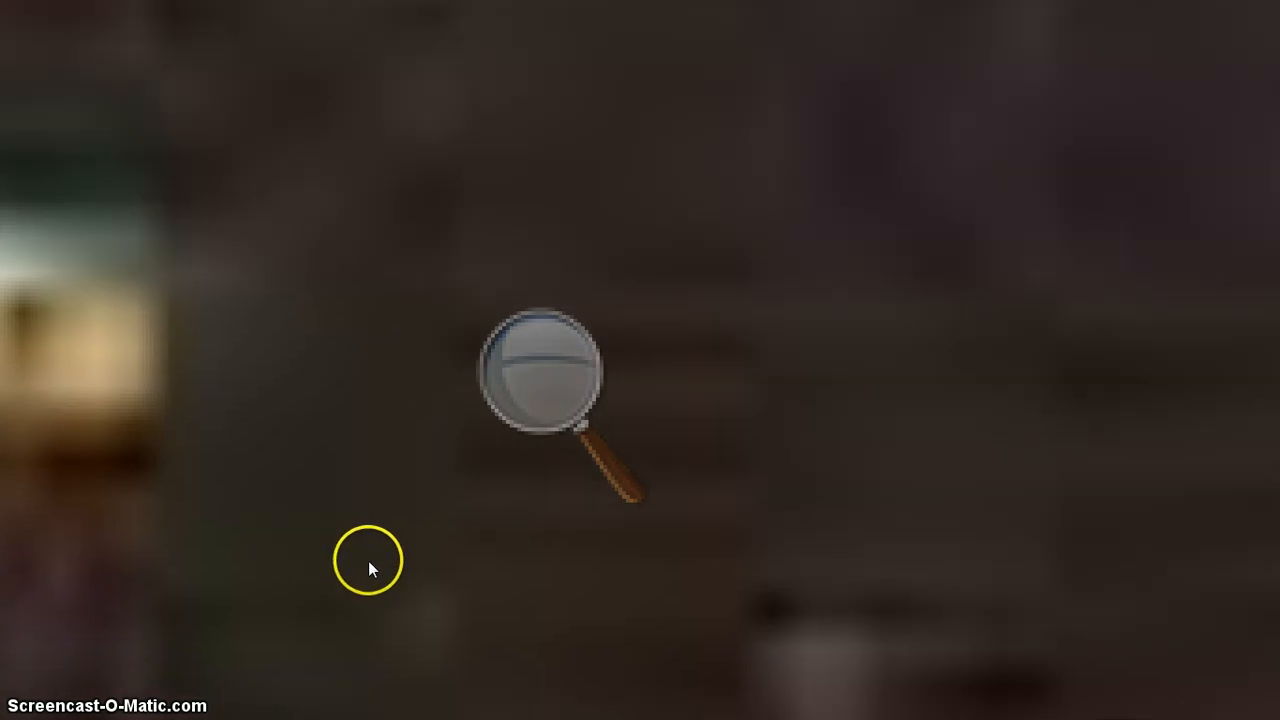
mouse_move(340, 540)
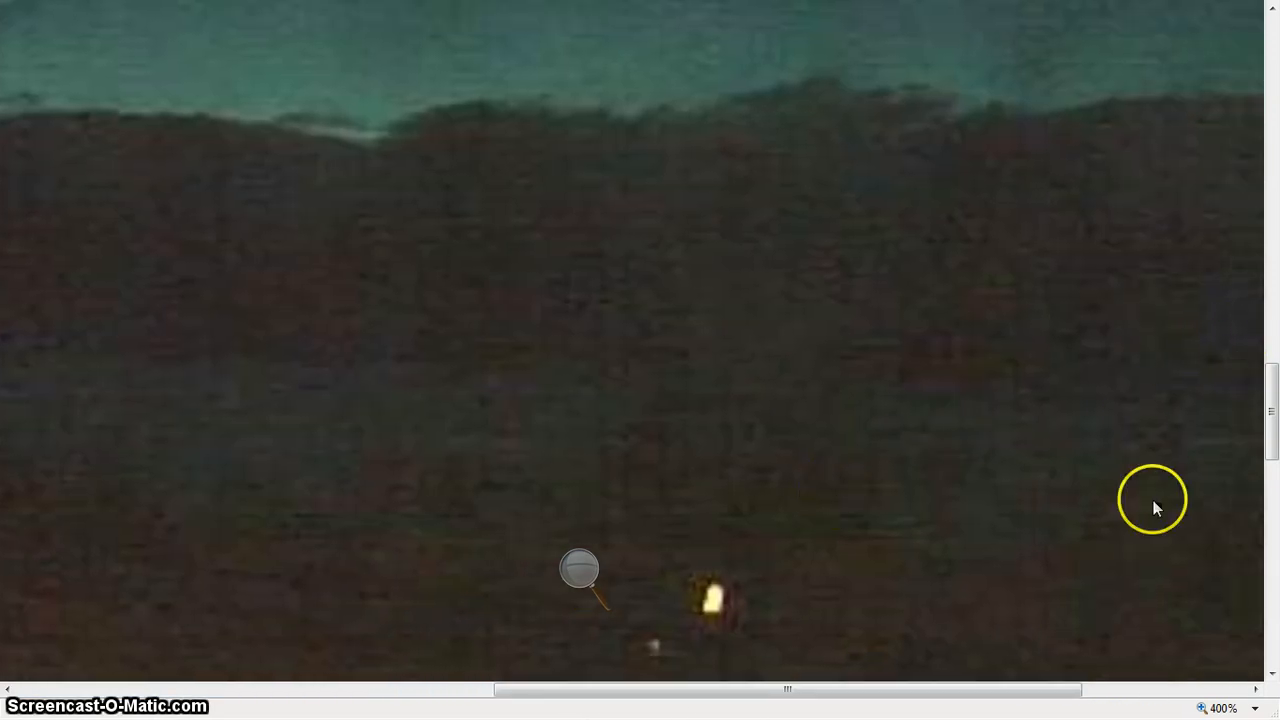
Bring up the Custom Zoom dialog, currently showing 400%, from the status-bar zoom menu
left_click(1222, 708)
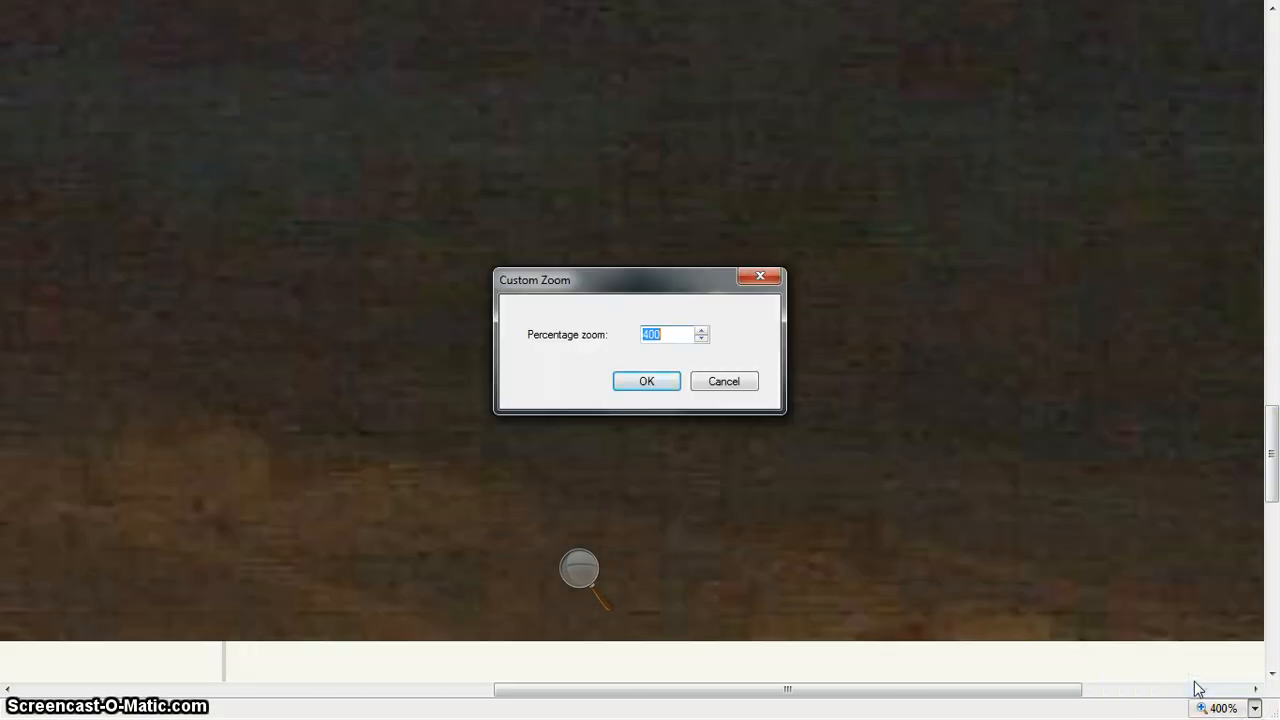
Enter 1000 as the custom zoom percentage and apply it
type("1")
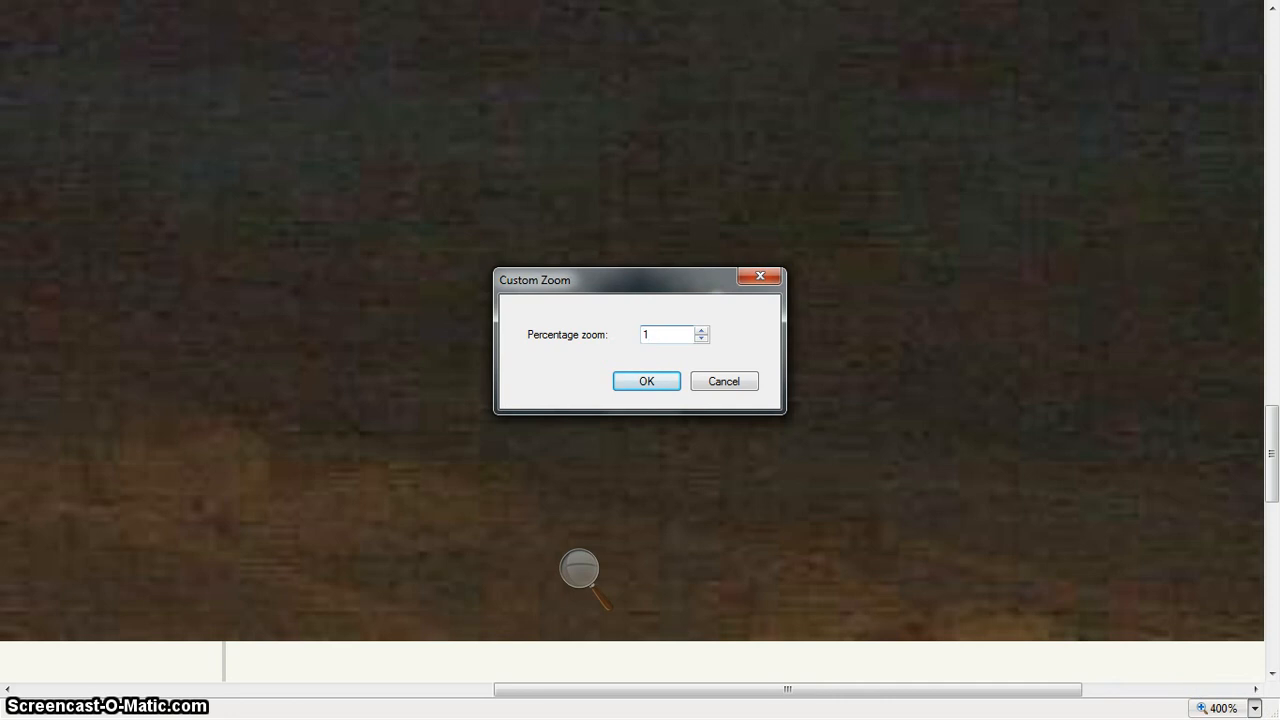
type("000")
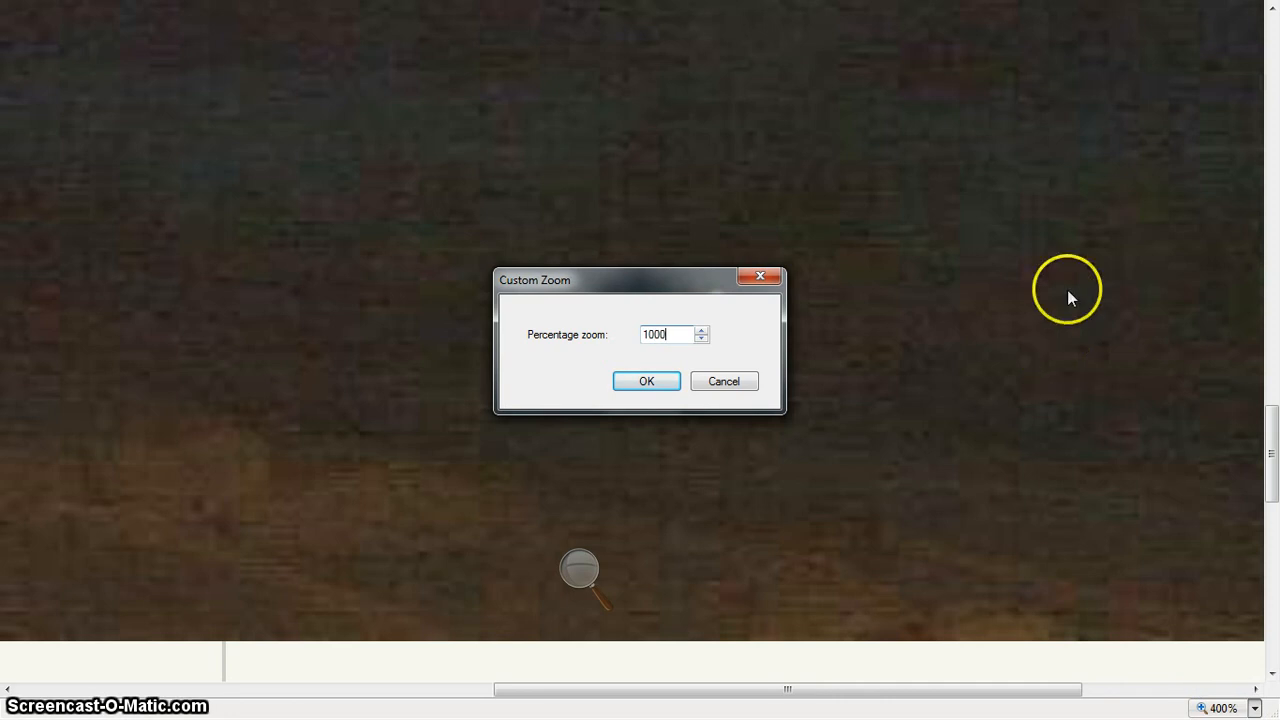
left_click(646, 381)
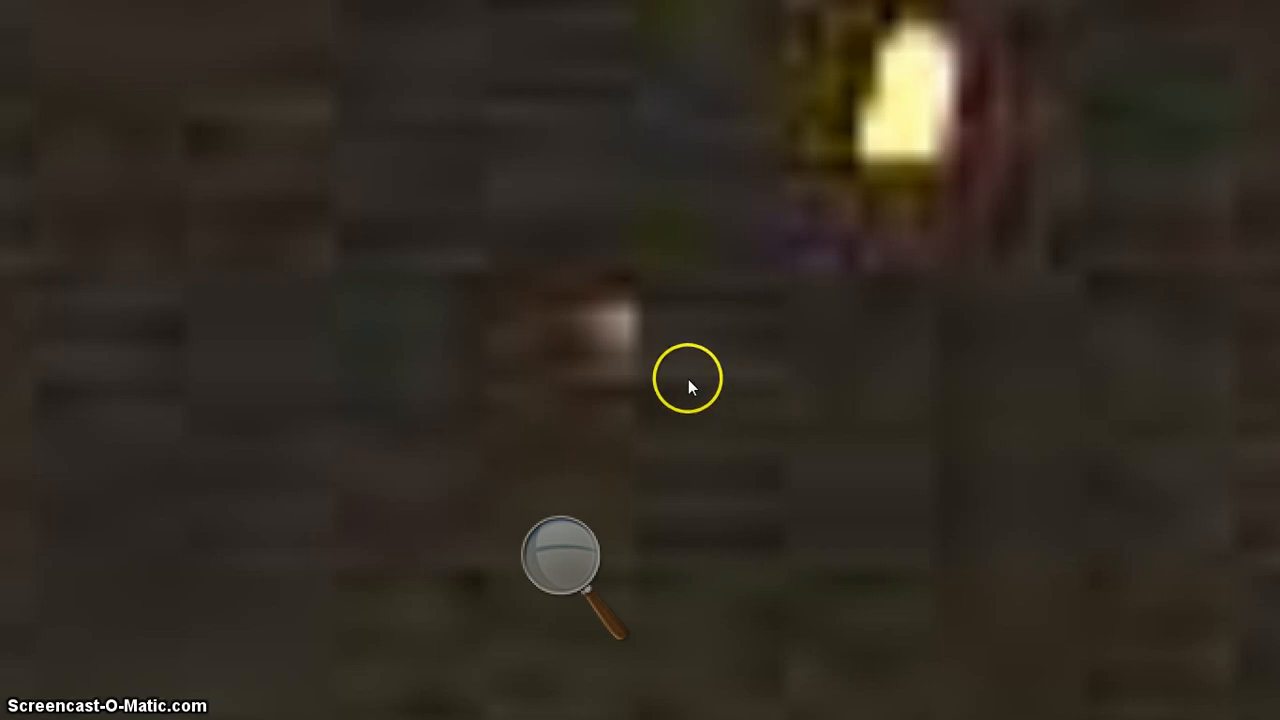
mouse_move(673, 487)
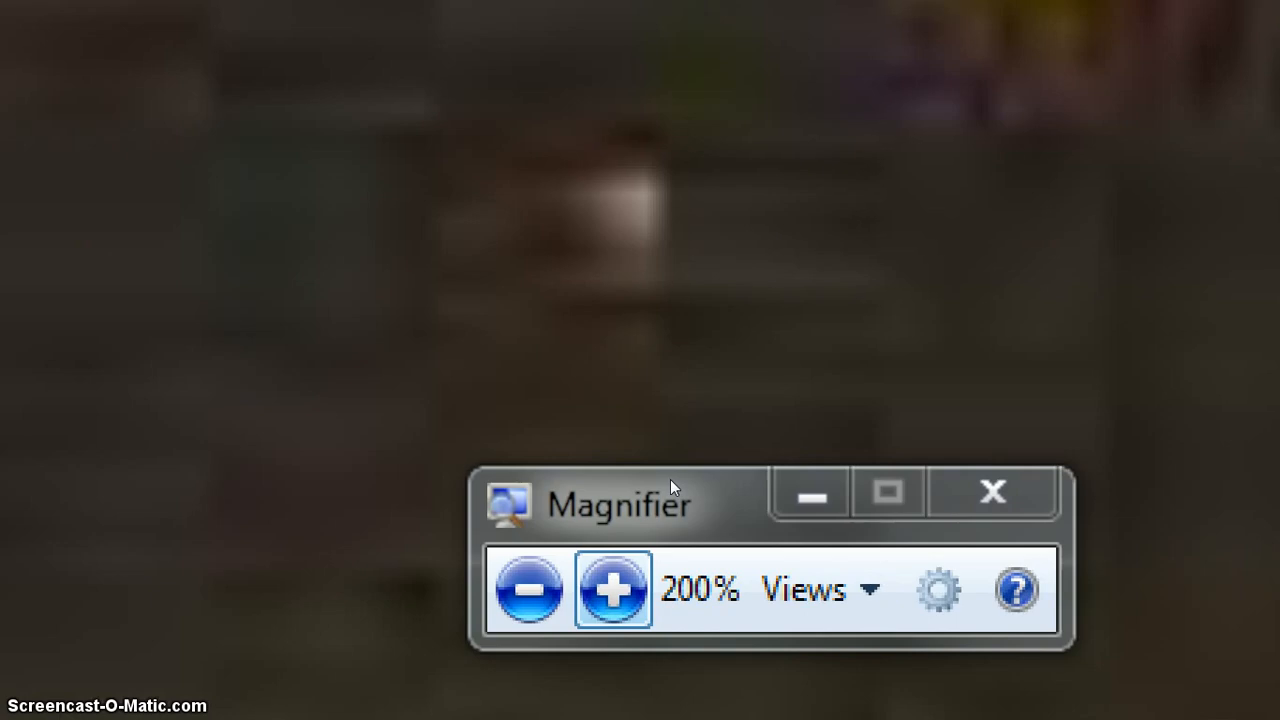
Raise Magnifier above 200% over the Iliamna webcam image, then bring the magnification back down
left_click(613, 589)
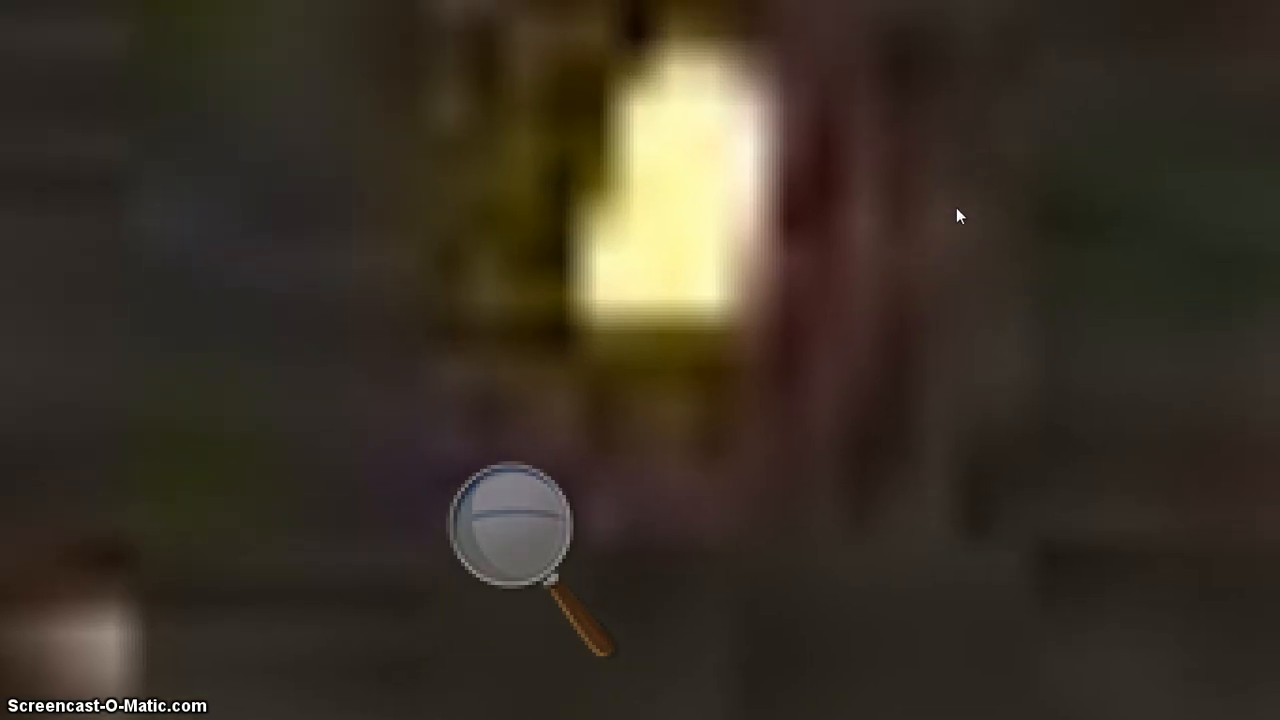
left_click(880, 315)
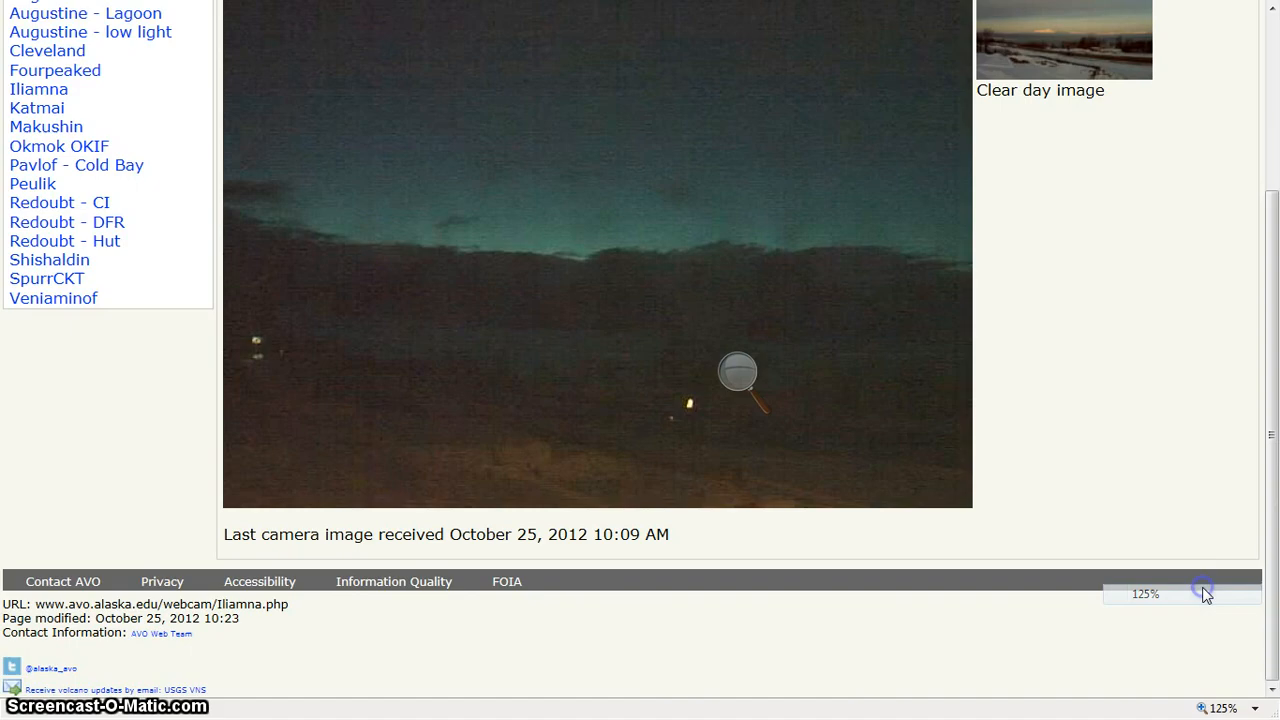
Scroll the Iliamna webcam page back up to its heading and full Thu Mar 07 2013 image
scroll("up", 3)
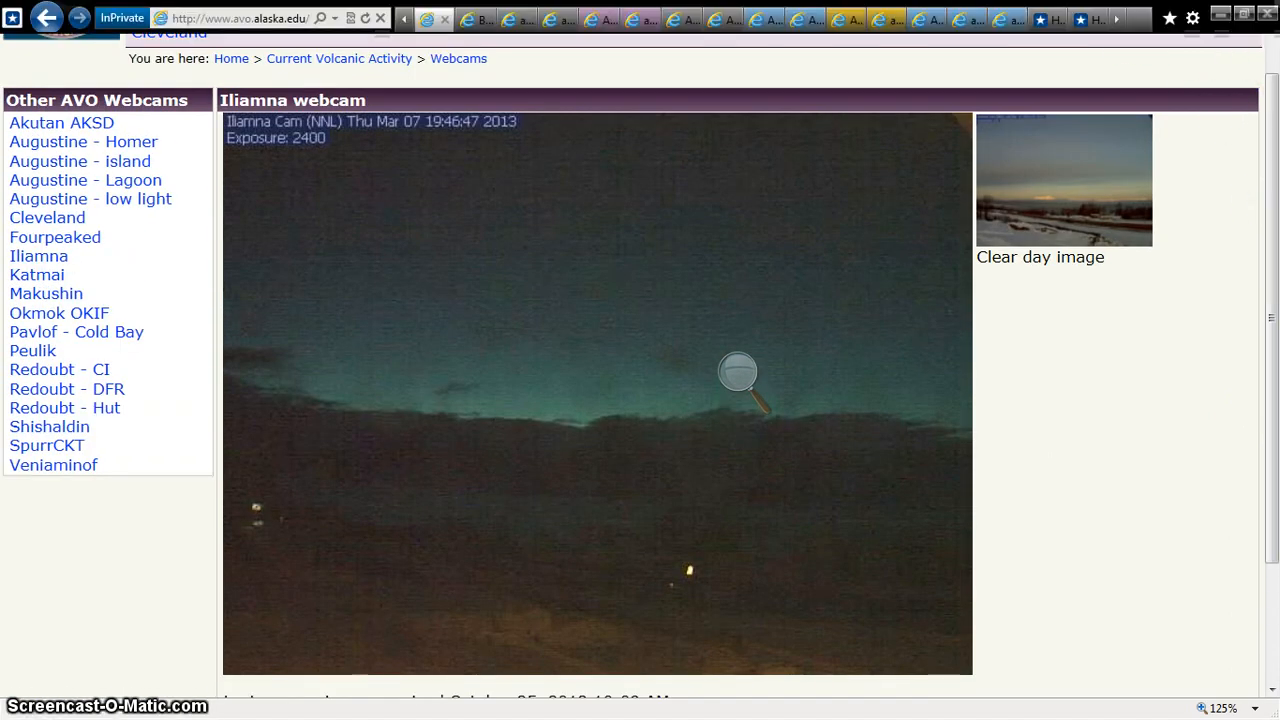
mouse_move(978, 18)
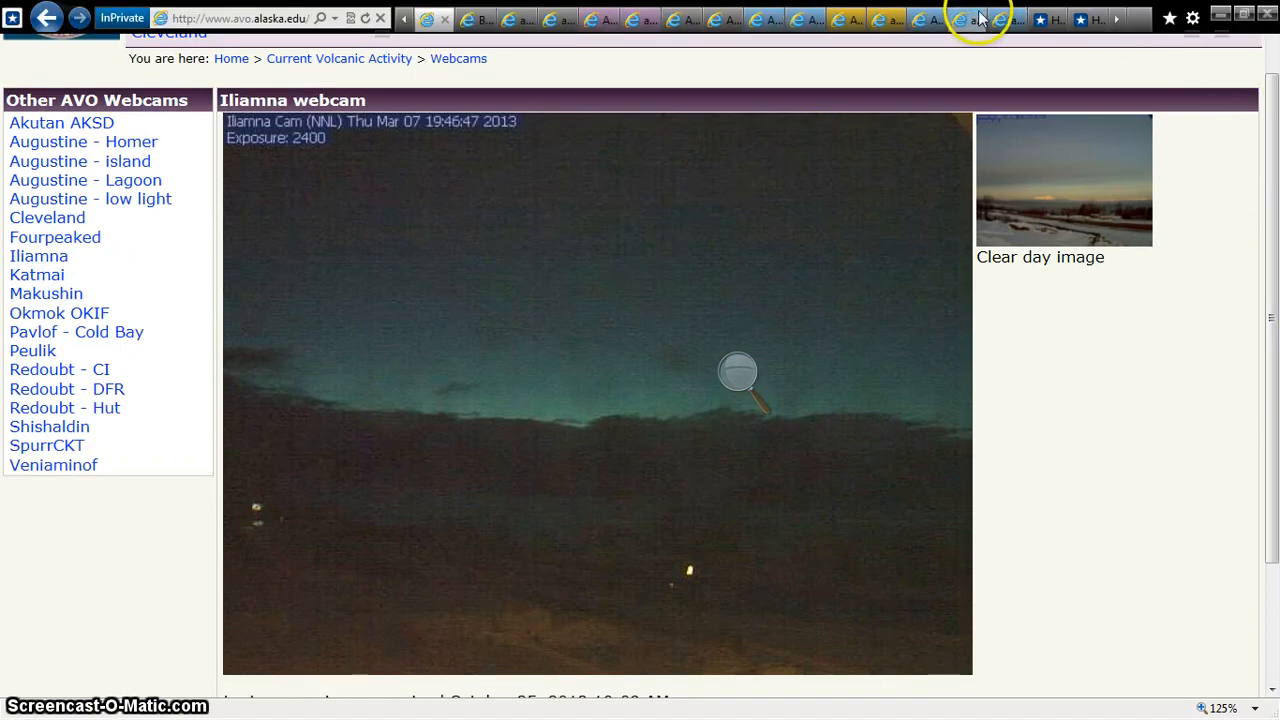
mouse_move(925, 18)
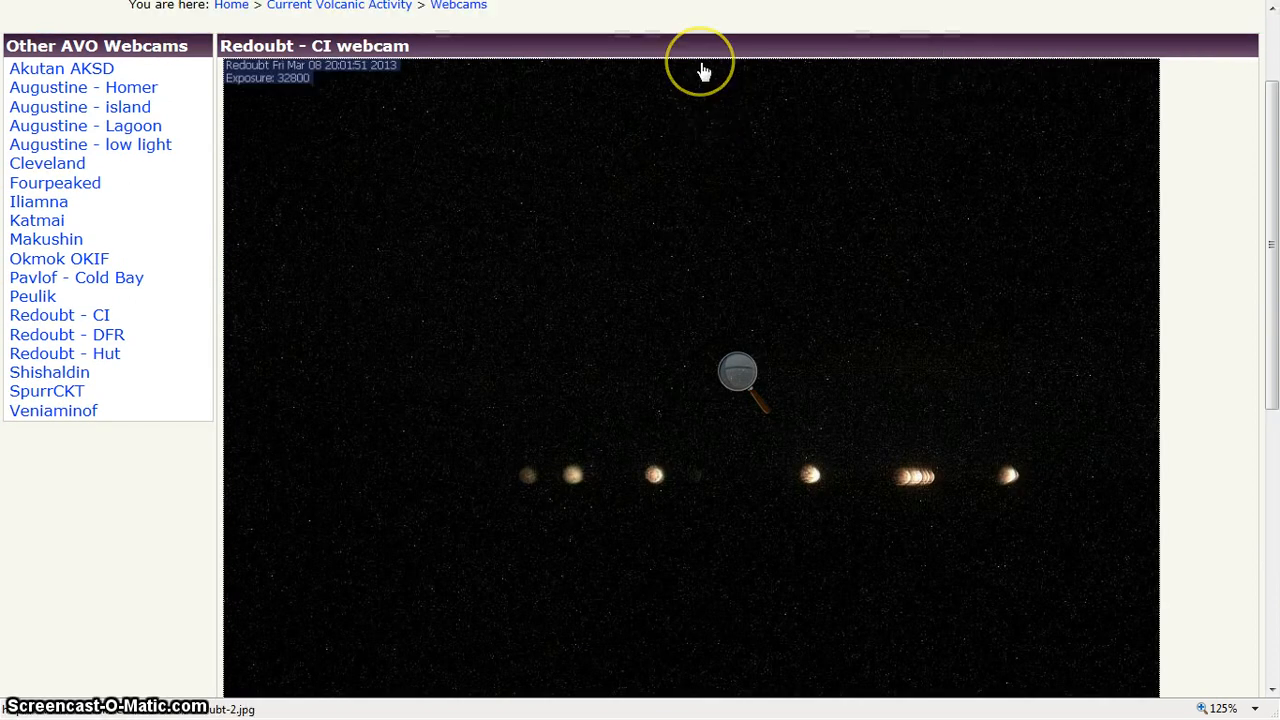
mouse_move(1029, 89)
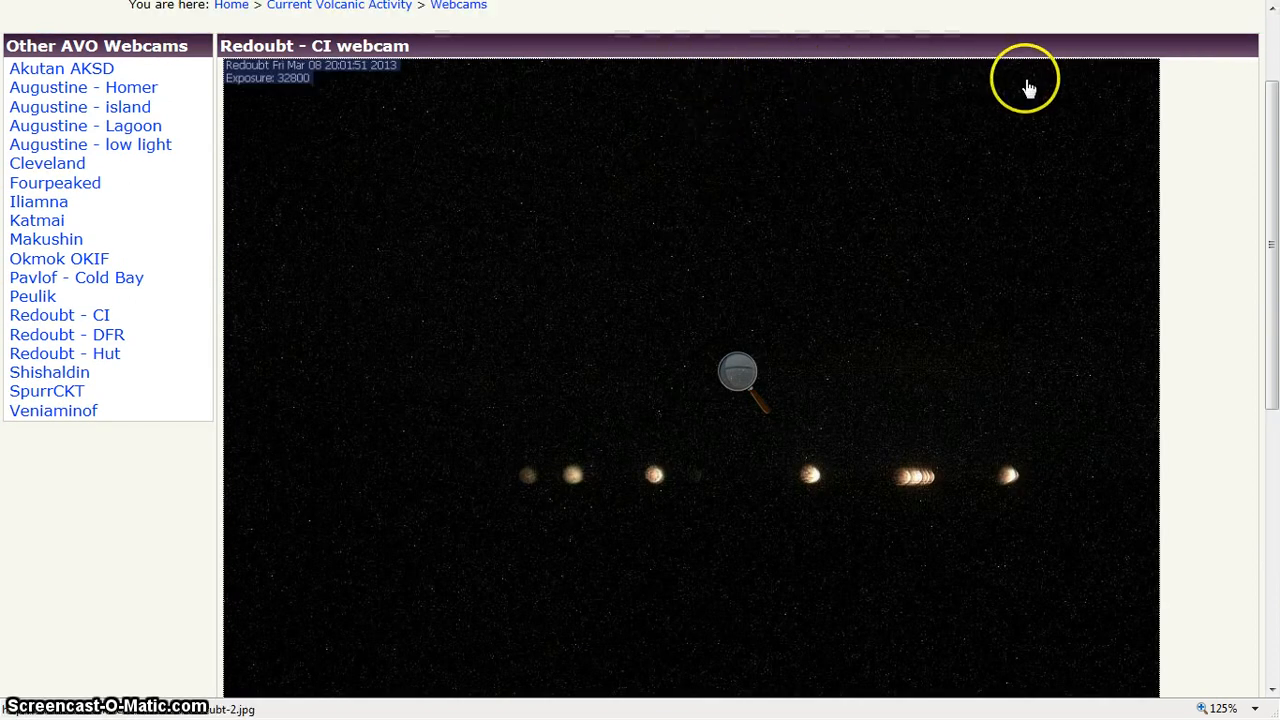
mouse_move(945, 160)
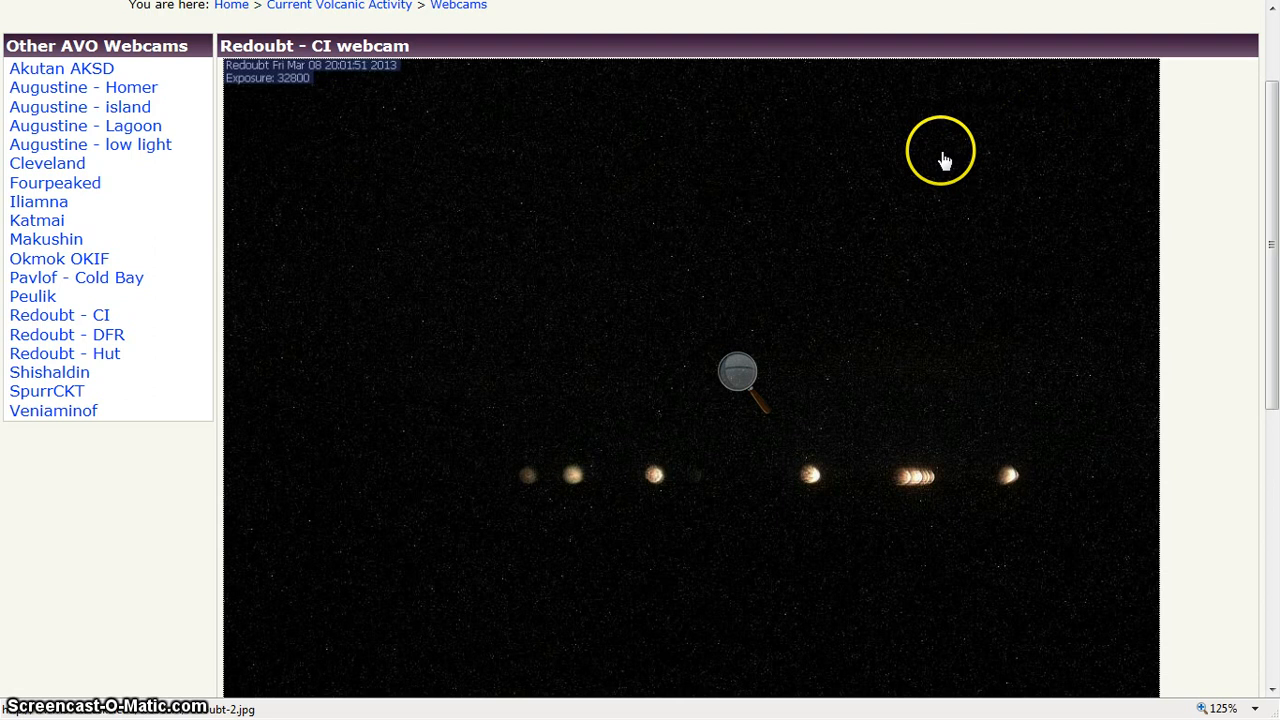
Open the Redoubt webcam image in a new tab and flip to another snapshot tab
right_click(945, 160)
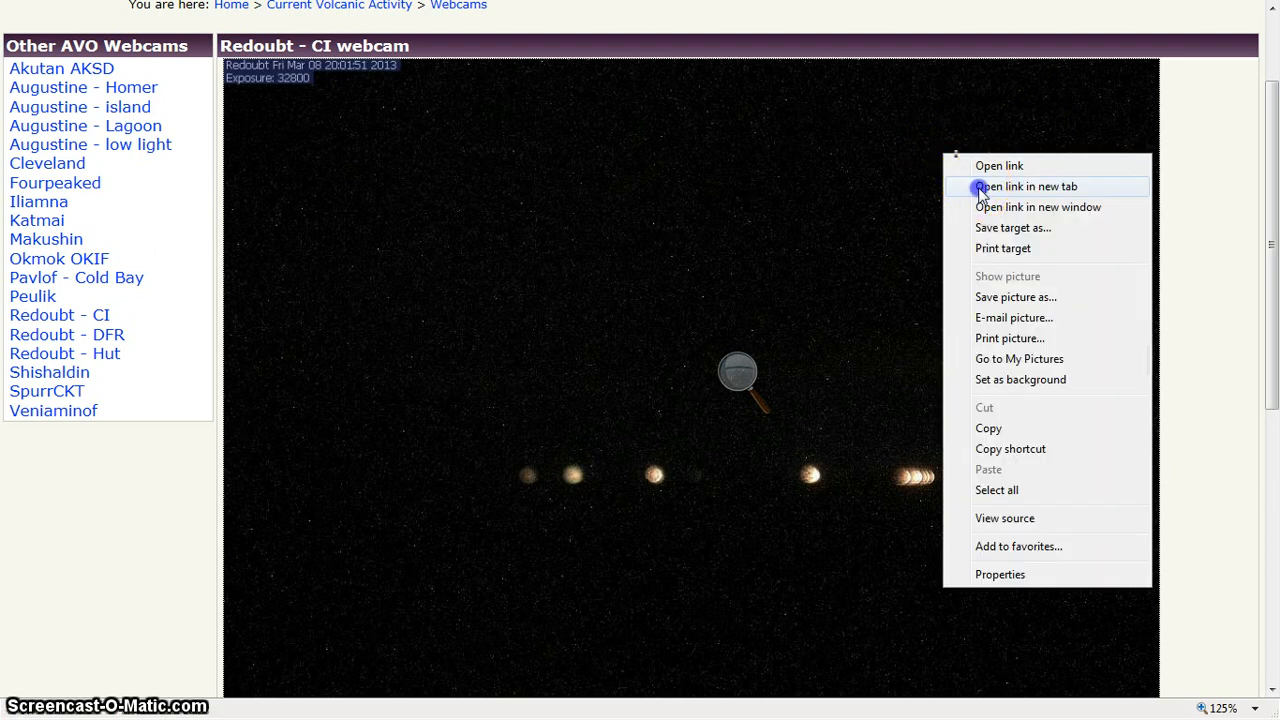
left_click(983, 197)
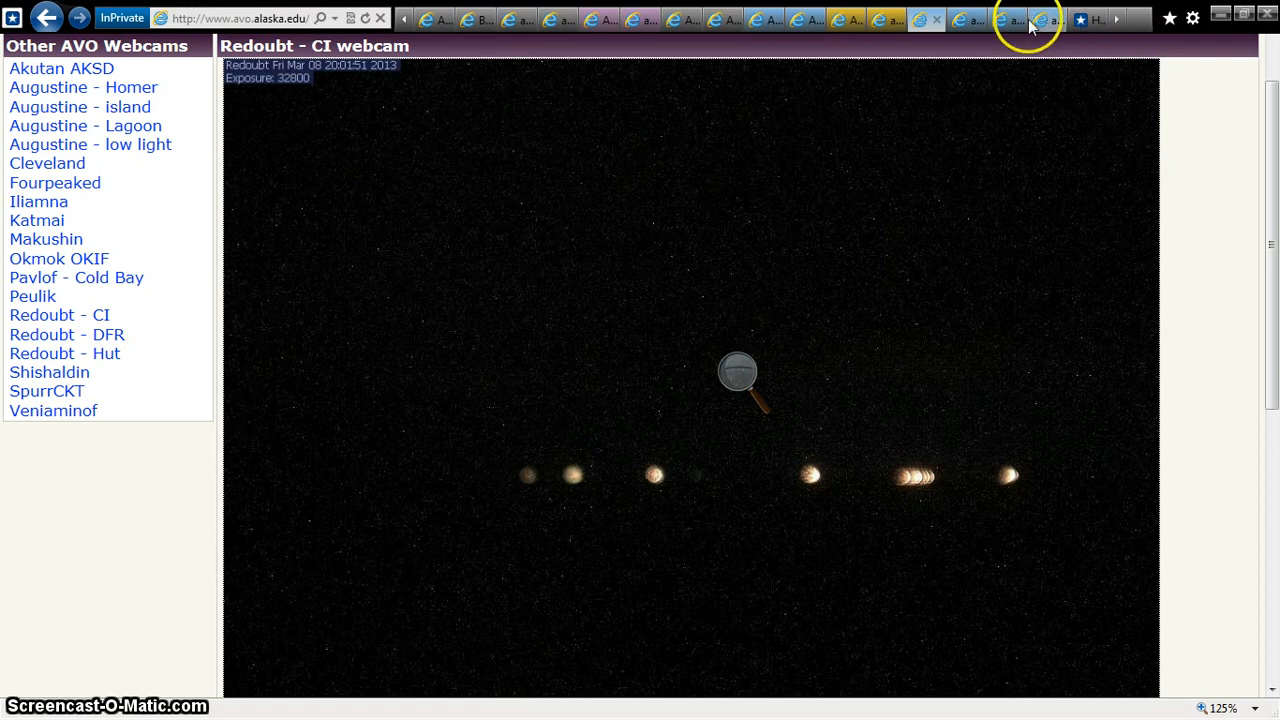
mouse_move(1005, 18)
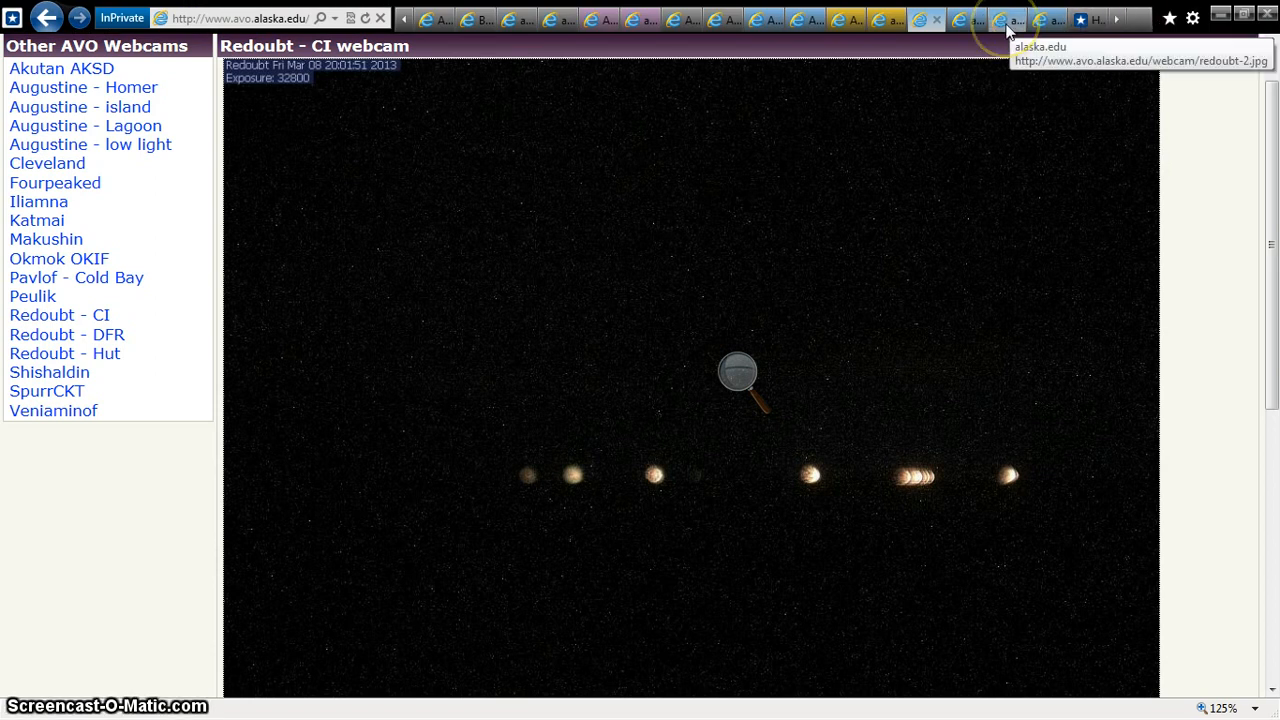
mouse_move(1015, 25)
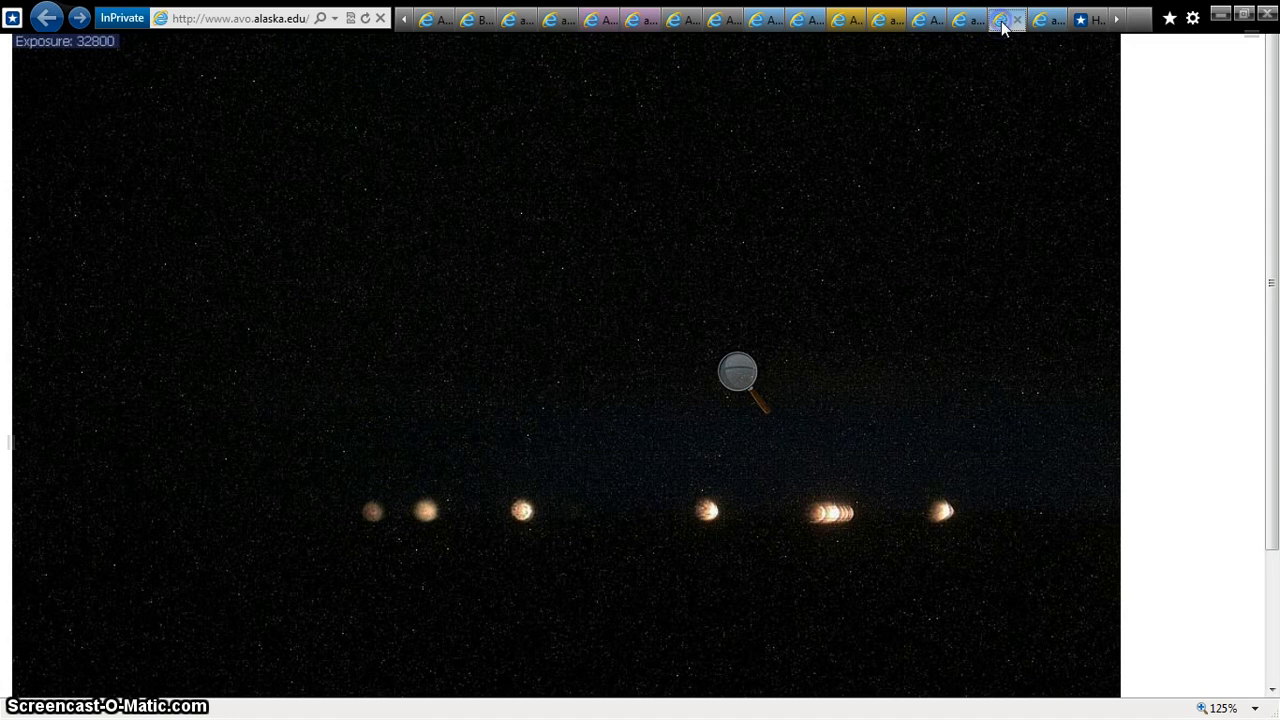
mouse_move(947, 20)
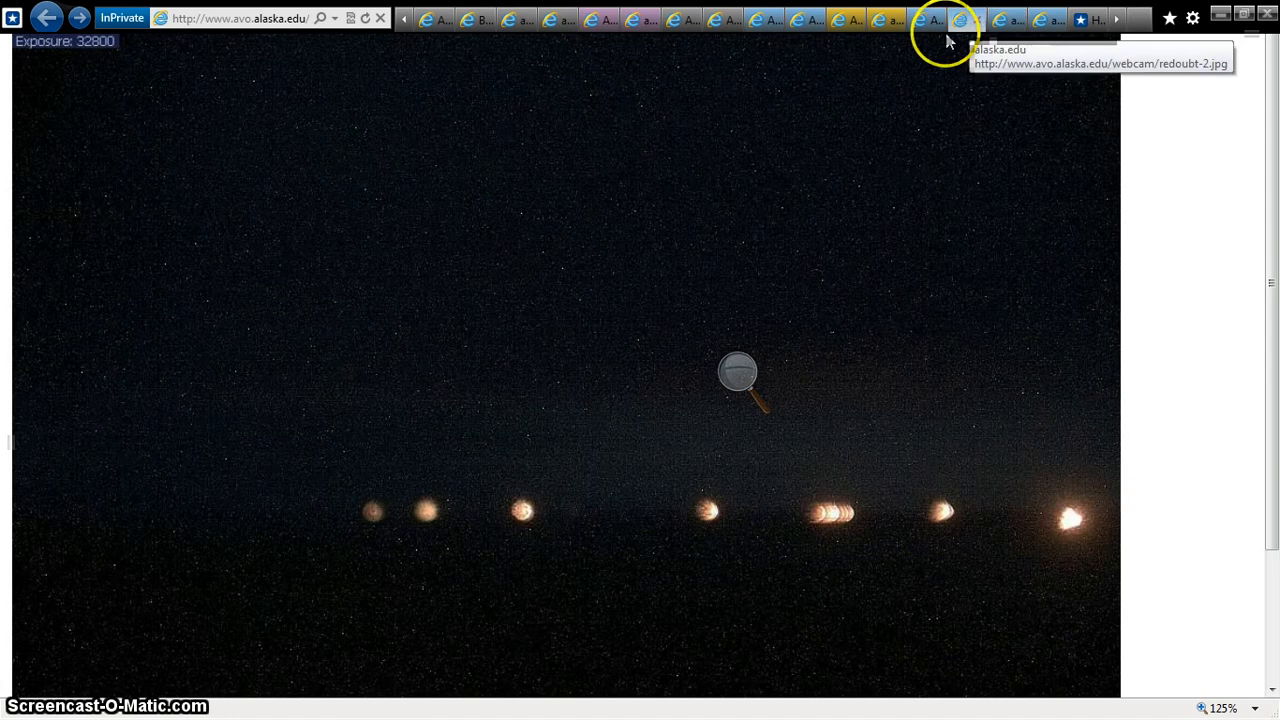
mouse_move(885, 19)
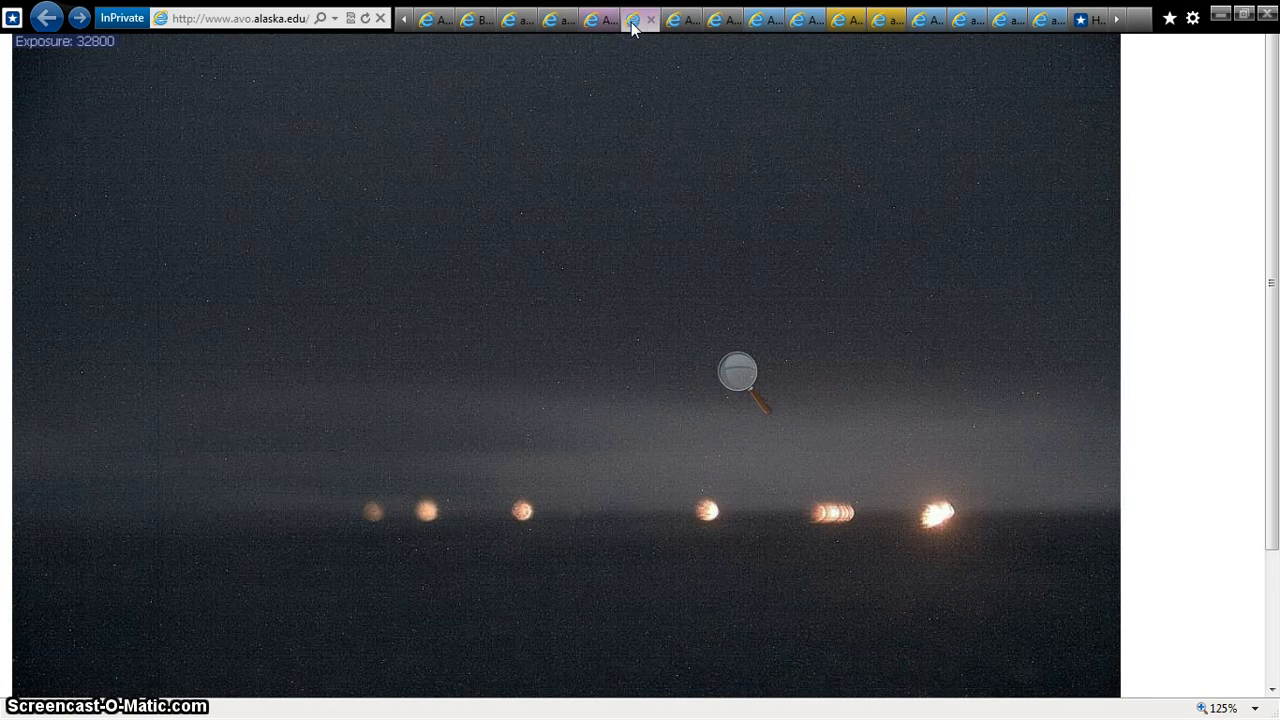
left_click(650, 18)
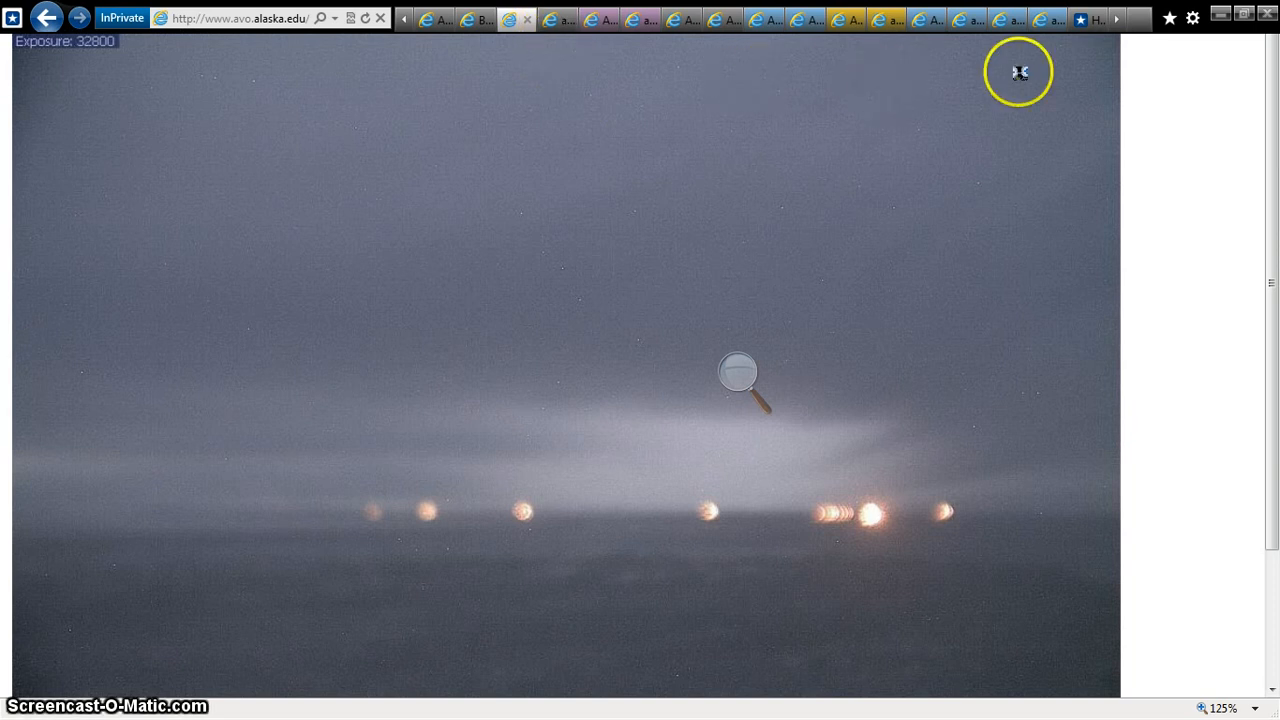
mouse_move(620, 28)
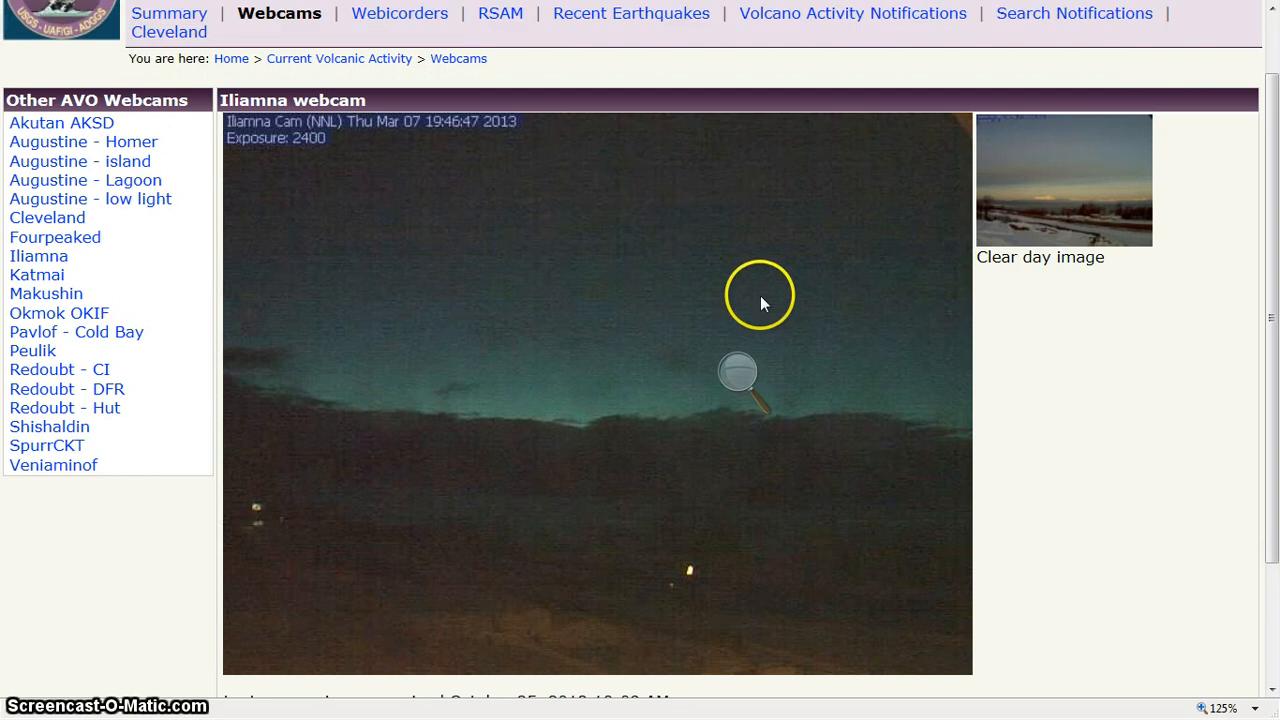
Return to the Iliamna webcam page, then view the first Redoubt image snapshot tab
right_click(760, 300)
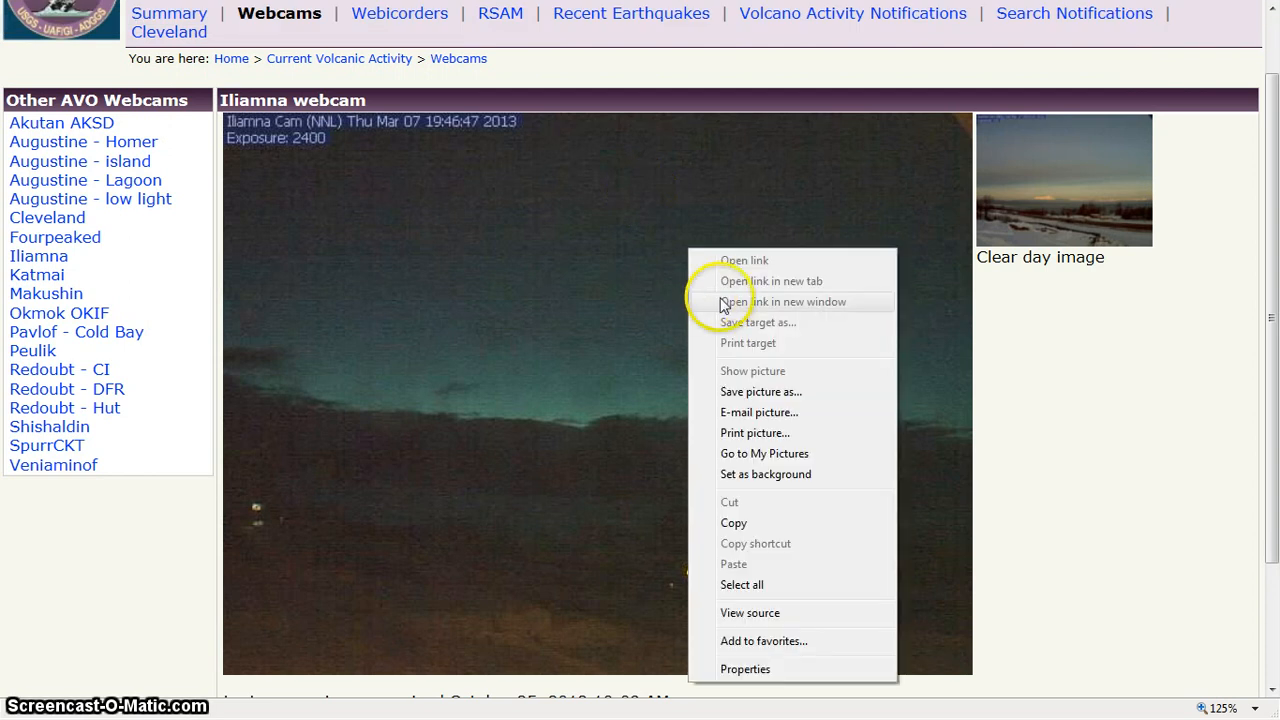
mouse_move(650, 220)
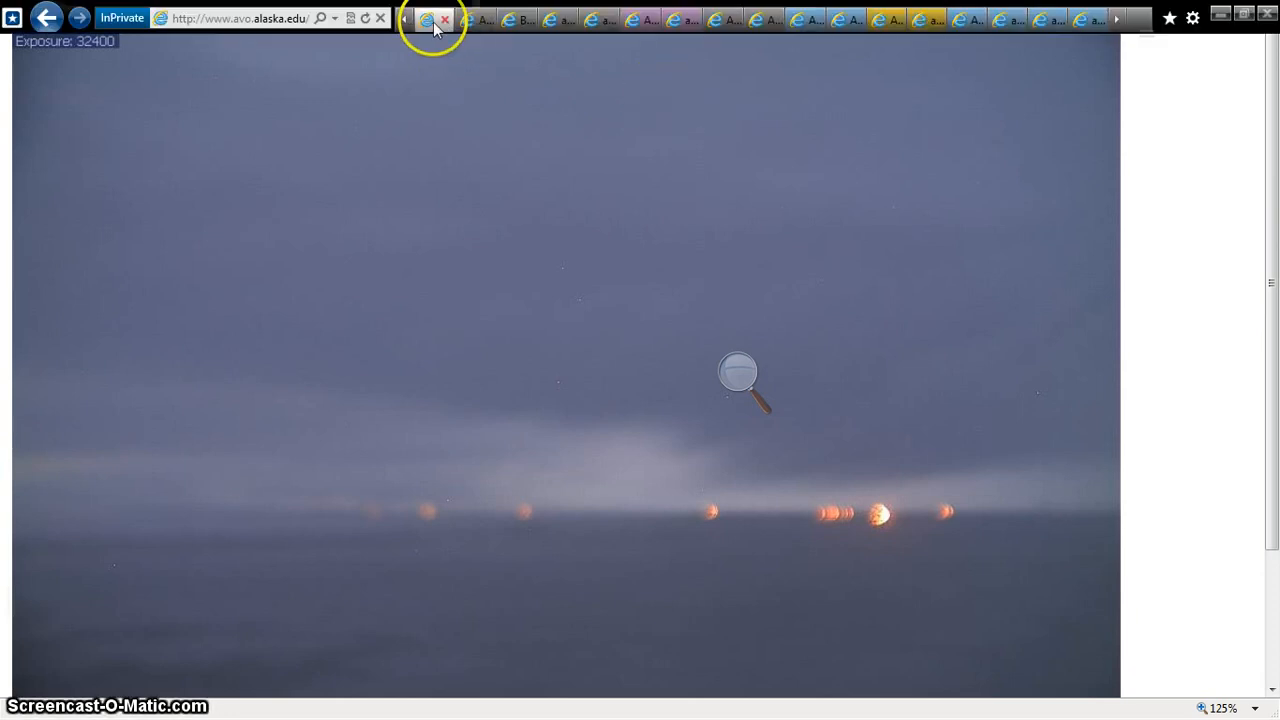
left_click(428, 18)
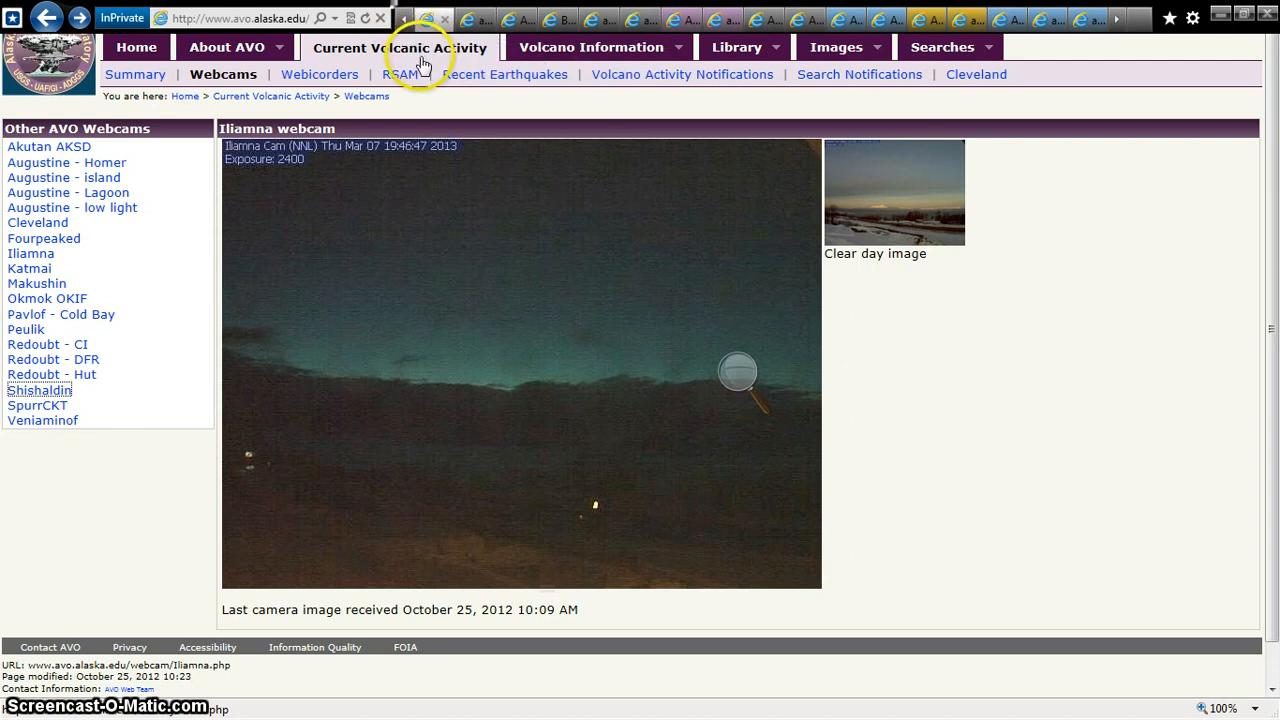
left_click(744, 47)
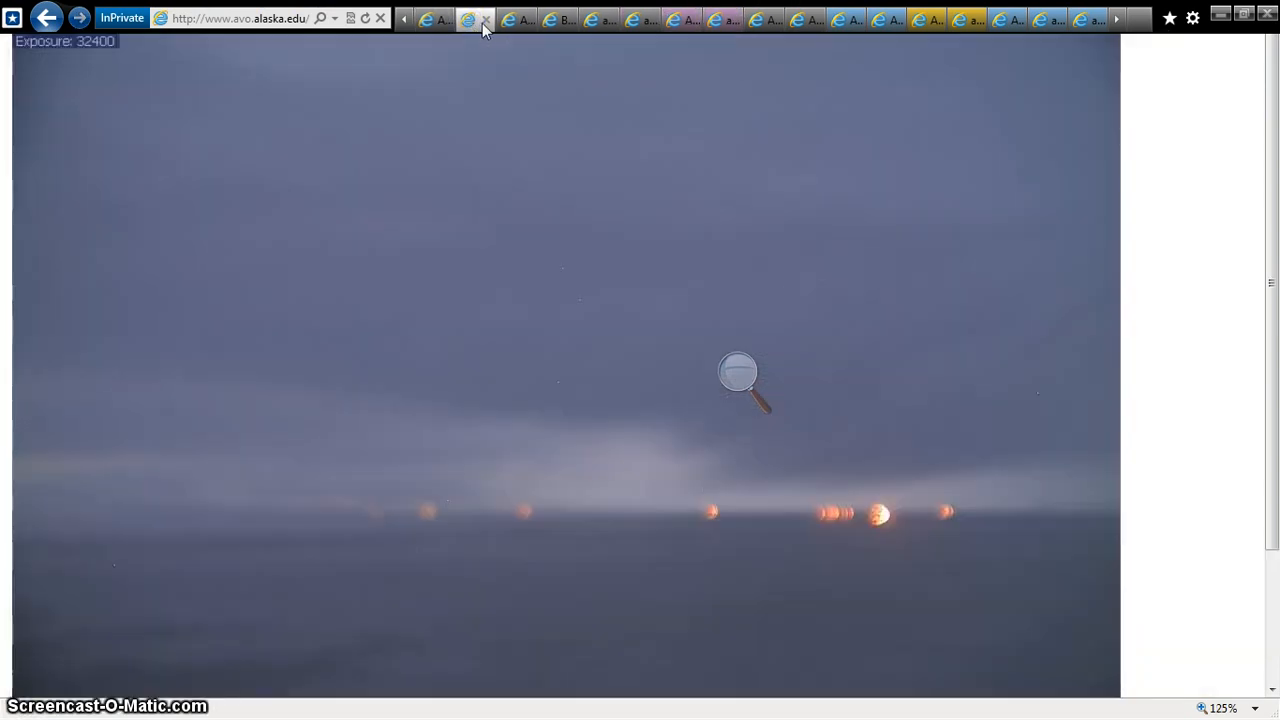
mouse_move(590, 18)
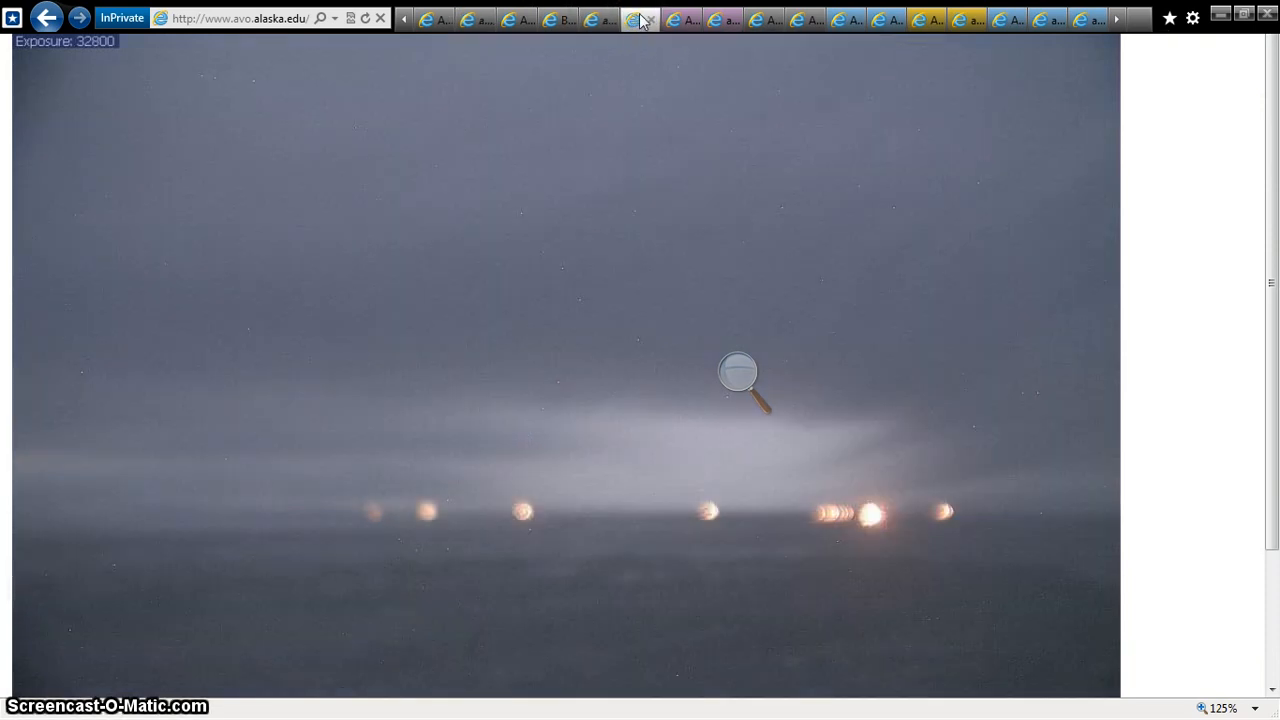
mouse_move(687, 19)
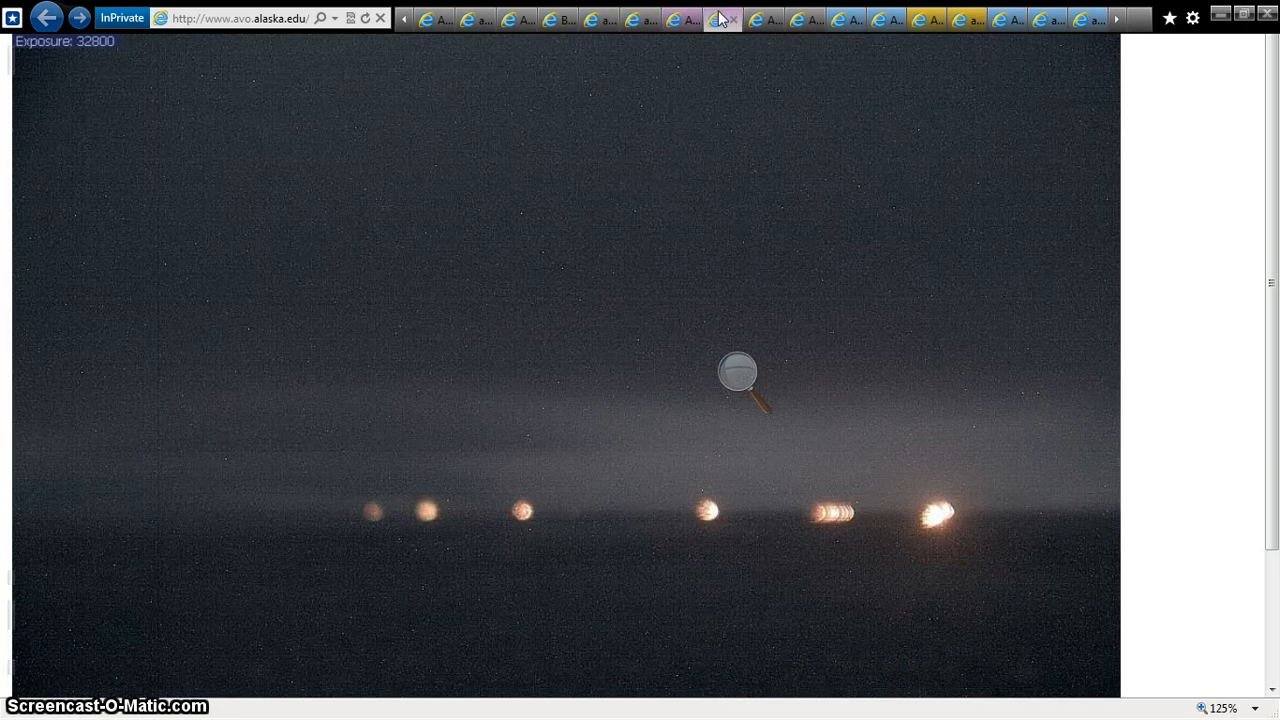
mouse_move(885, 18)
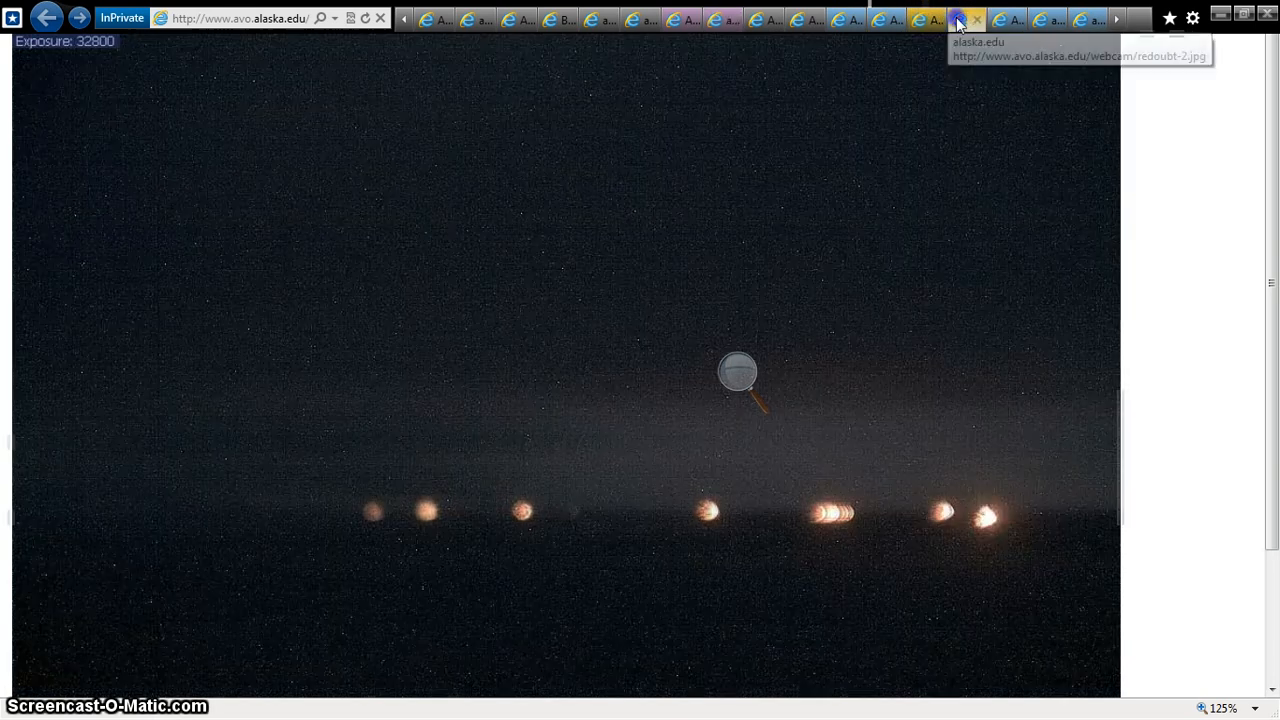
mouse_move(1045, 18)
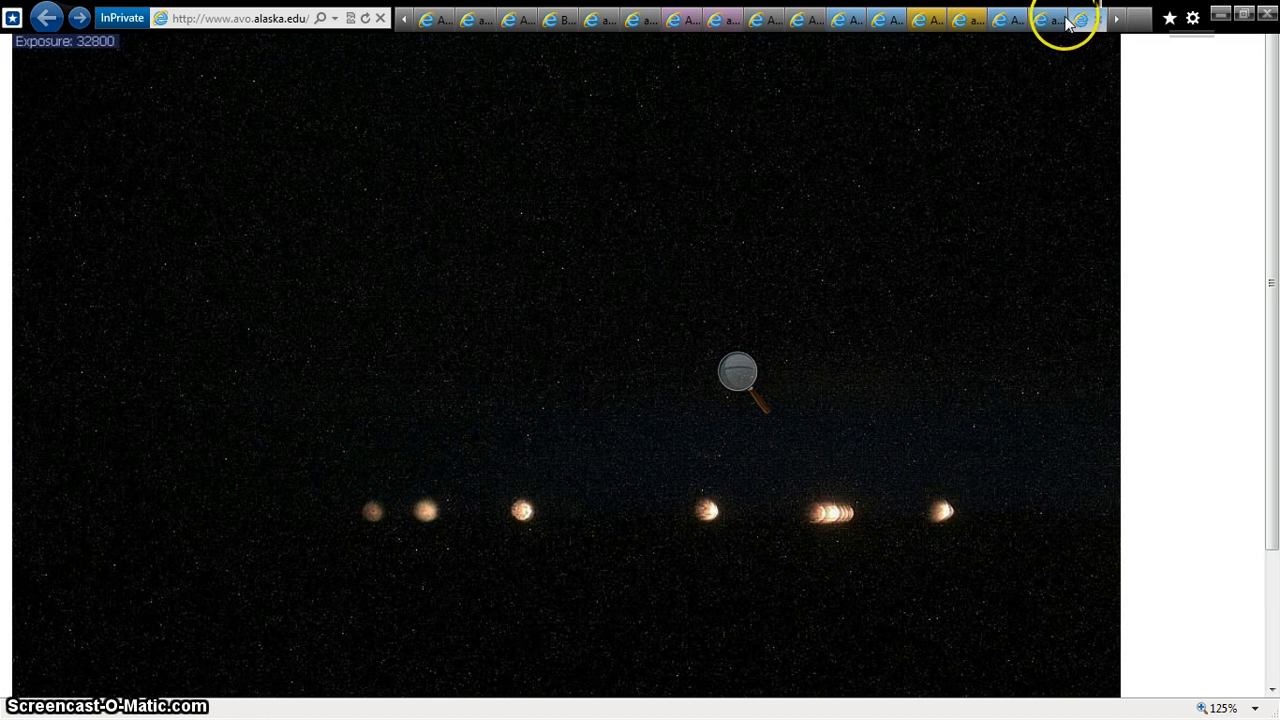
mouse_move(1047, 18)
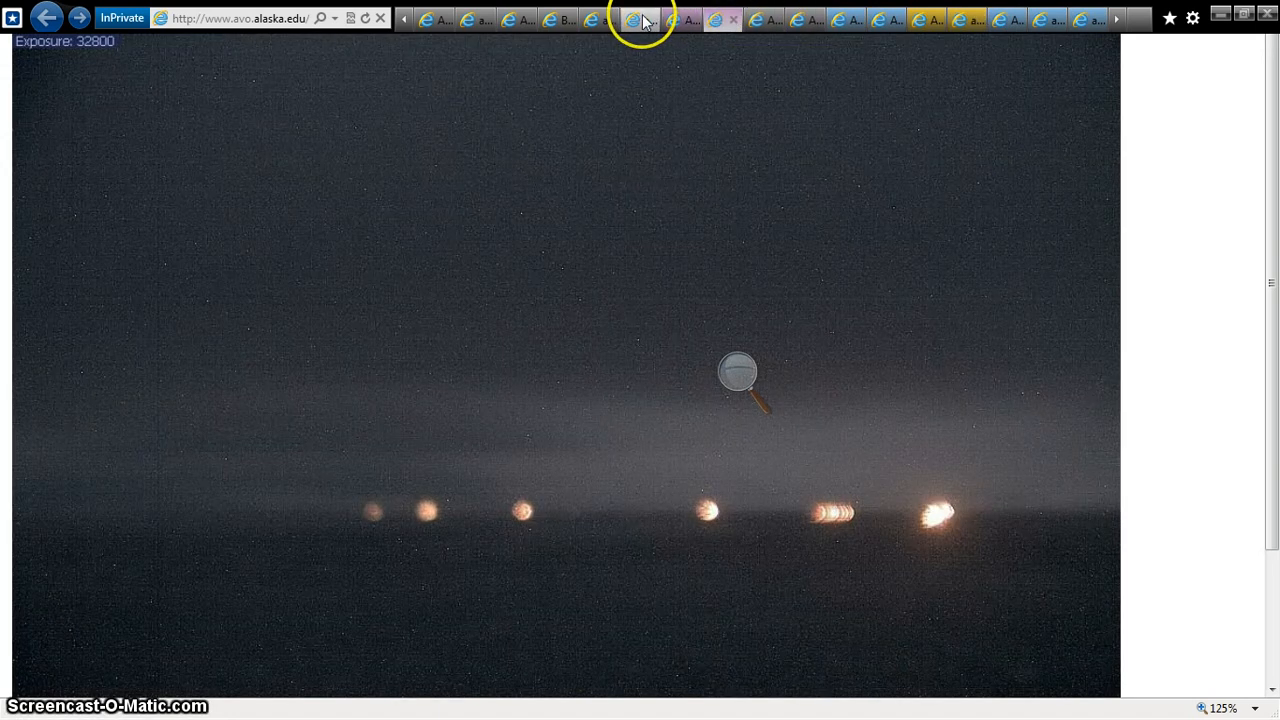
Scroll the tab strip to the last Redoubt image tab, the starry night frame at exposure 32800
left_click(598, 18)
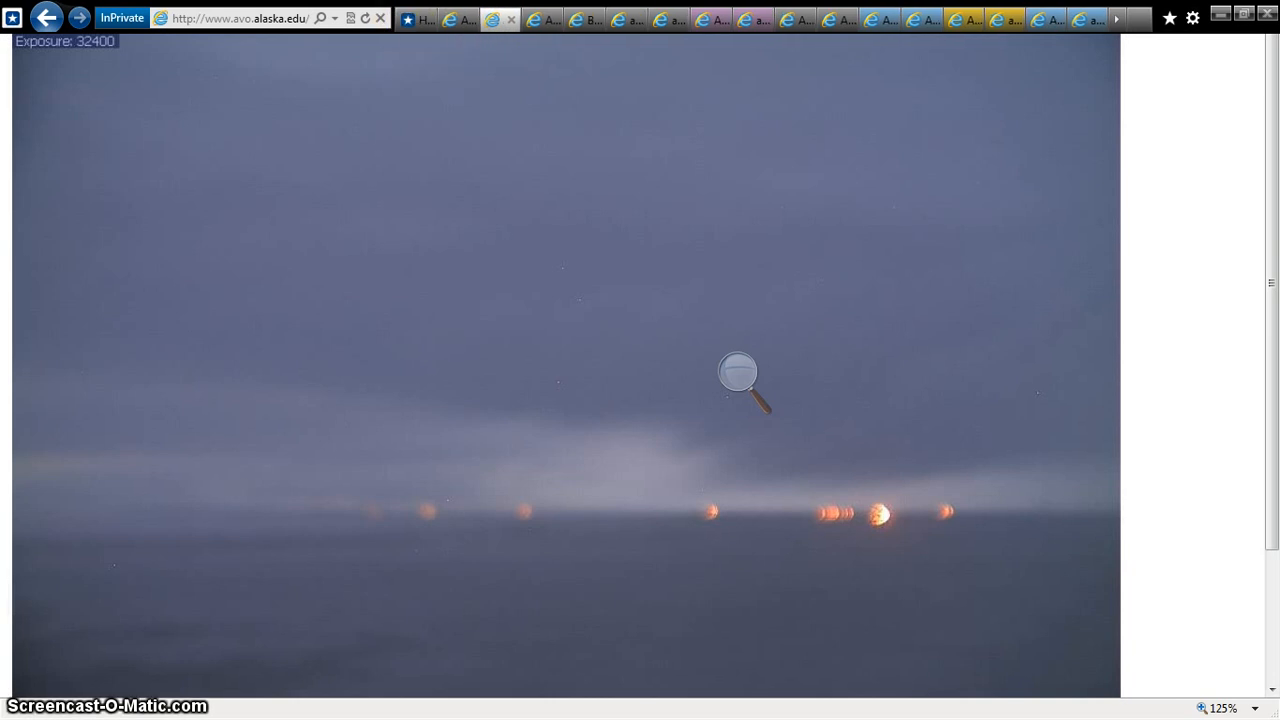
mouse_move(458, 72)
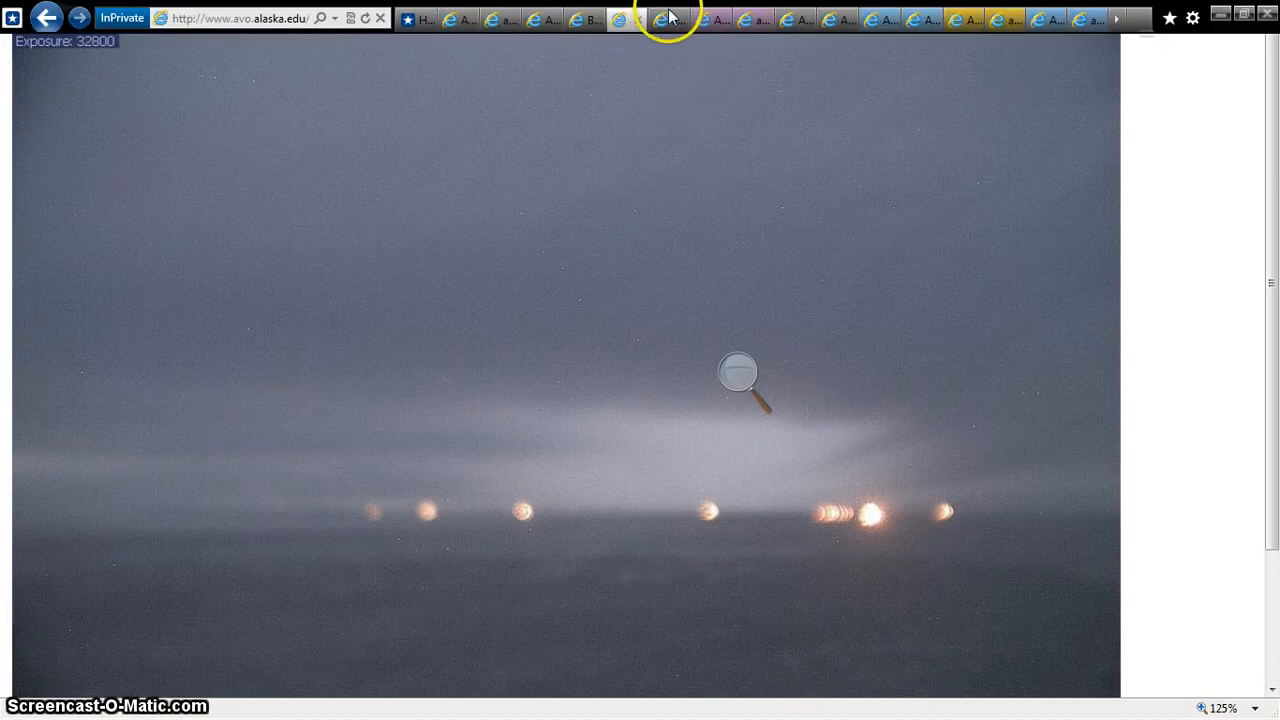
mouse_move(712, 19)
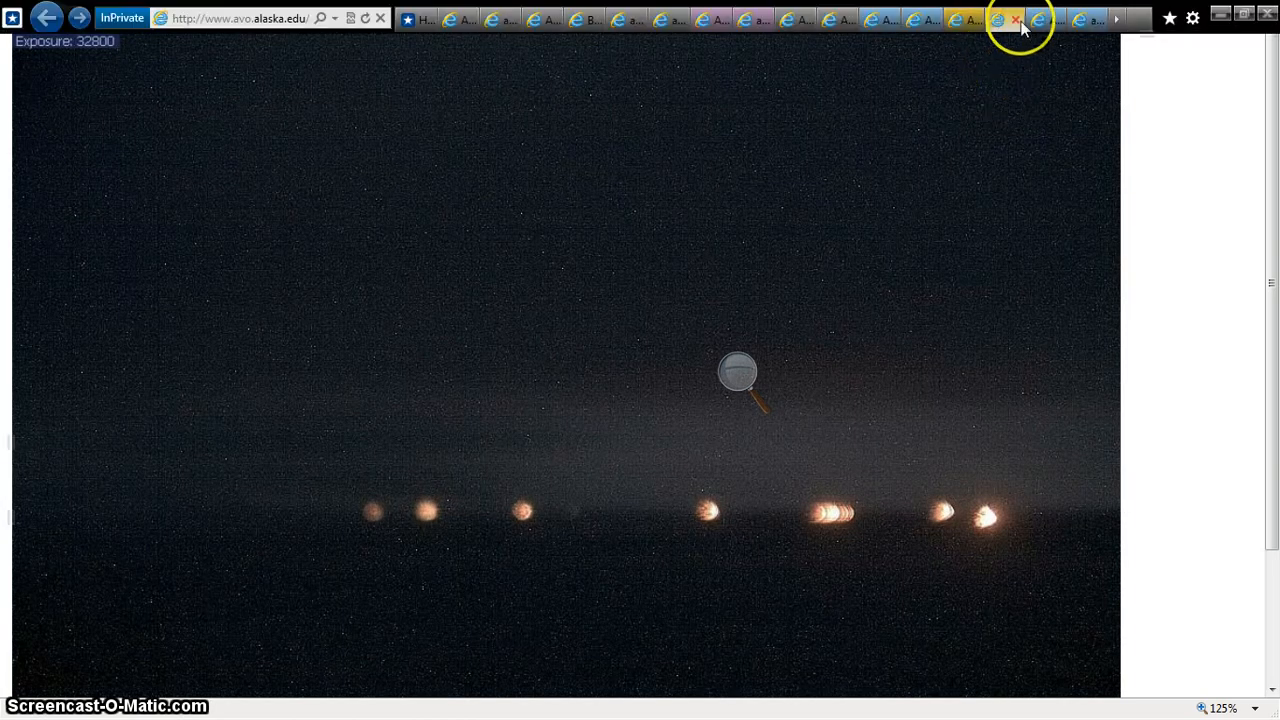
mouse_move(1085, 18)
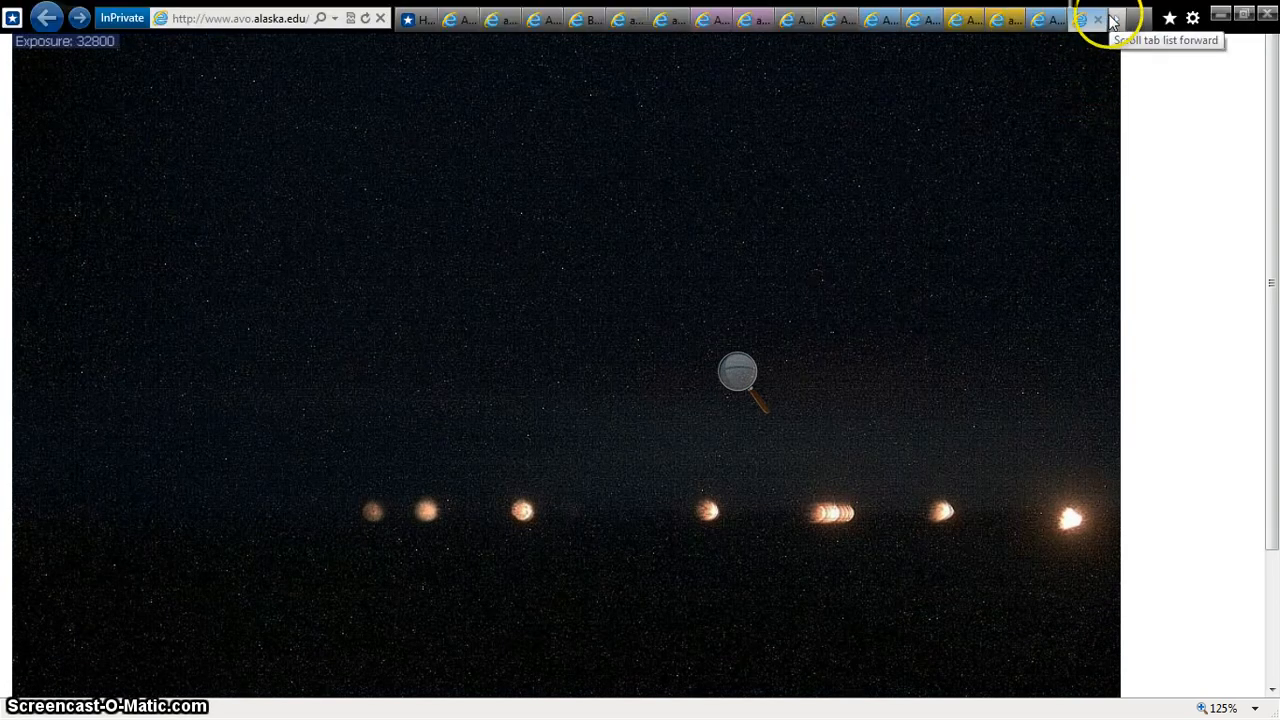
left_click(1112, 18)
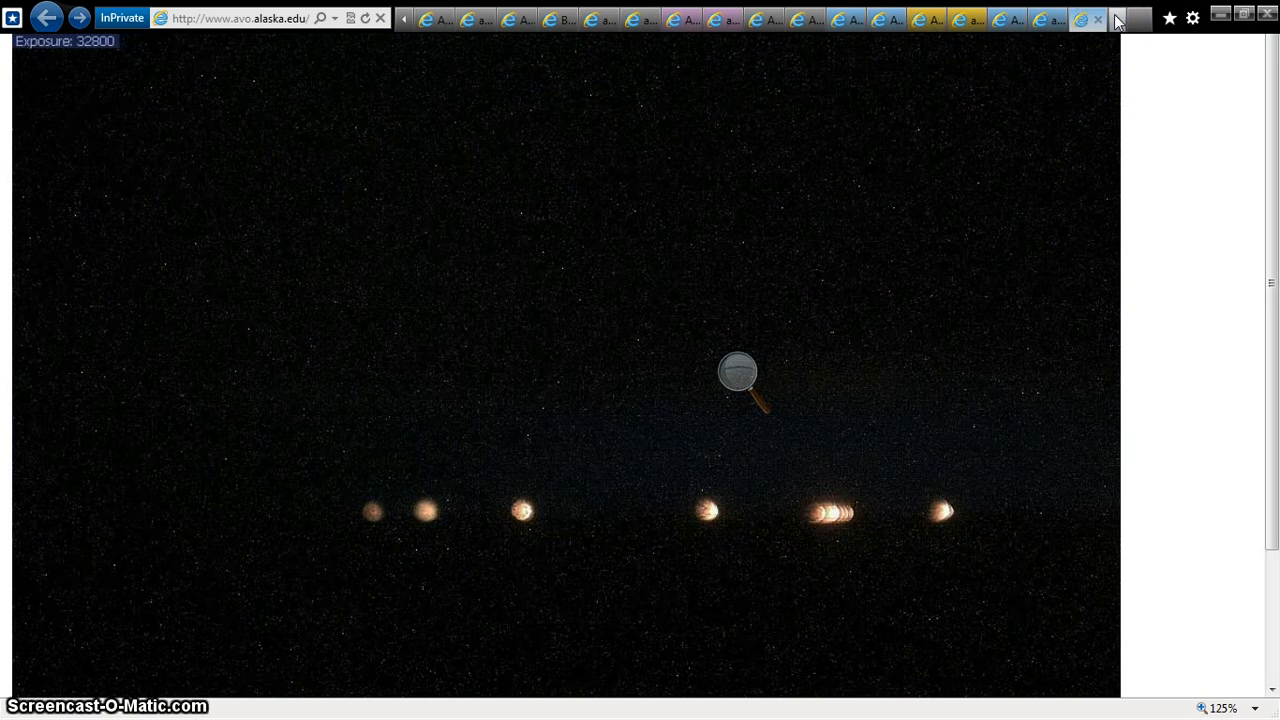
mouse_move(965, 18)
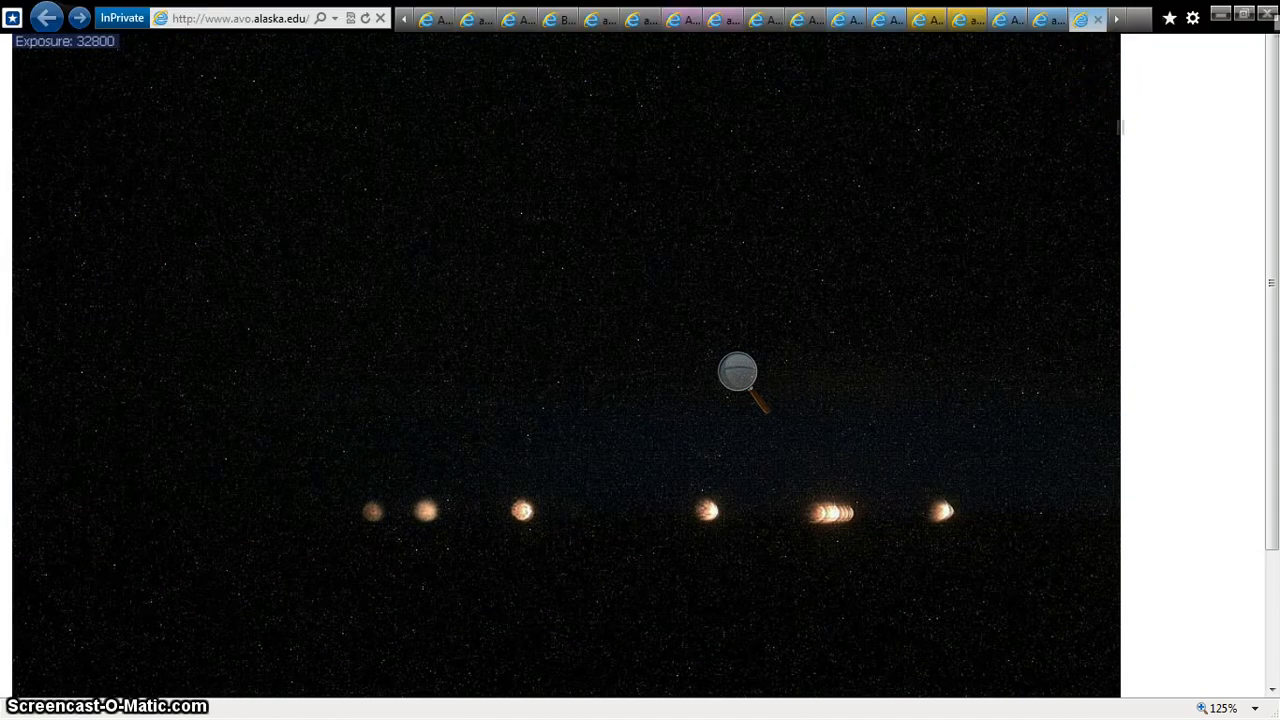
Compare a saved Redoubt image tab with the Redoubt - CI webcam page, ending on the page
left_click(1005, 18)
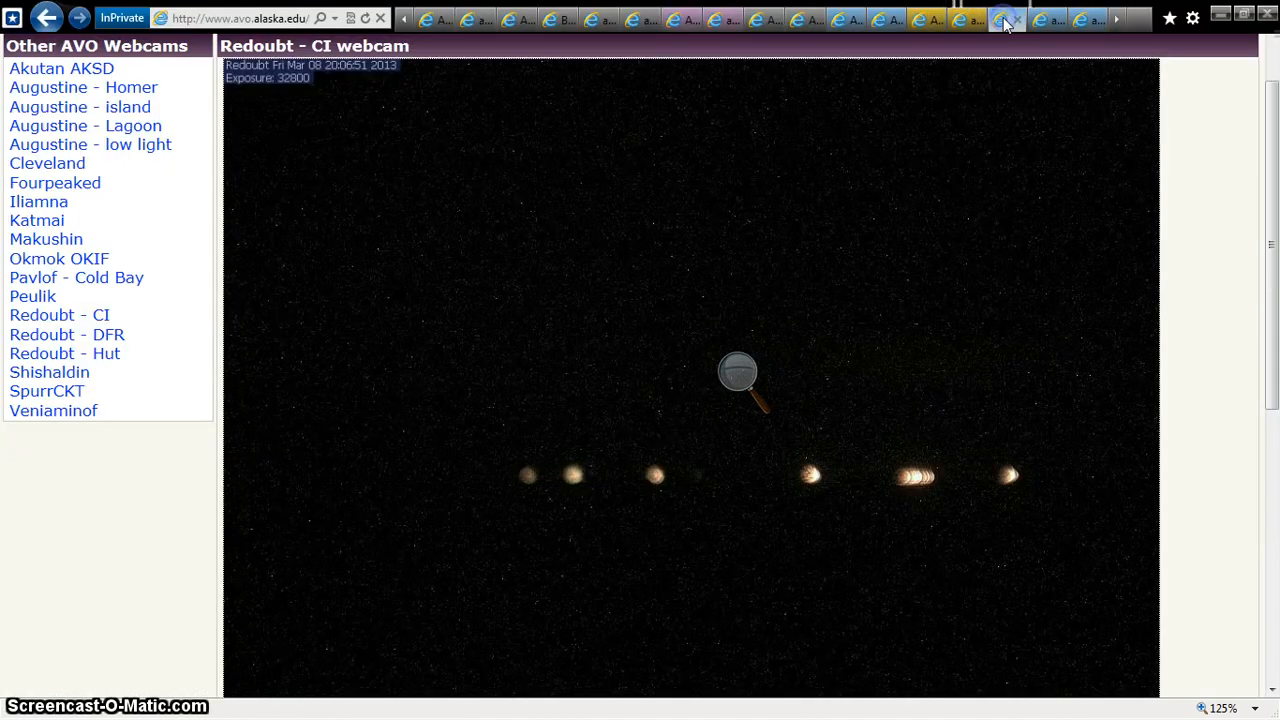
mouse_move(1040, 68)
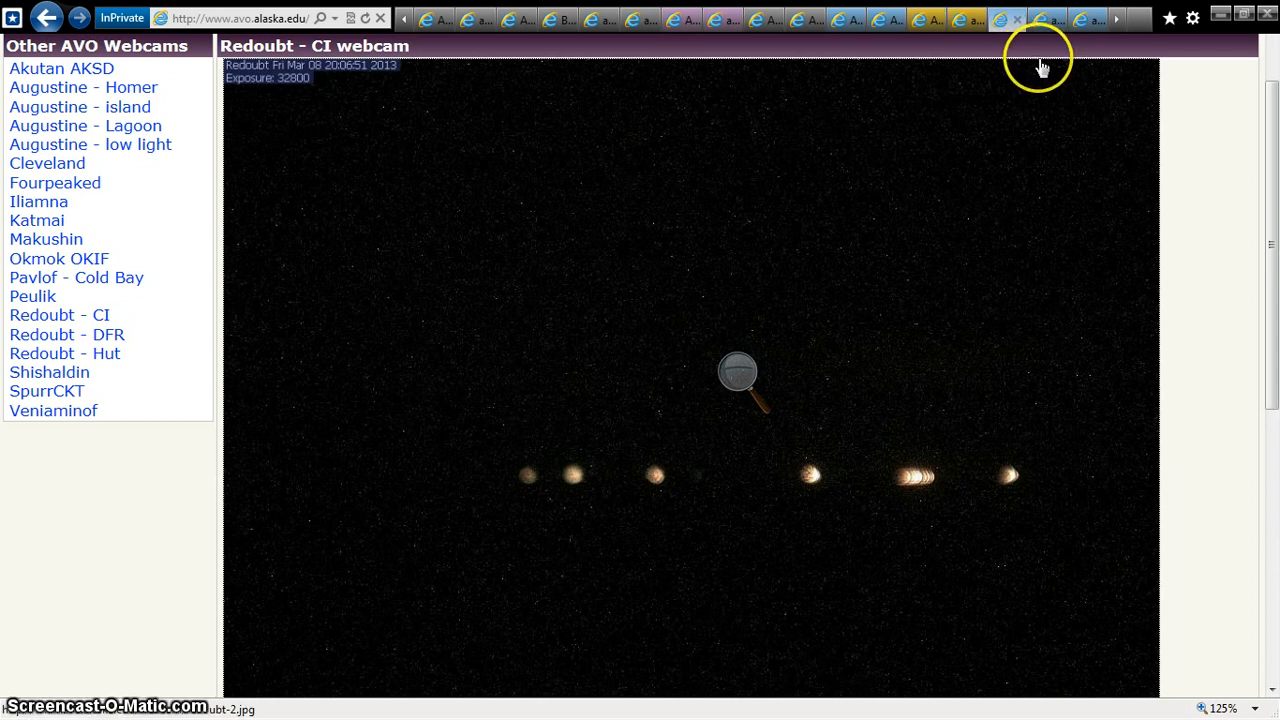
mouse_move(1043, 67)
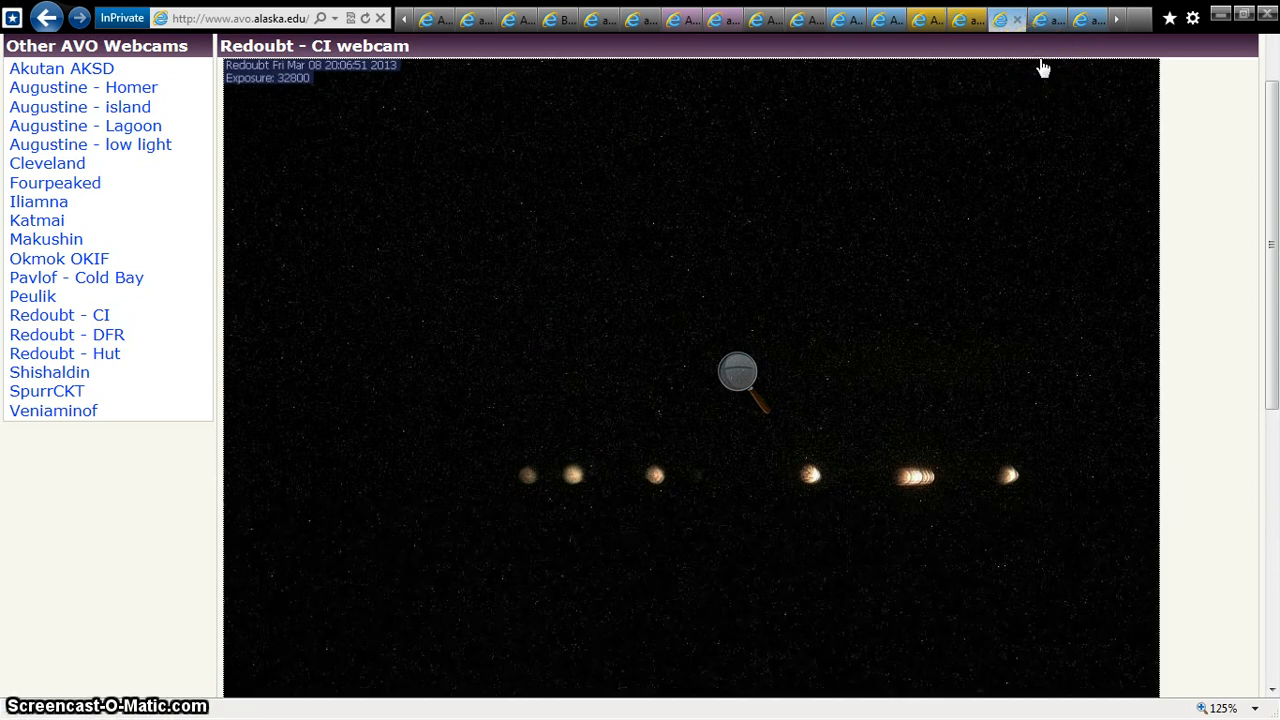
mouse_move(1057, 19)
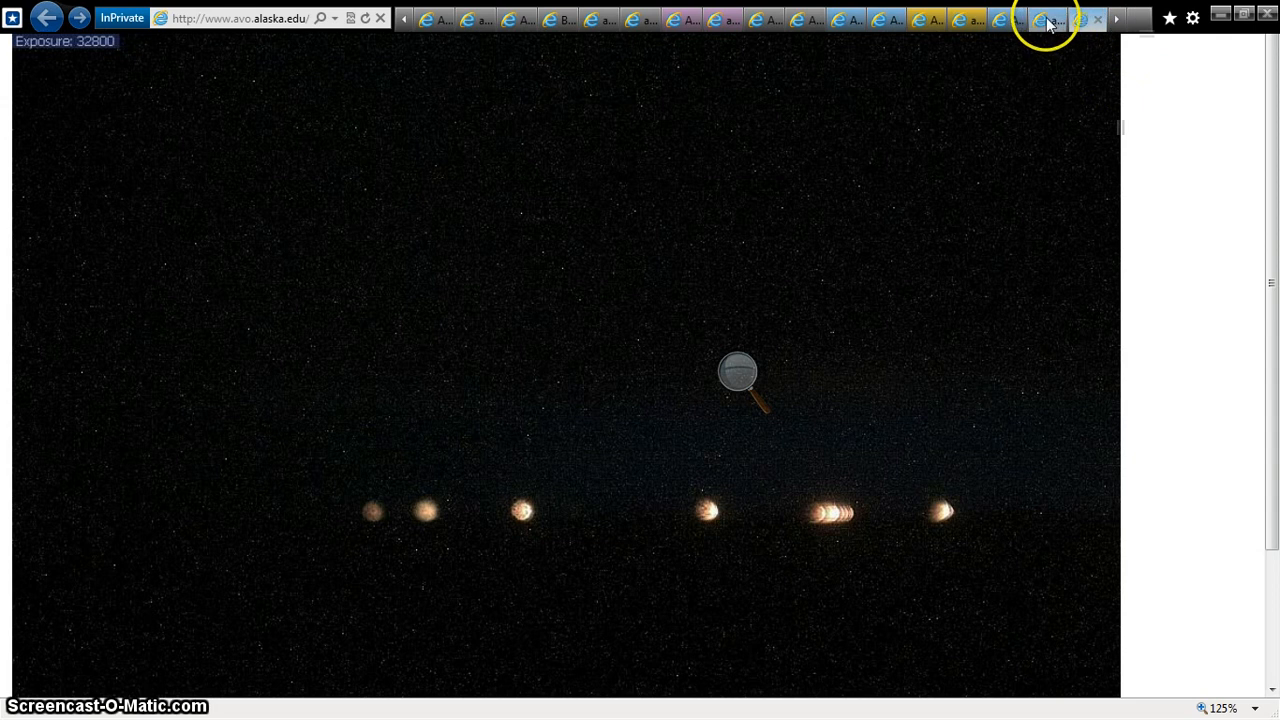
mouse_move(1015, 18)
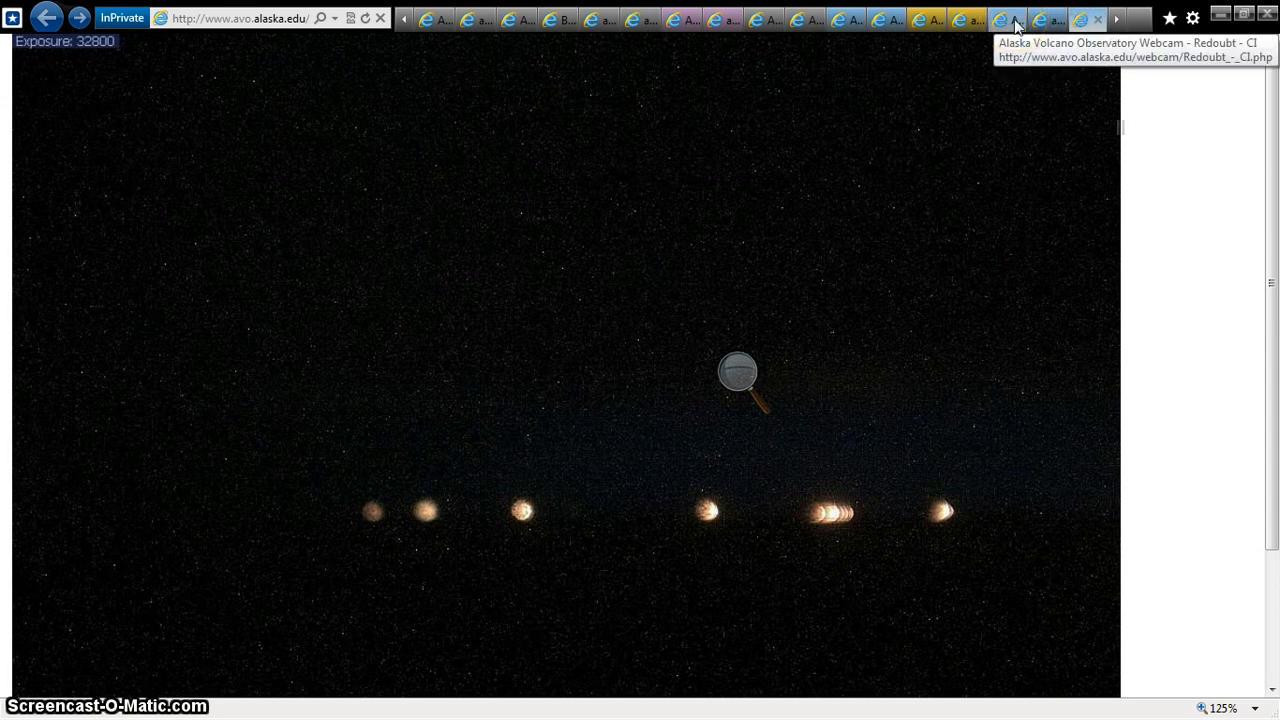
left_click(1008, 18)
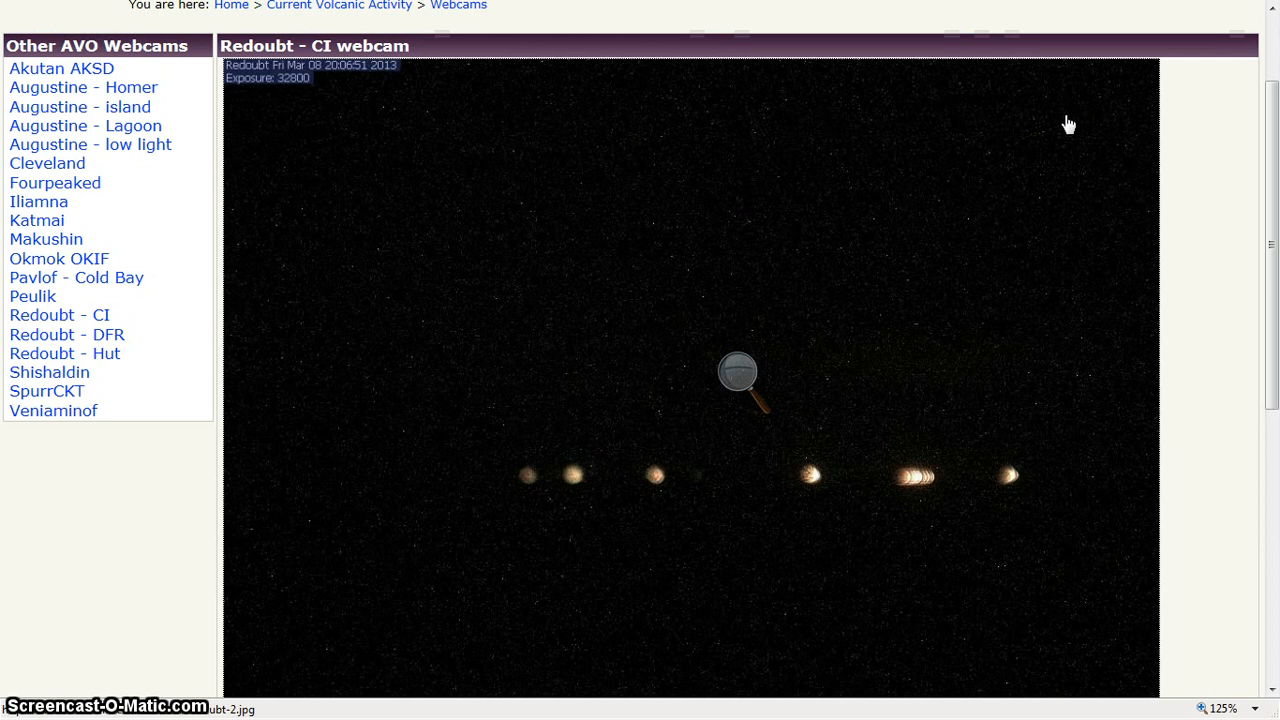
mouse_move(1047, 11)
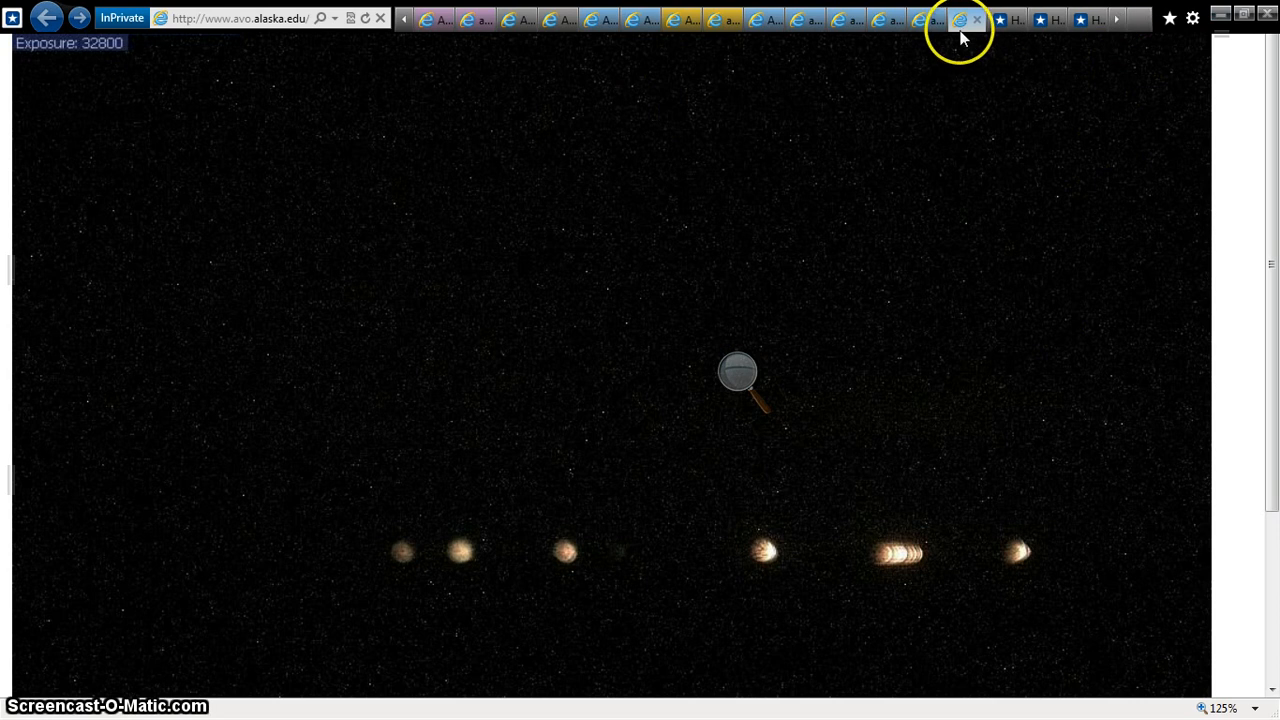
mouse_move(918, 27)
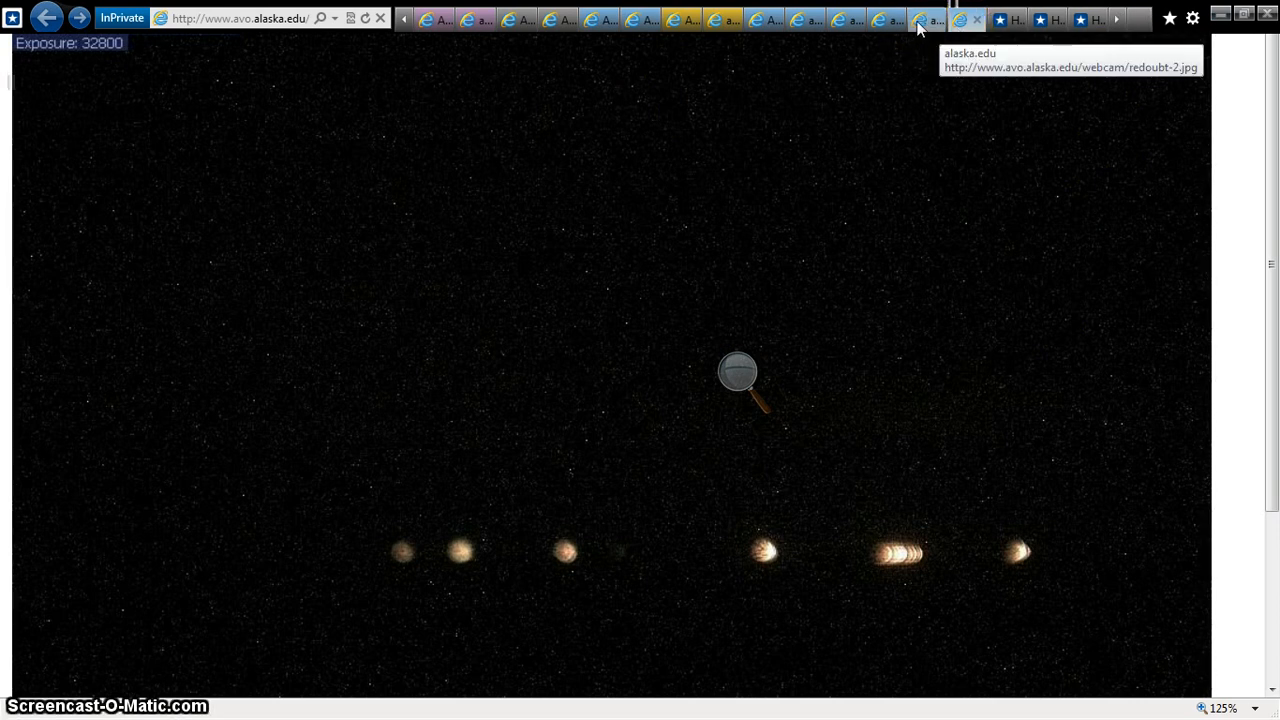
Step back to an earlier saved Redoubt image, the grey misty frame at exposure 32800
left_click(885, 18)
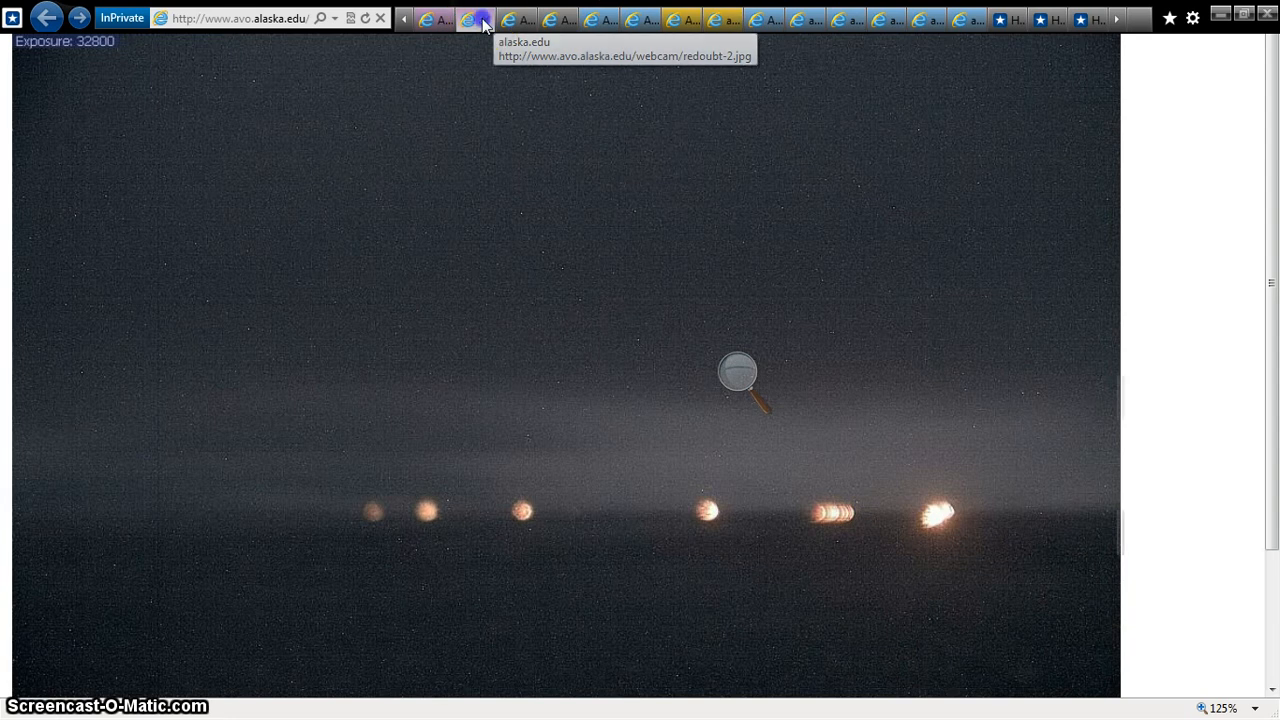
mouse_move(488, 18)
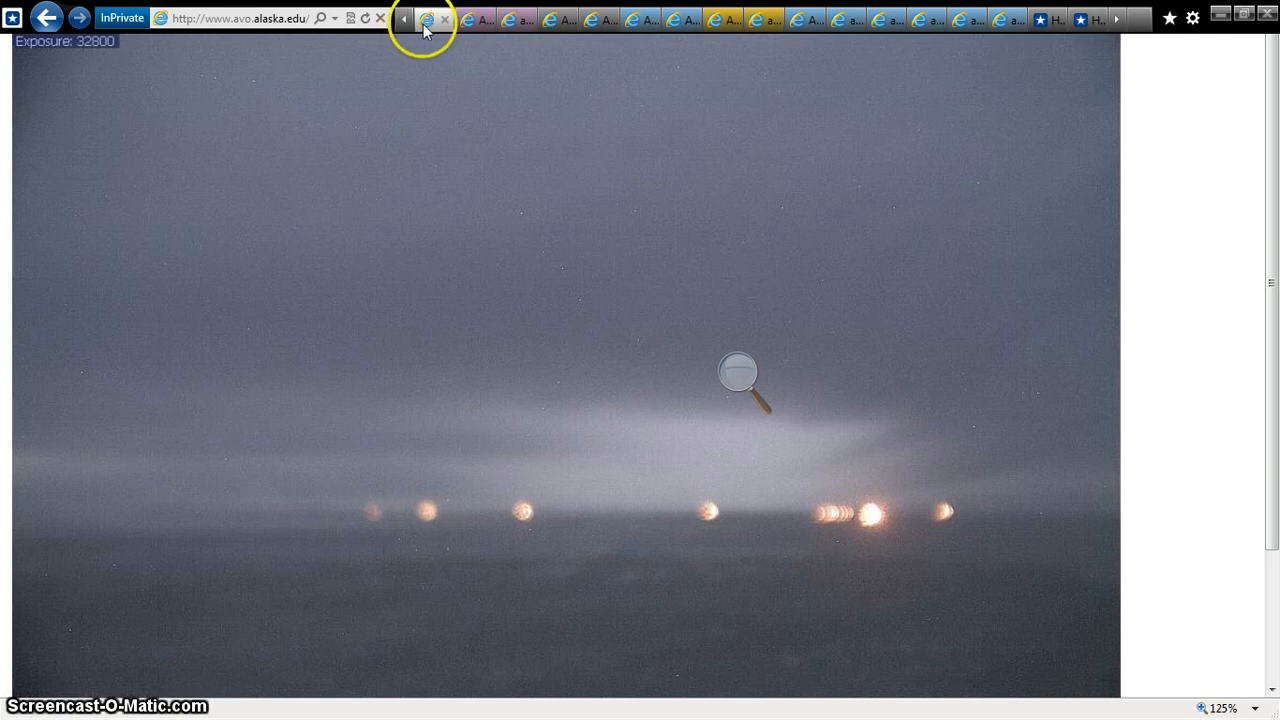
mouse_move(515, 18)
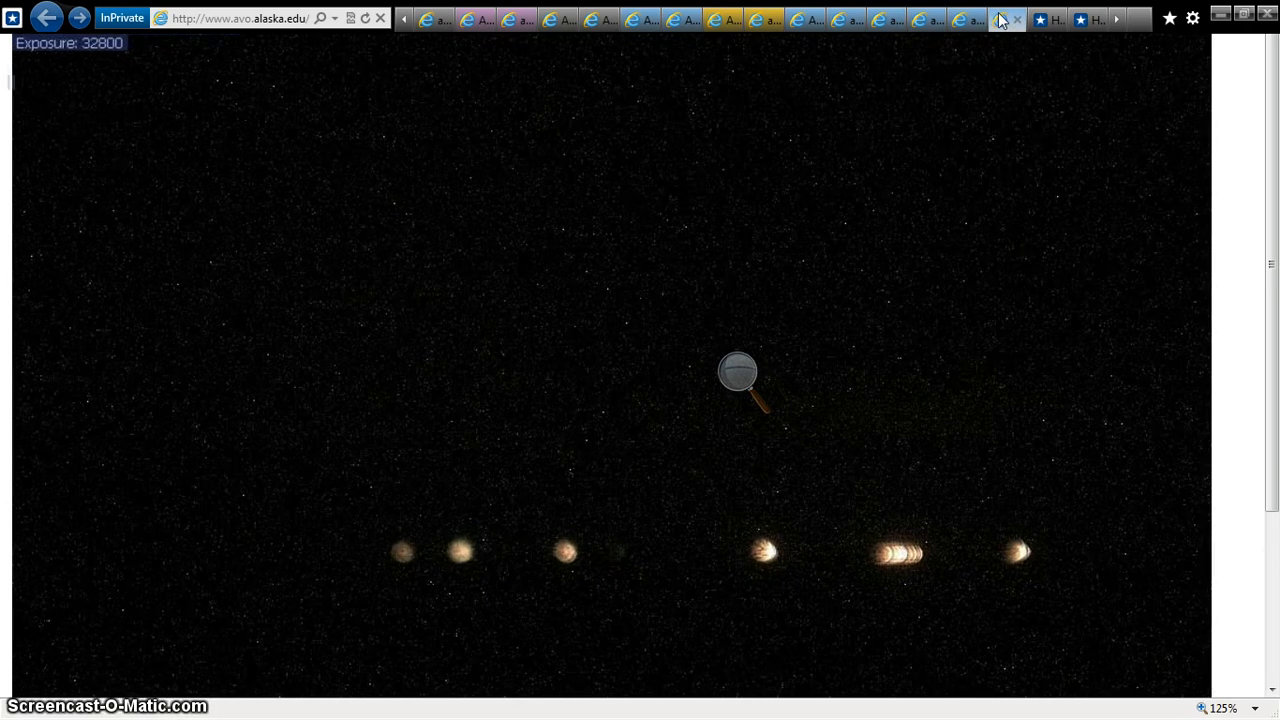
mouse_move(755, 18)
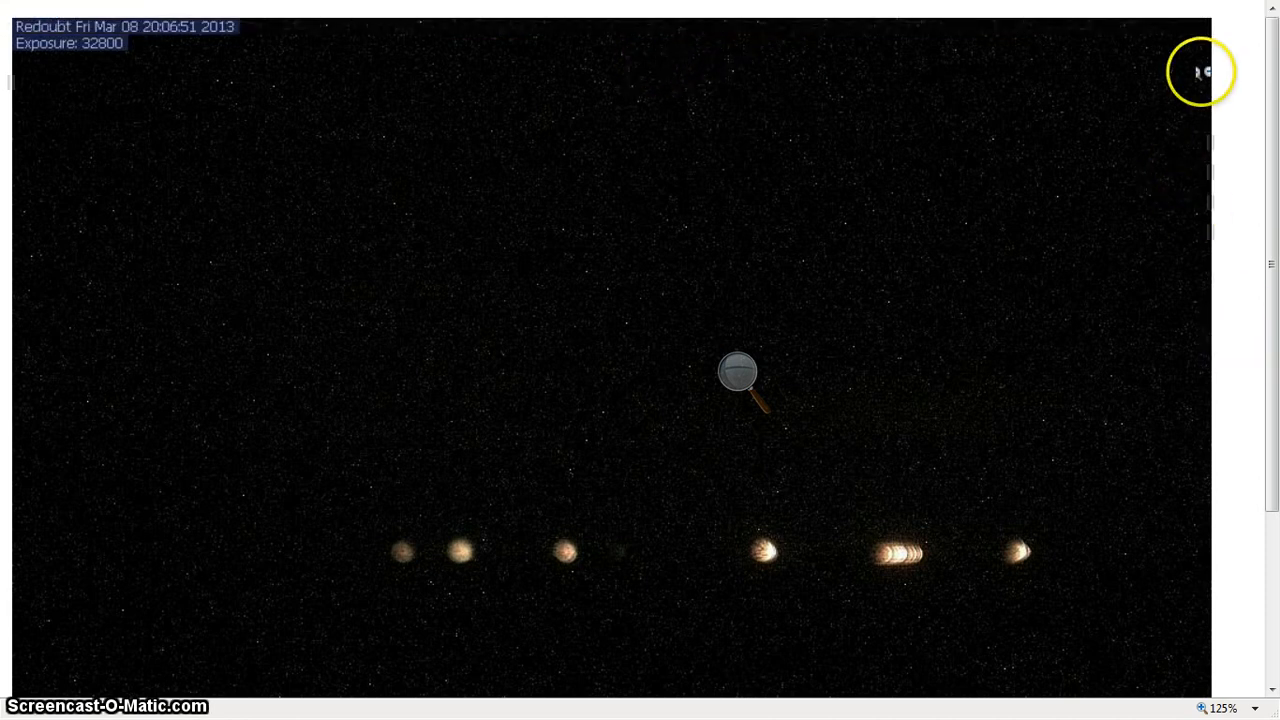
Switch to the Iliamna webcam tab and set a custom page zoom percentage
left_click(30, 253)
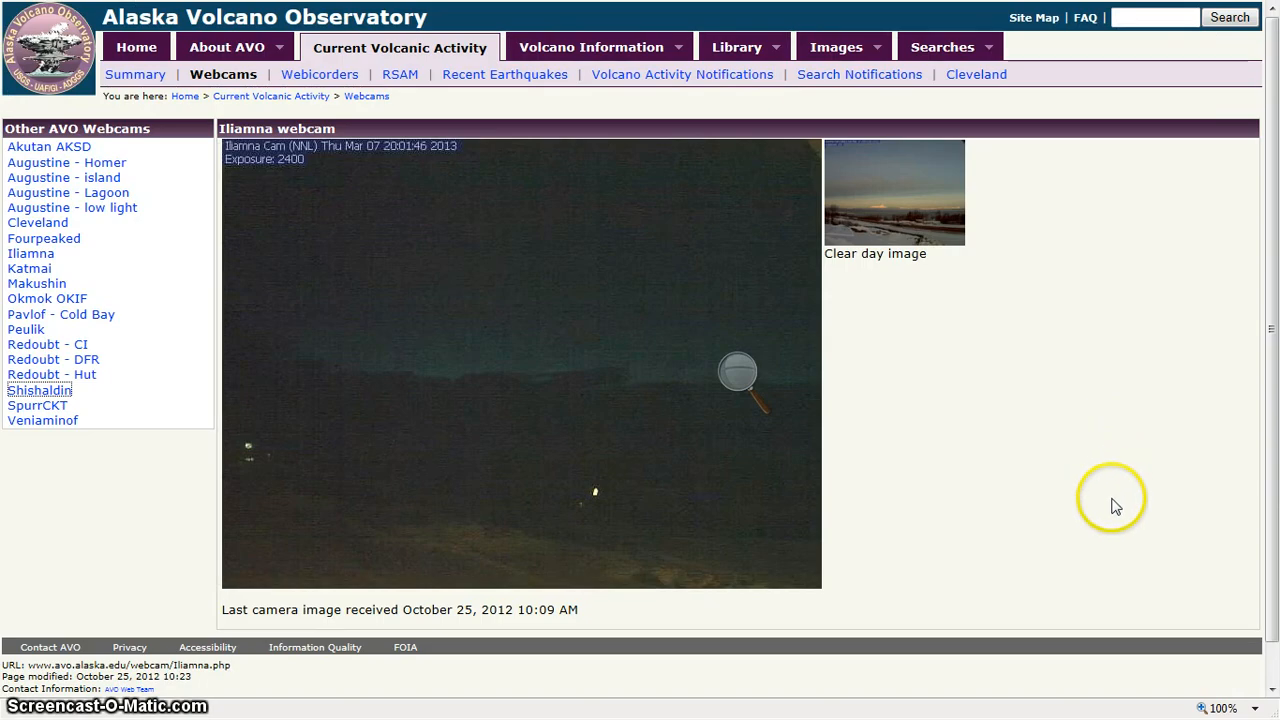
left_click(1268, 708)
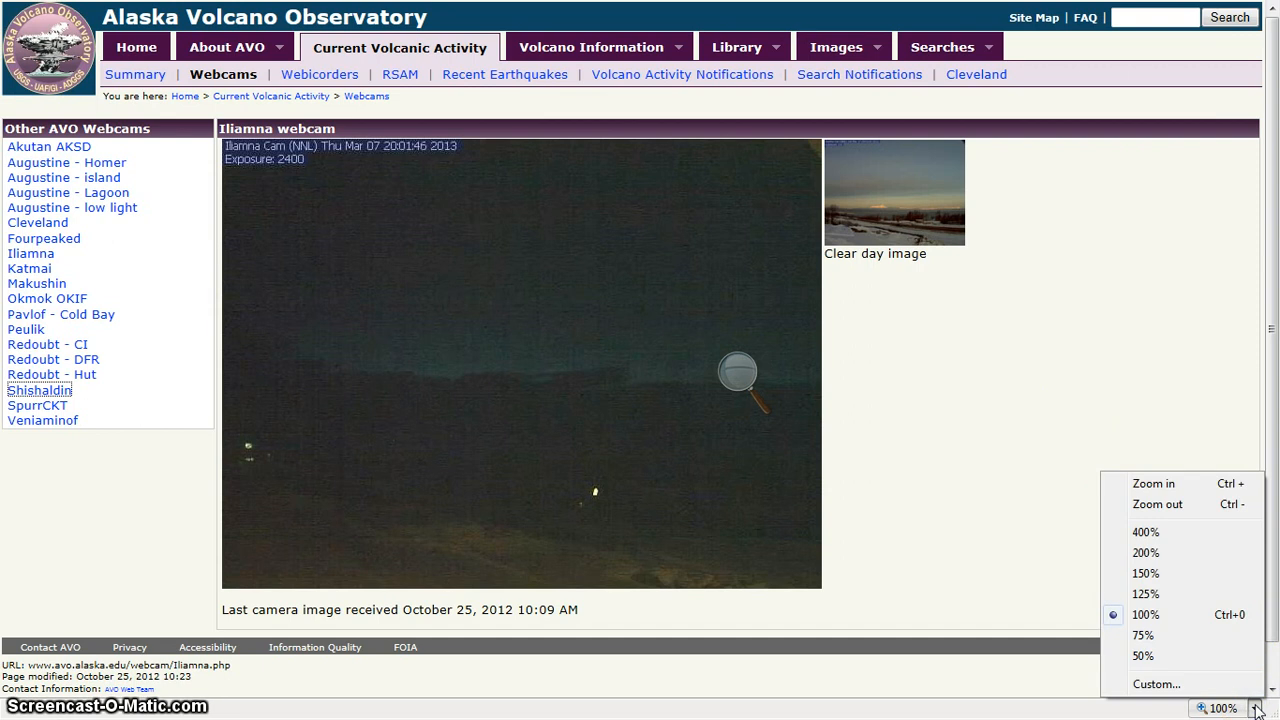
mouse_move(1242, 705)
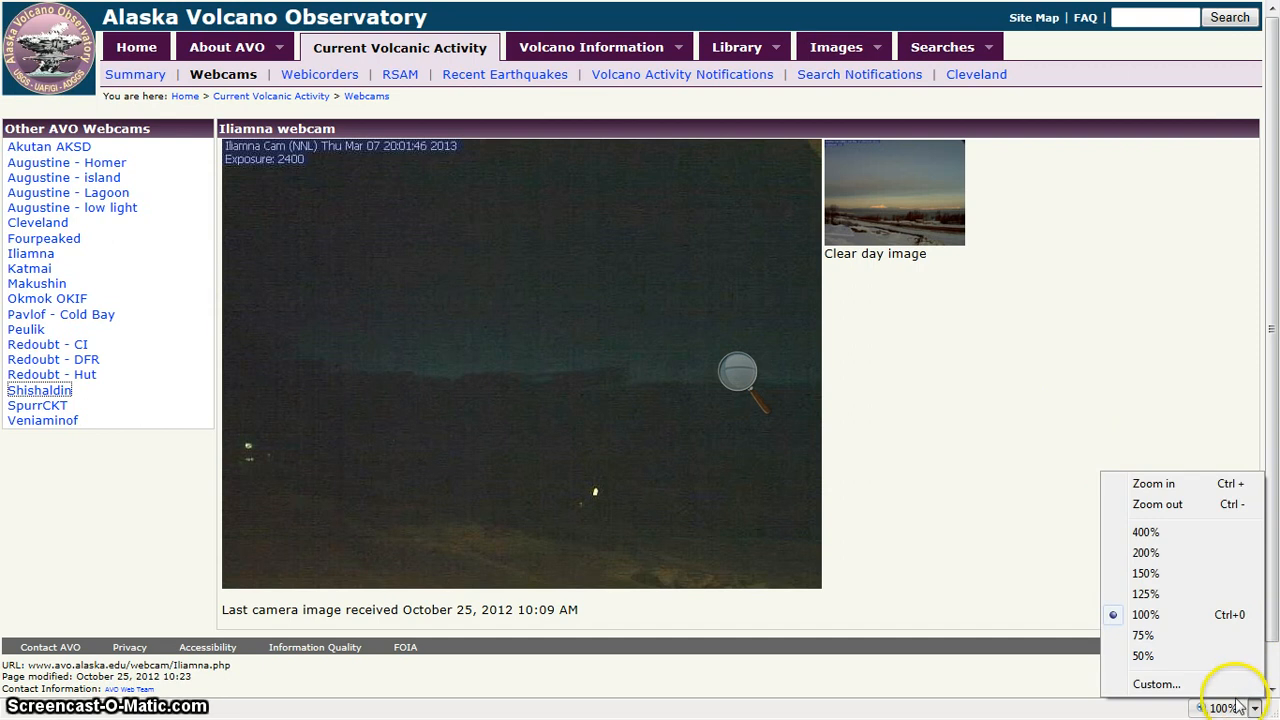
left_click(1157, 684)
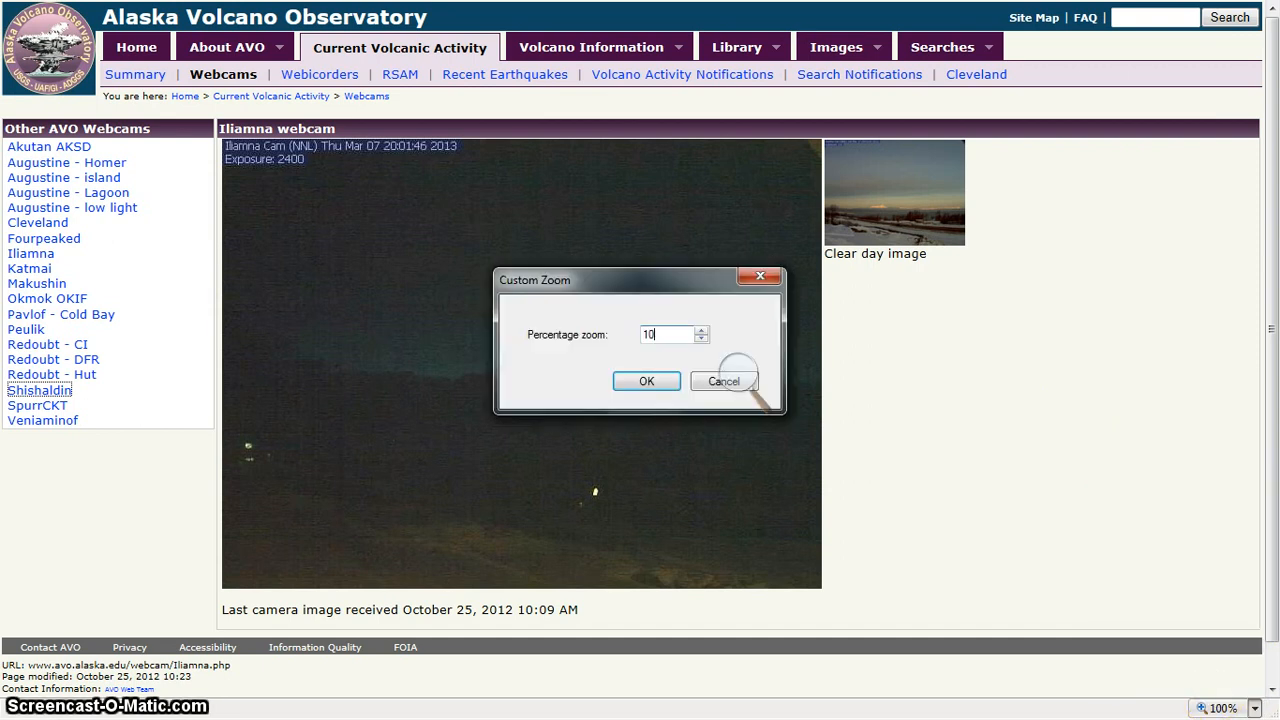
type("00")
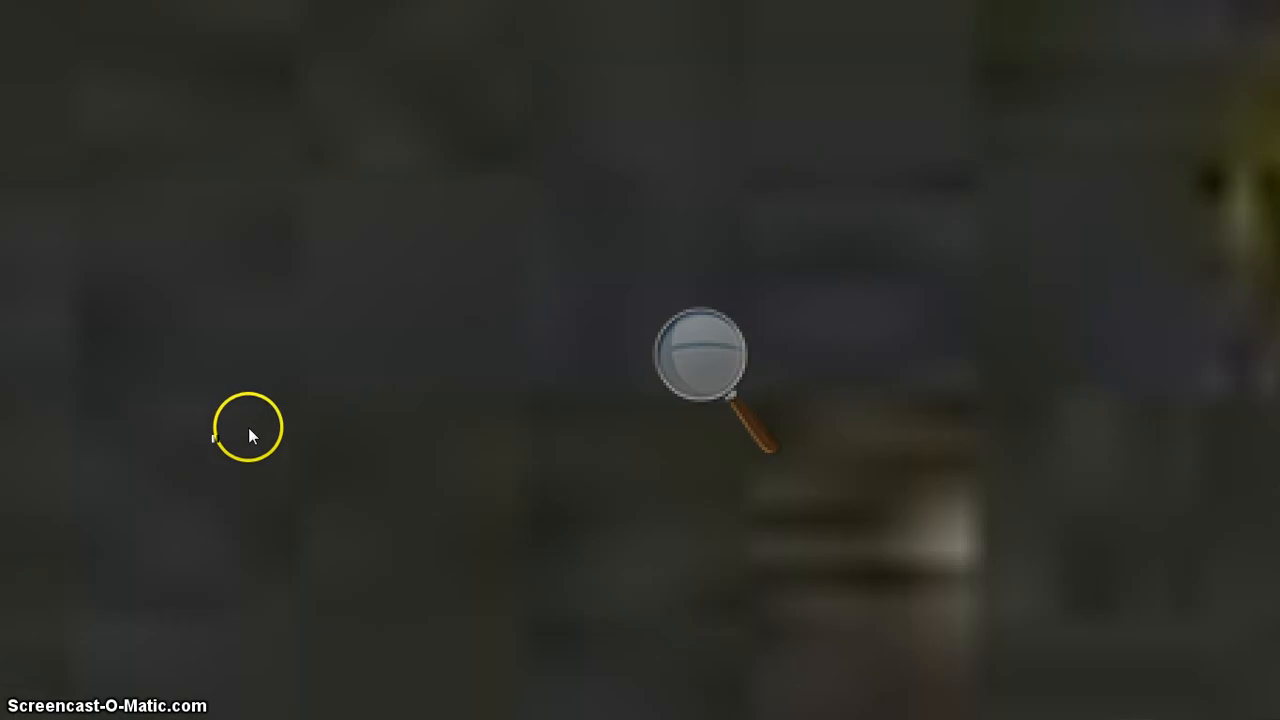
Step Magnifier up from 200% to 700% over the blurred Iliamna page
left_click(705, 360)
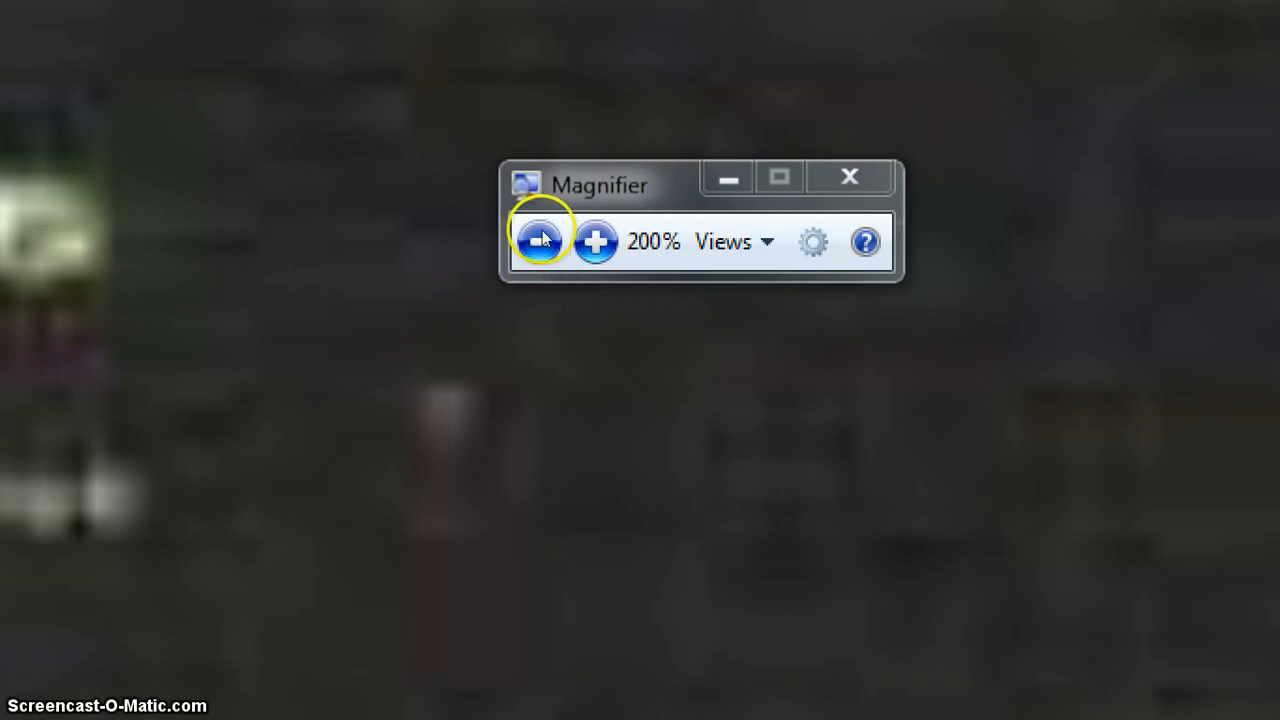
left_click(594, 241)
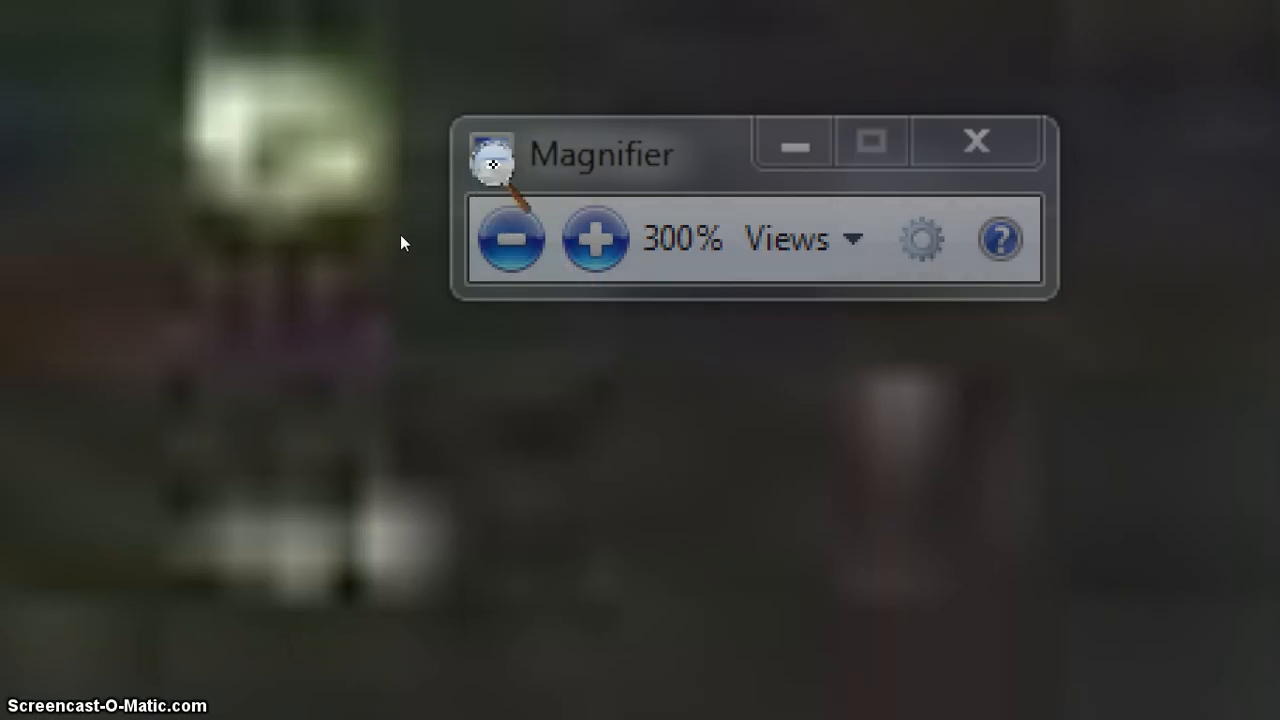
left_click(595, 239)
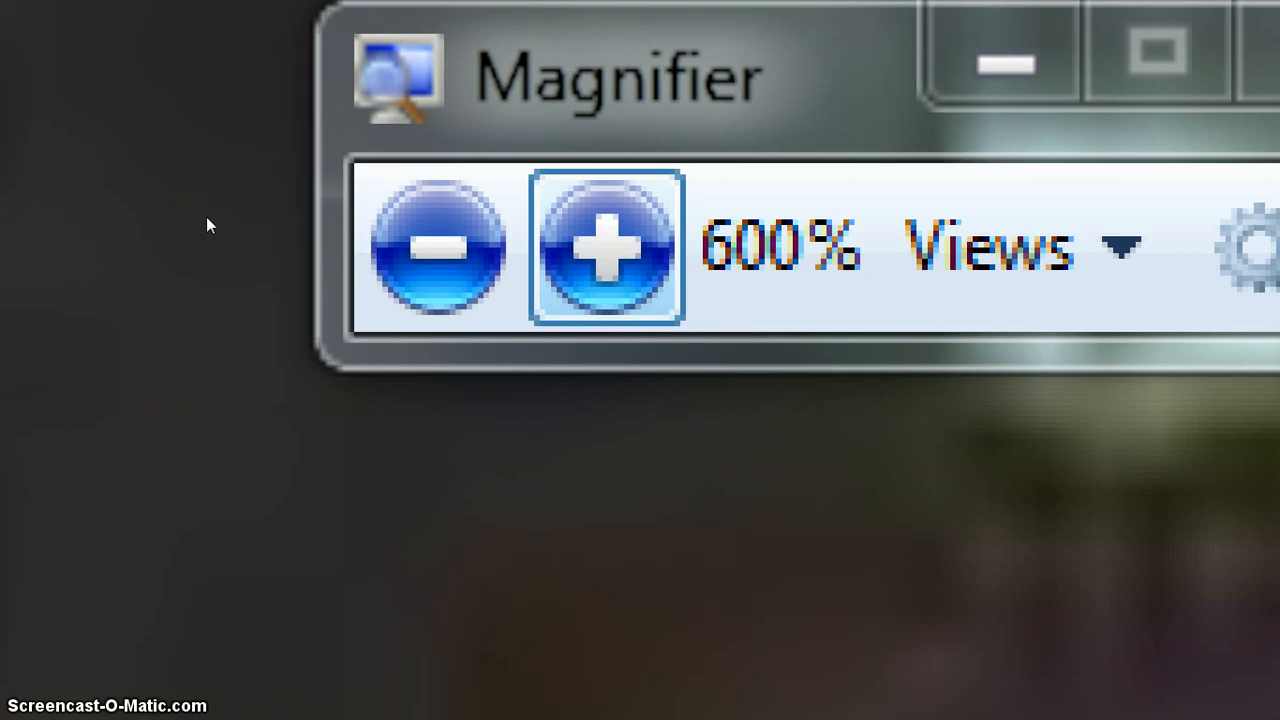
left_click(604, 247)
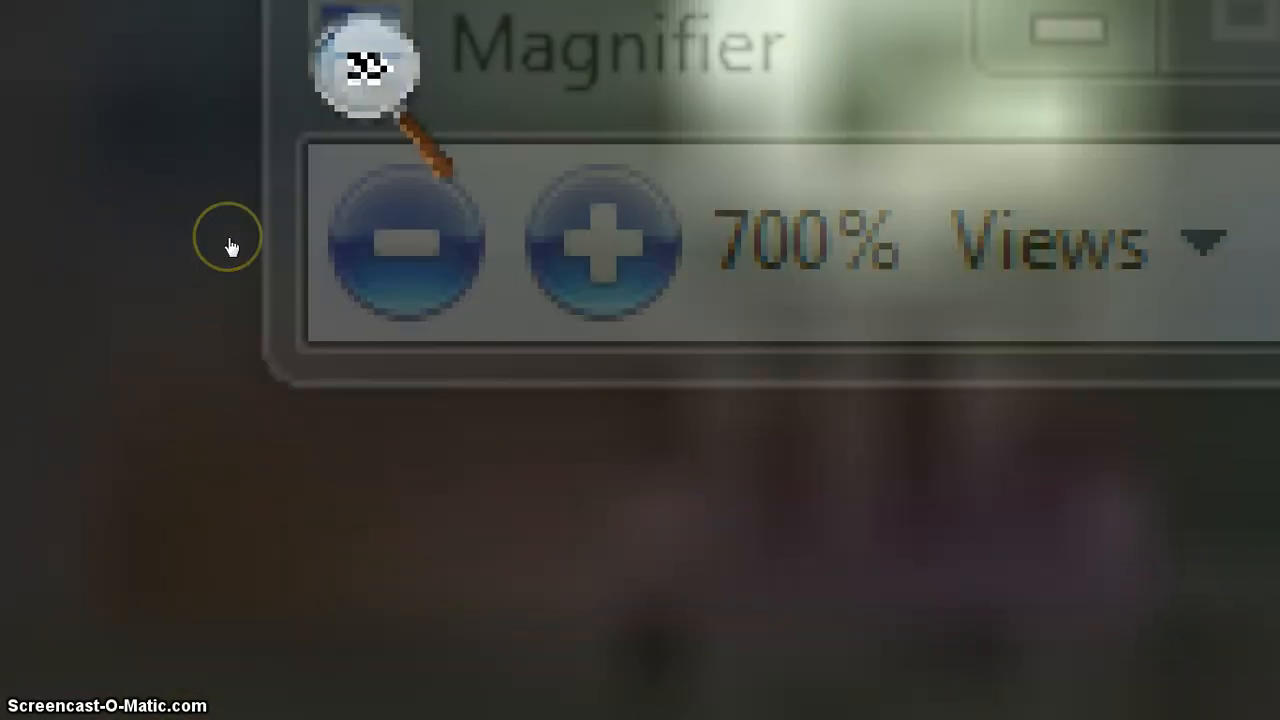
left_click(405, 240)
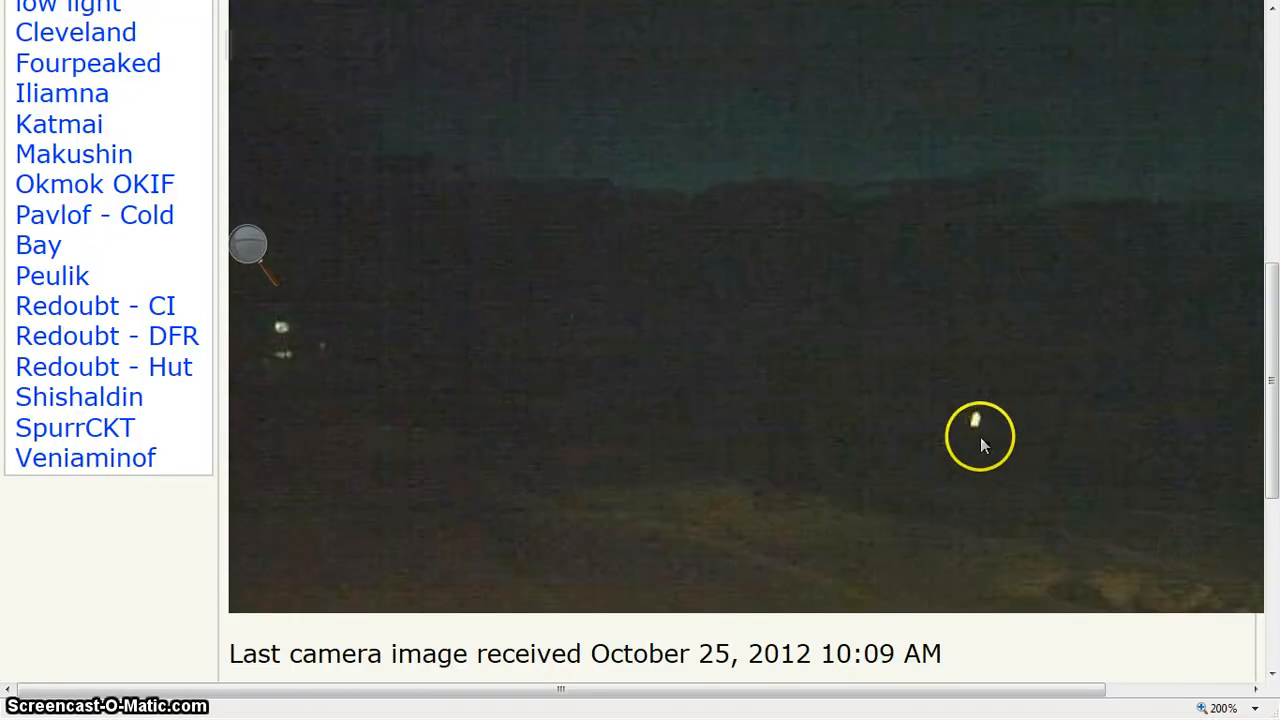
mouse_move(310, 370)
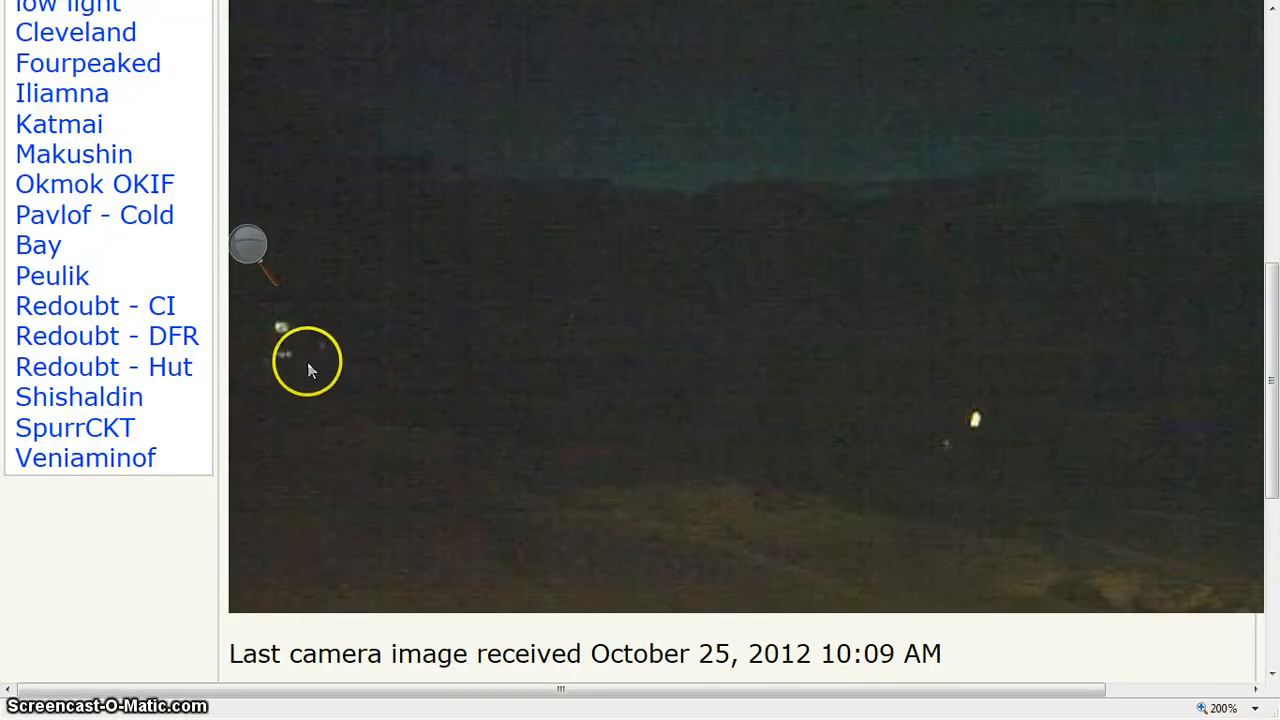
mouse_move(588, 530)
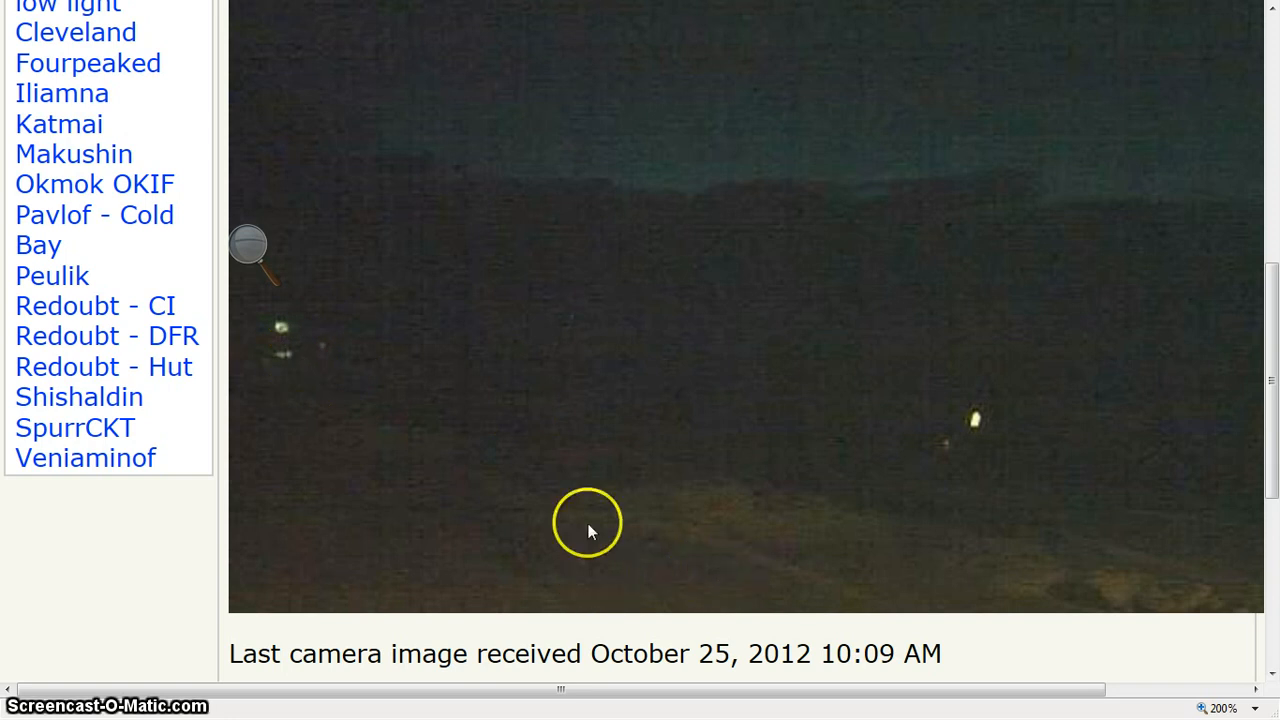